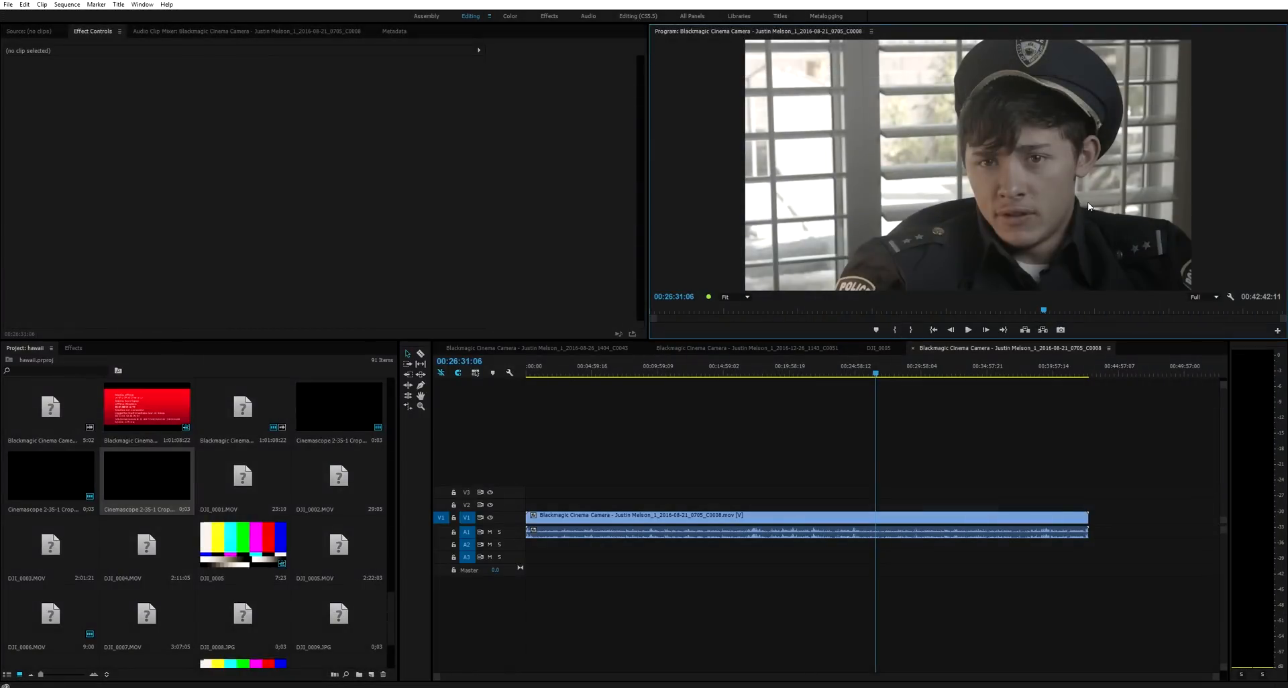
pyautogui.moveTo(898, 159)
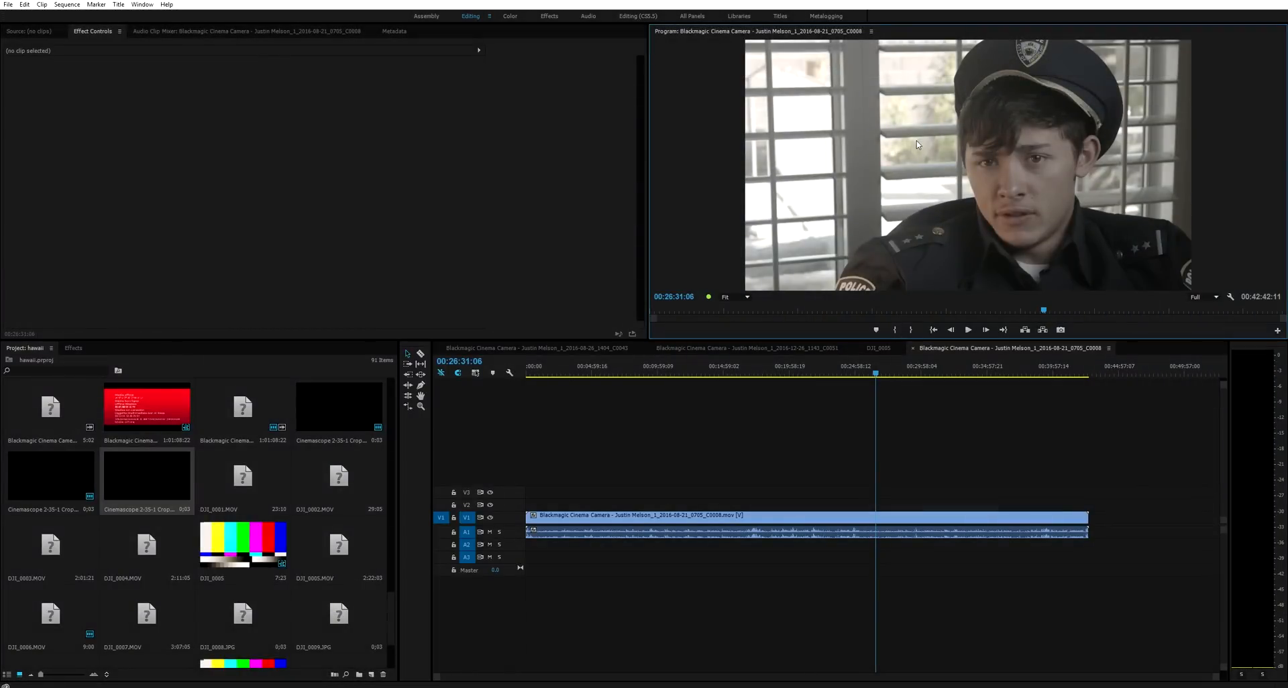
pyautogui.moveTo(951, 99)
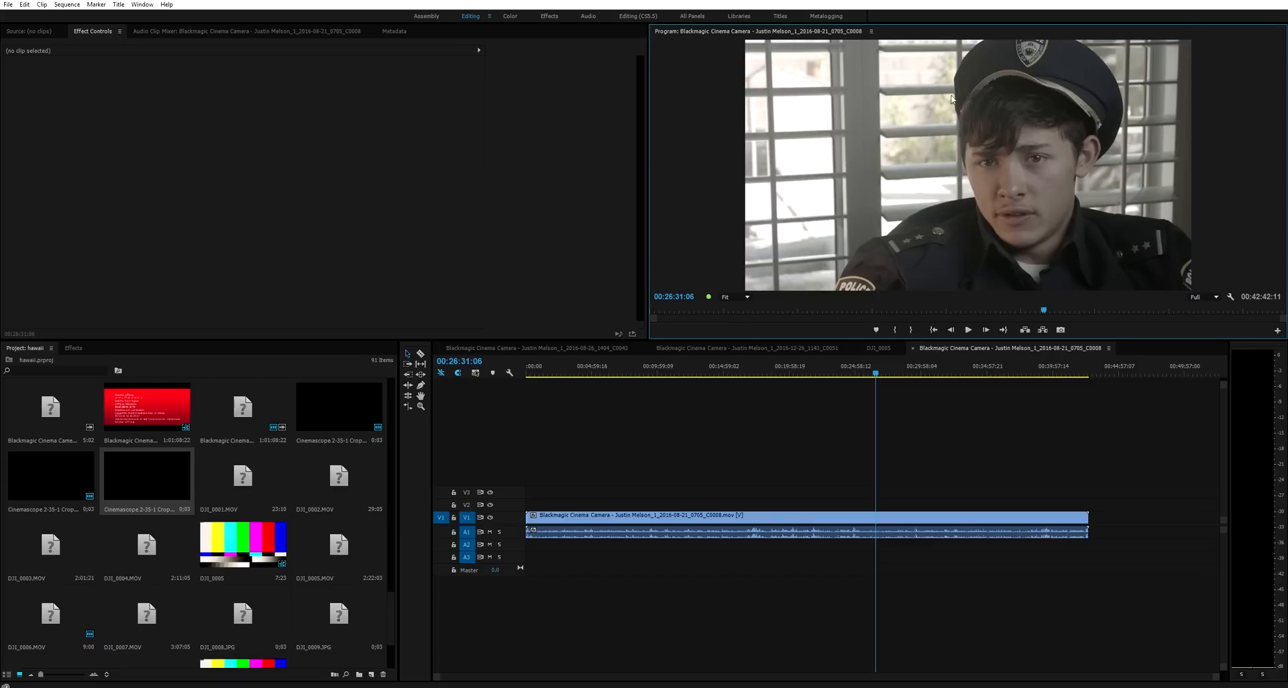
pyautogui.moveTo(1044, 216)
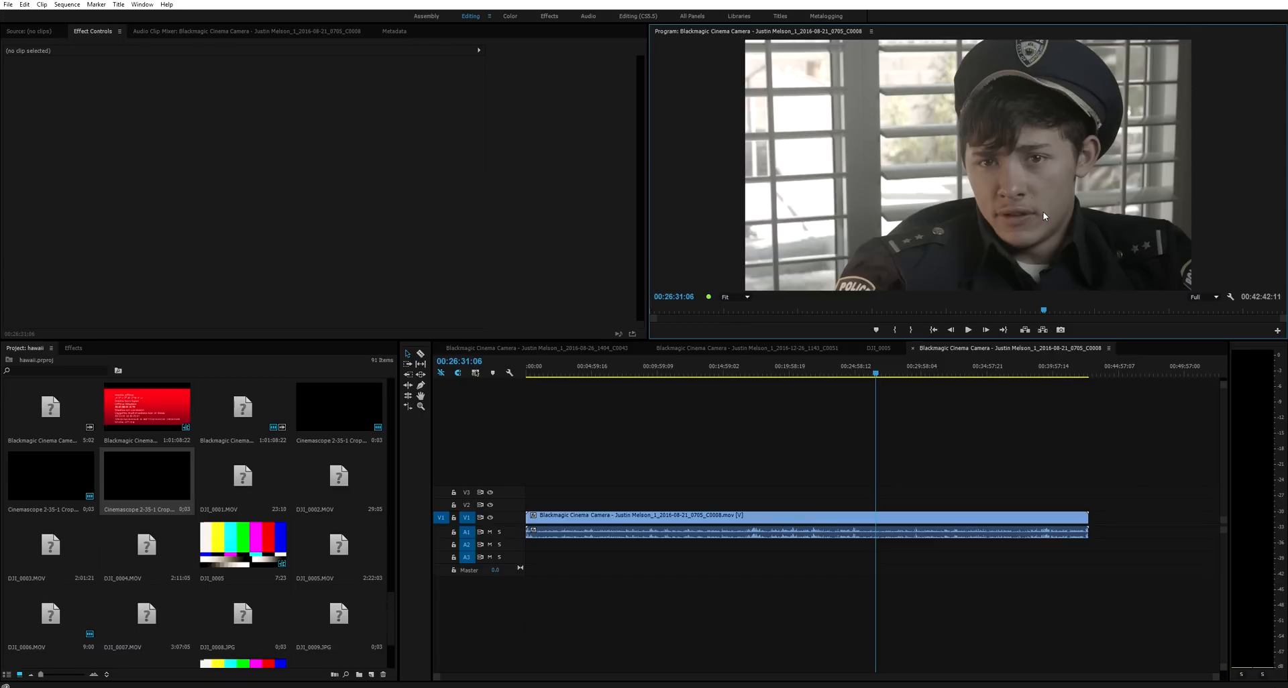
pyautogui.moveTo(1075, 203)
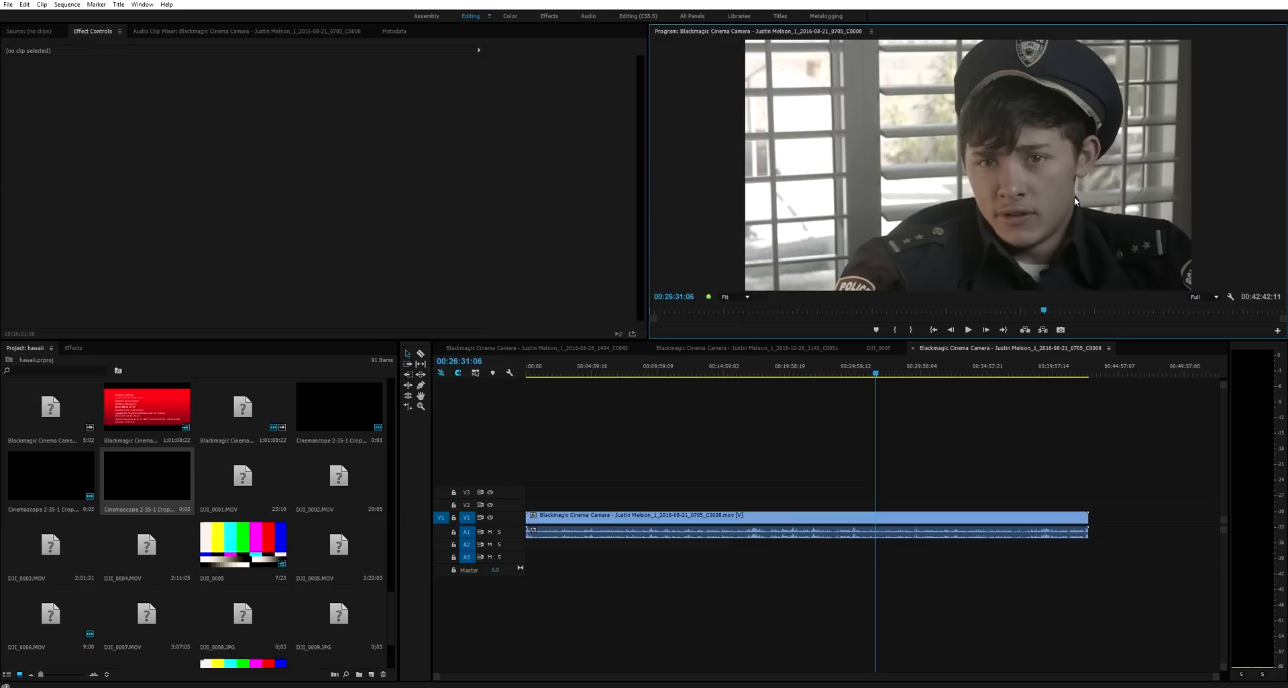
pyautogui.moveTo(1128, 196)
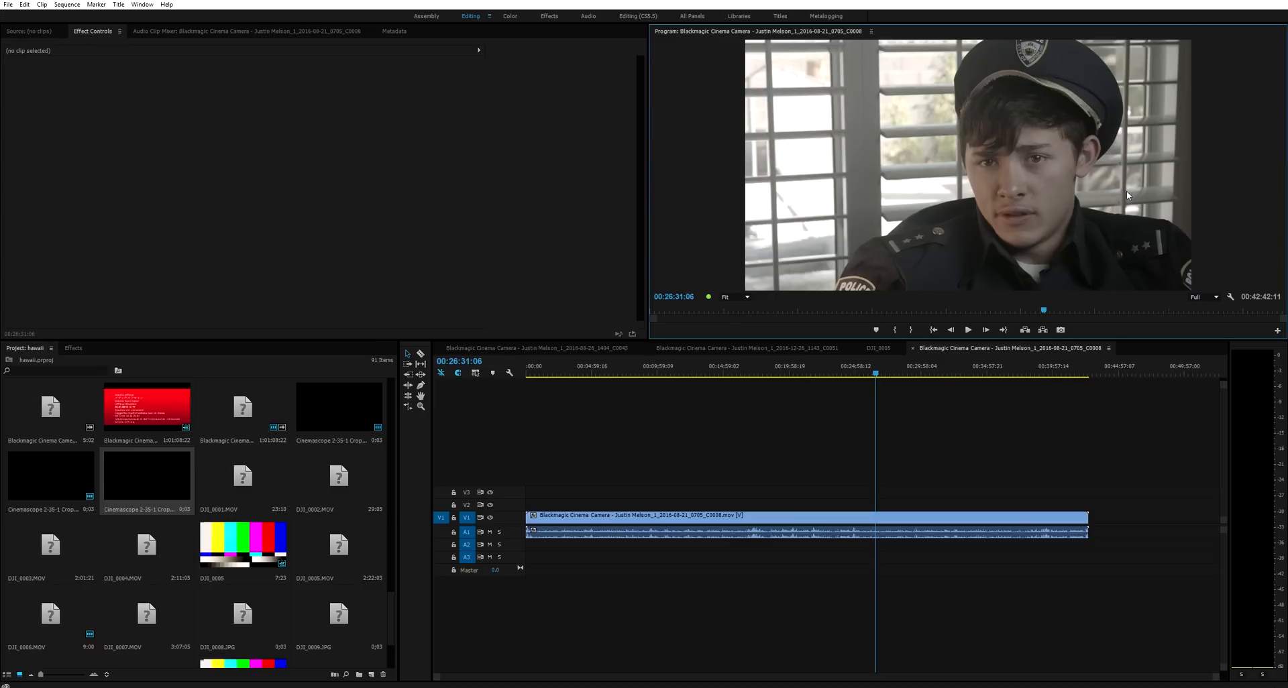
pyautogui.moveTo(1026, 224)
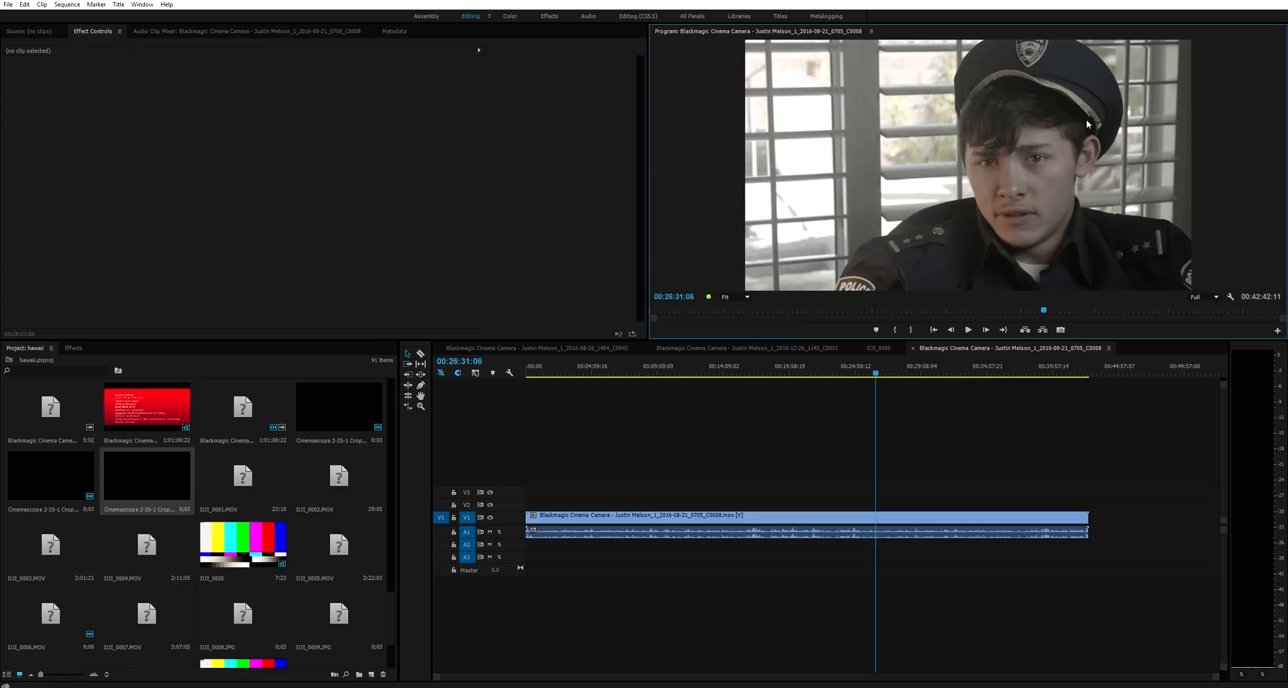
pyautogui.moveTo(886, 144)
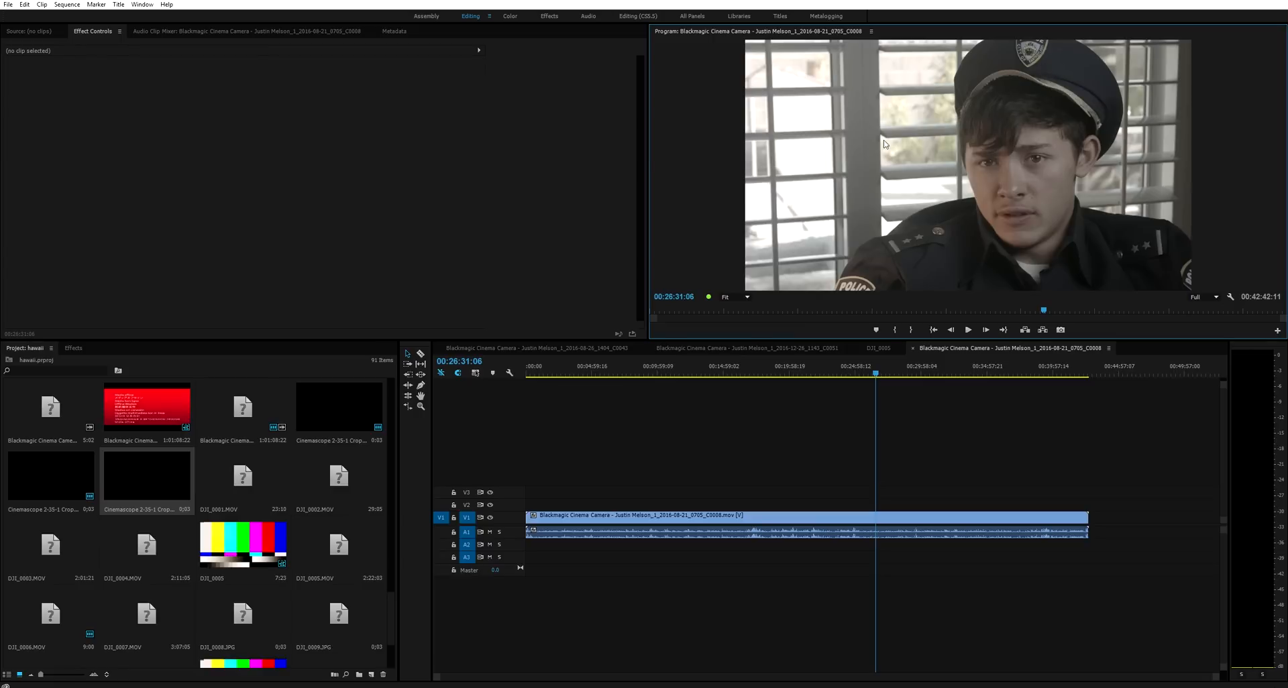
pyautogui.moveTo(912, 153)
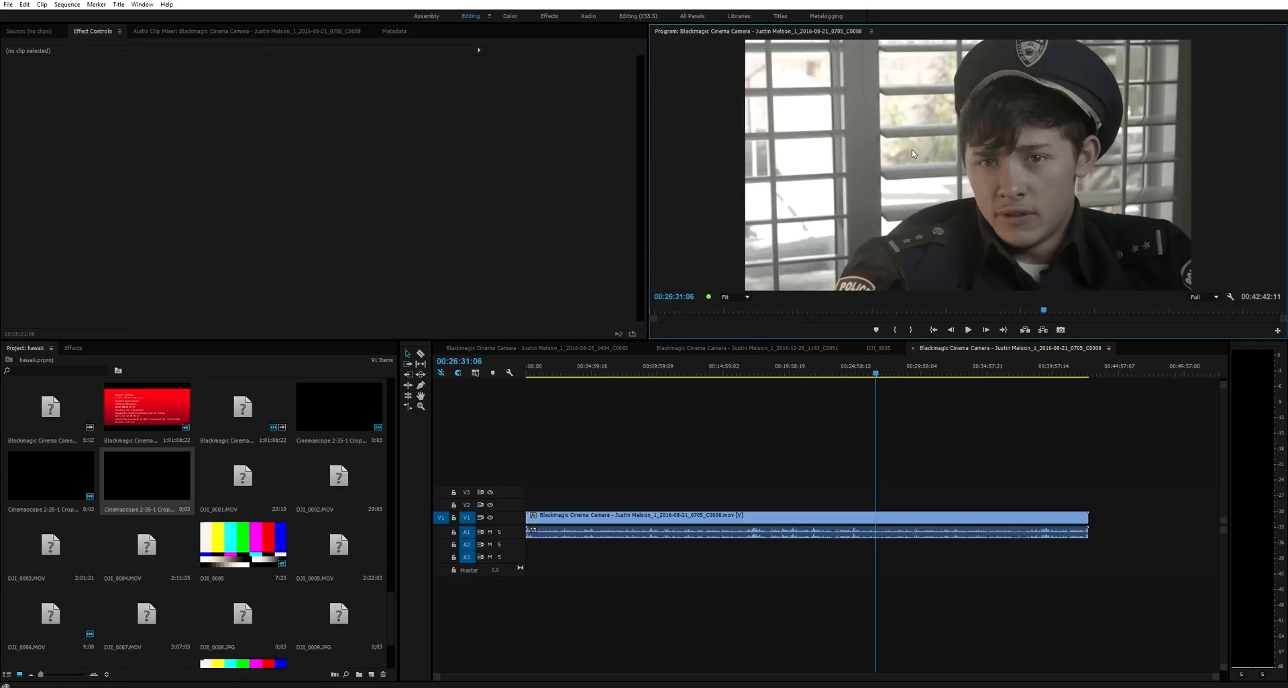
# Switch to the Color workspace so Lumetri Scopes and Lumetri Color appear beside the shot.
pyautogui.click(509, 16)
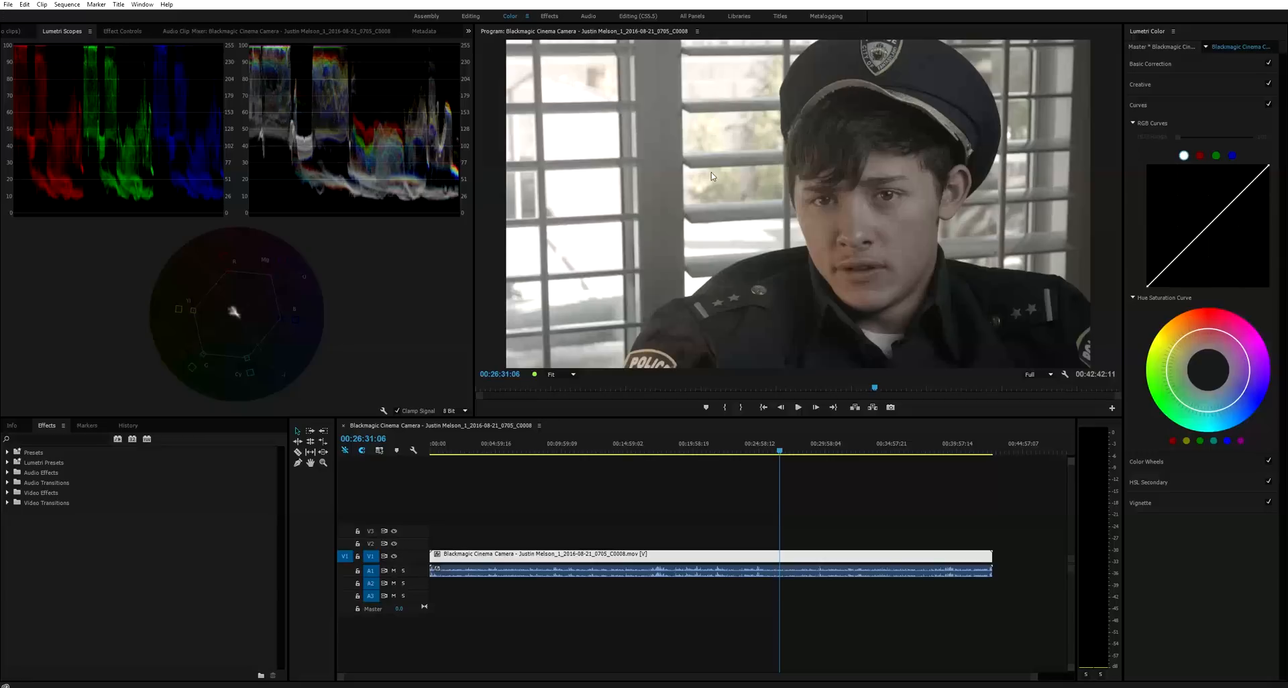
pyautogui.moveTo(722, 175)
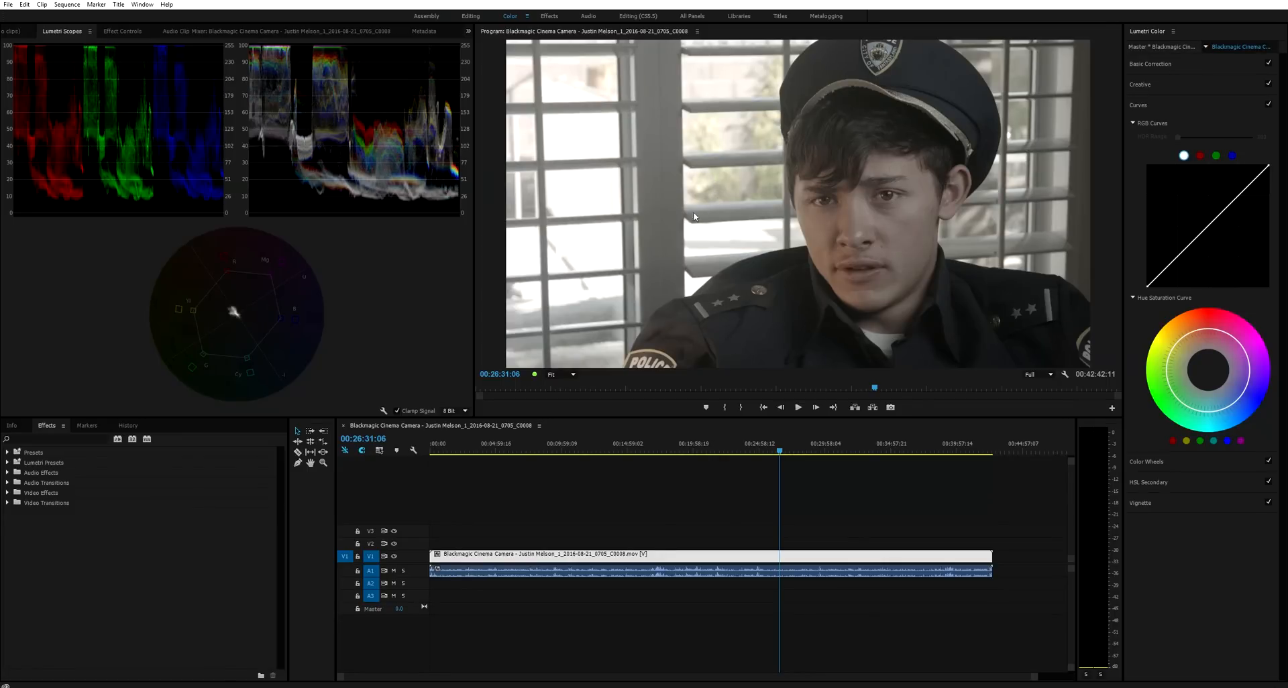
pyautogui.moveTo(607, 252)
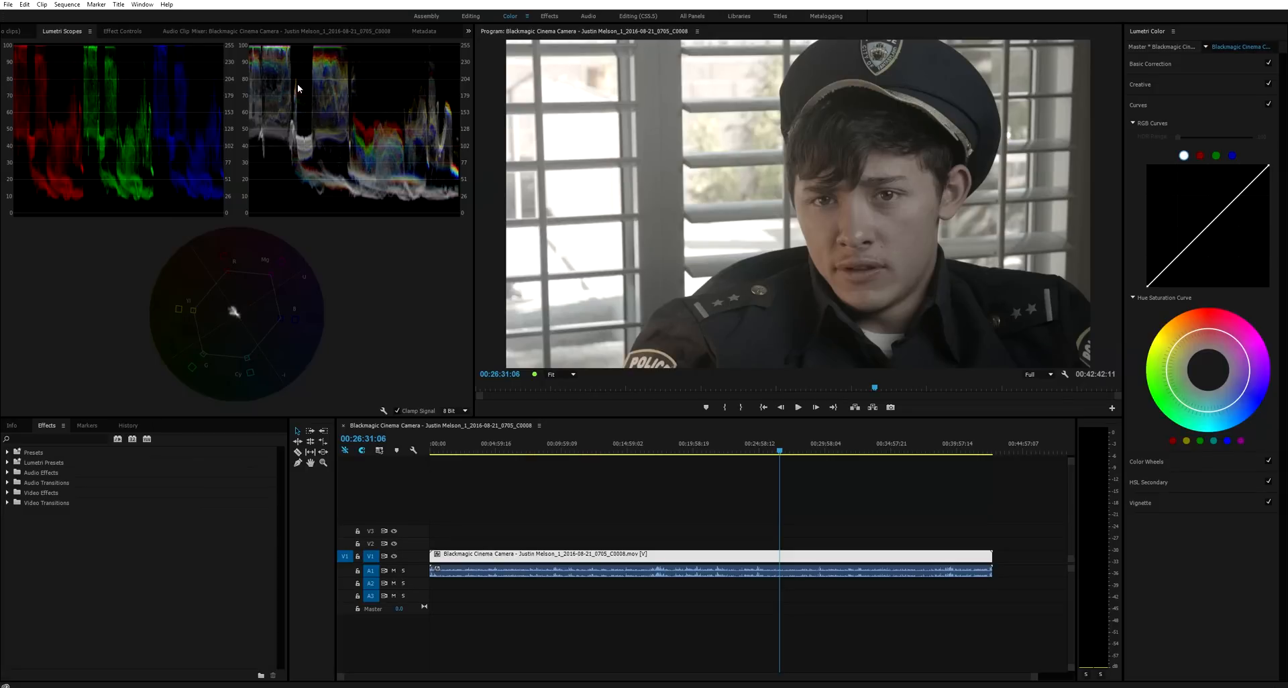
pyautogui.moveTo(881, 225)
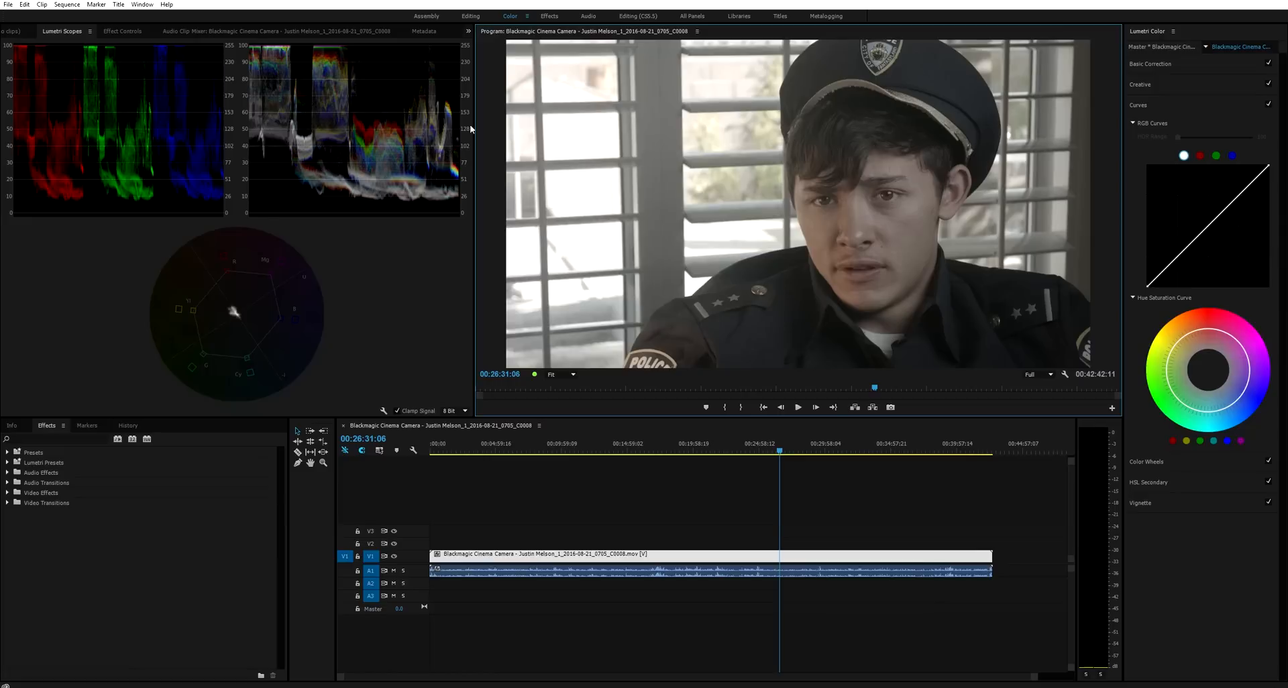
pyautogui.moveTo(1012, 193)
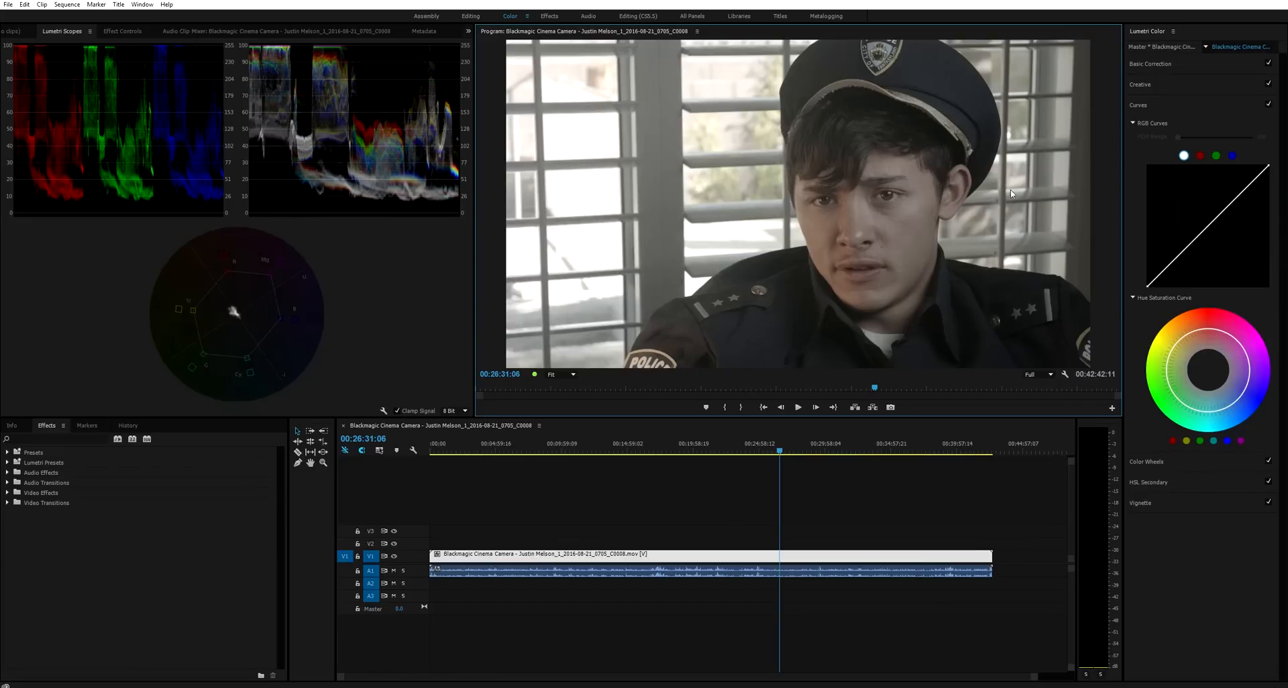
pyautogui.moveTo(1020, 177)
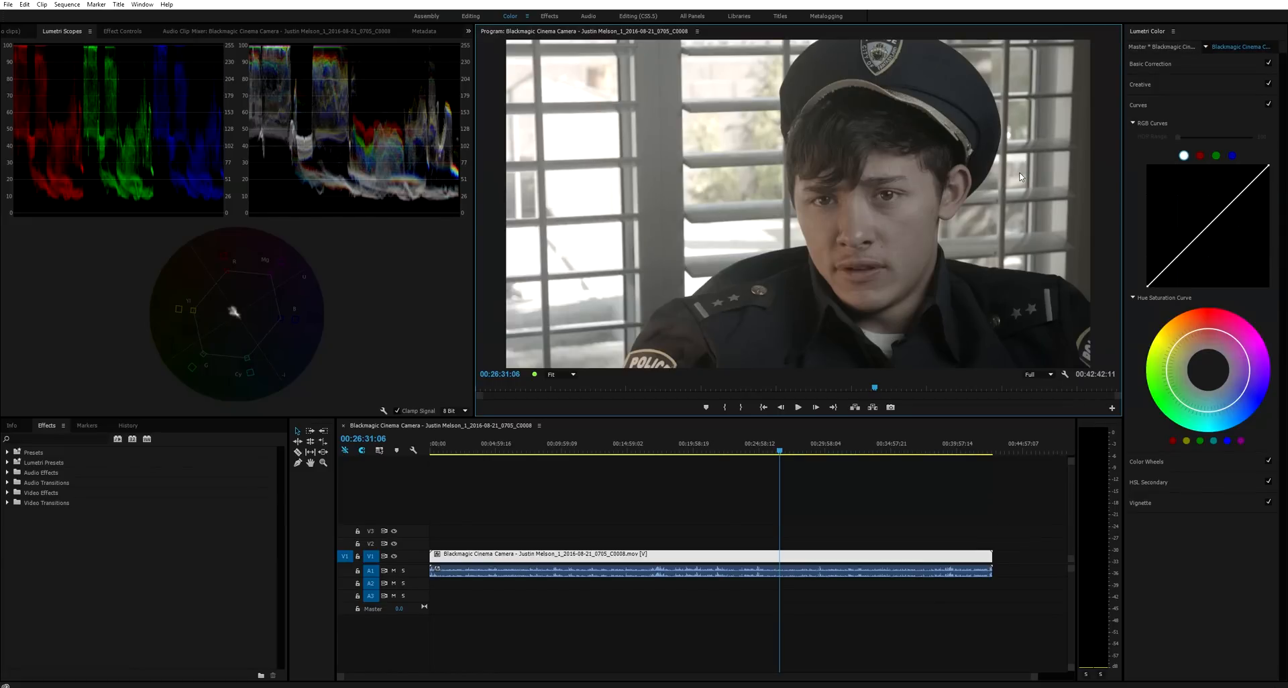
pyautogui.moveTo(1021, 177)
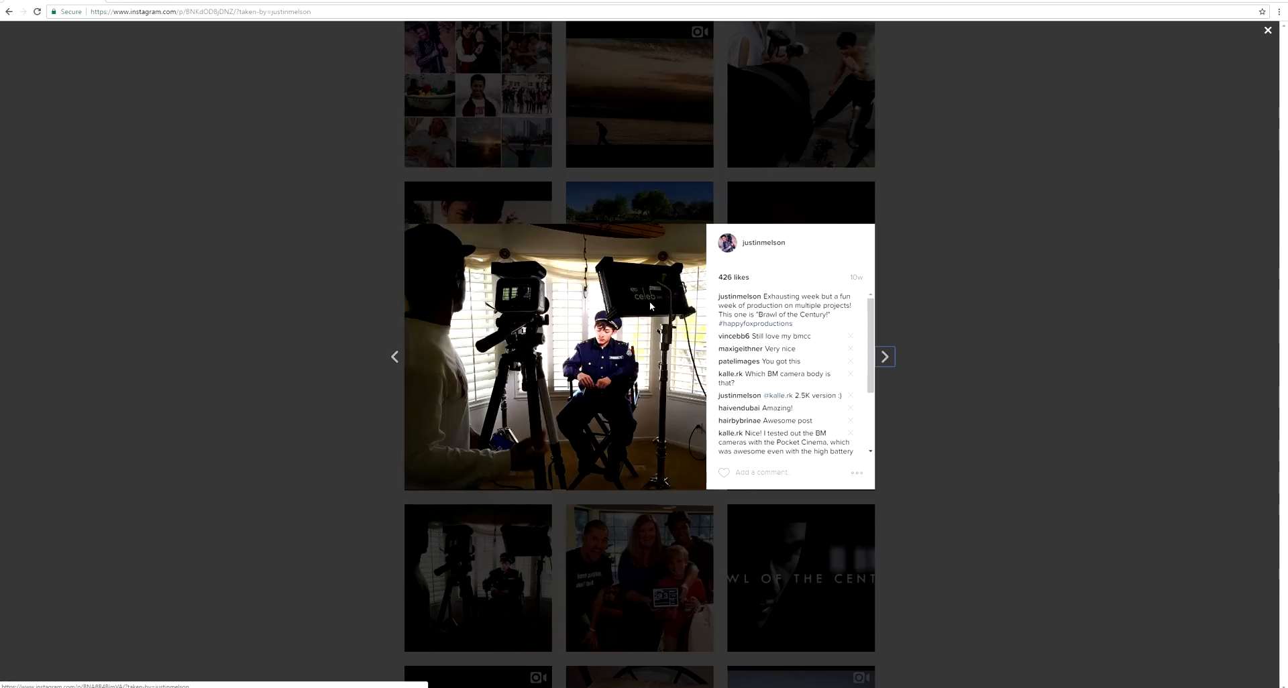
pyautogui.moveTo(662, 306)
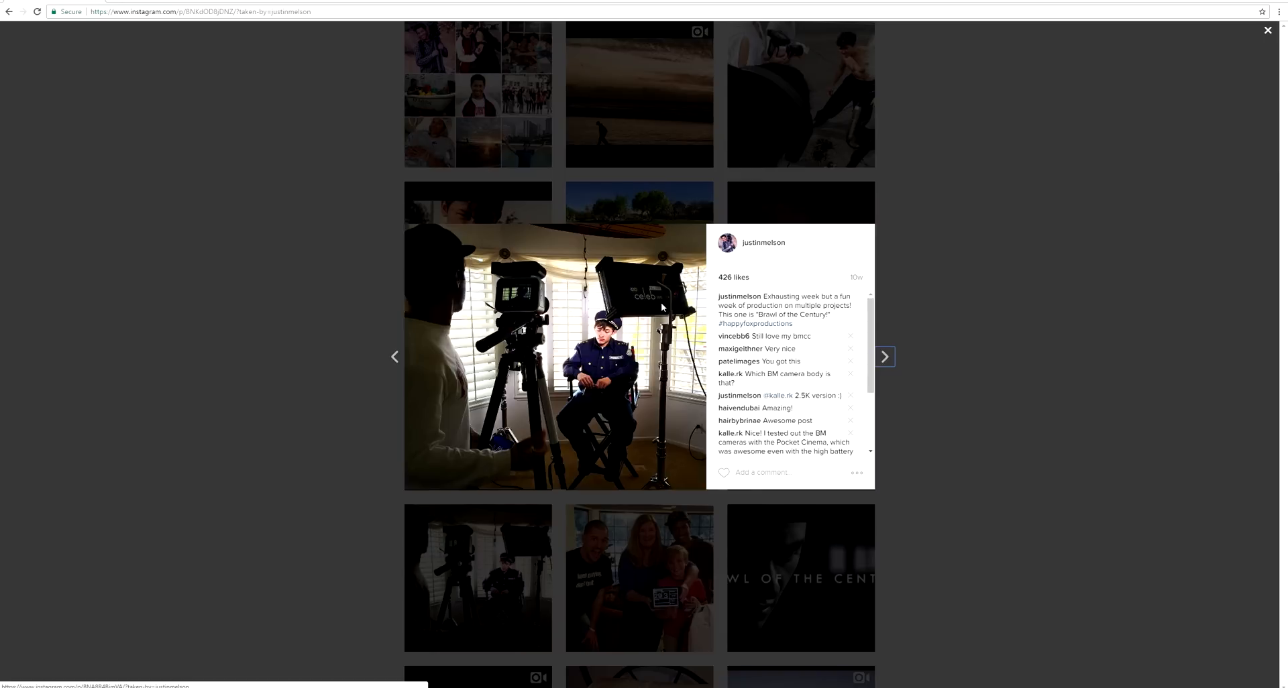
pyautogui.moveTo(666, 310)
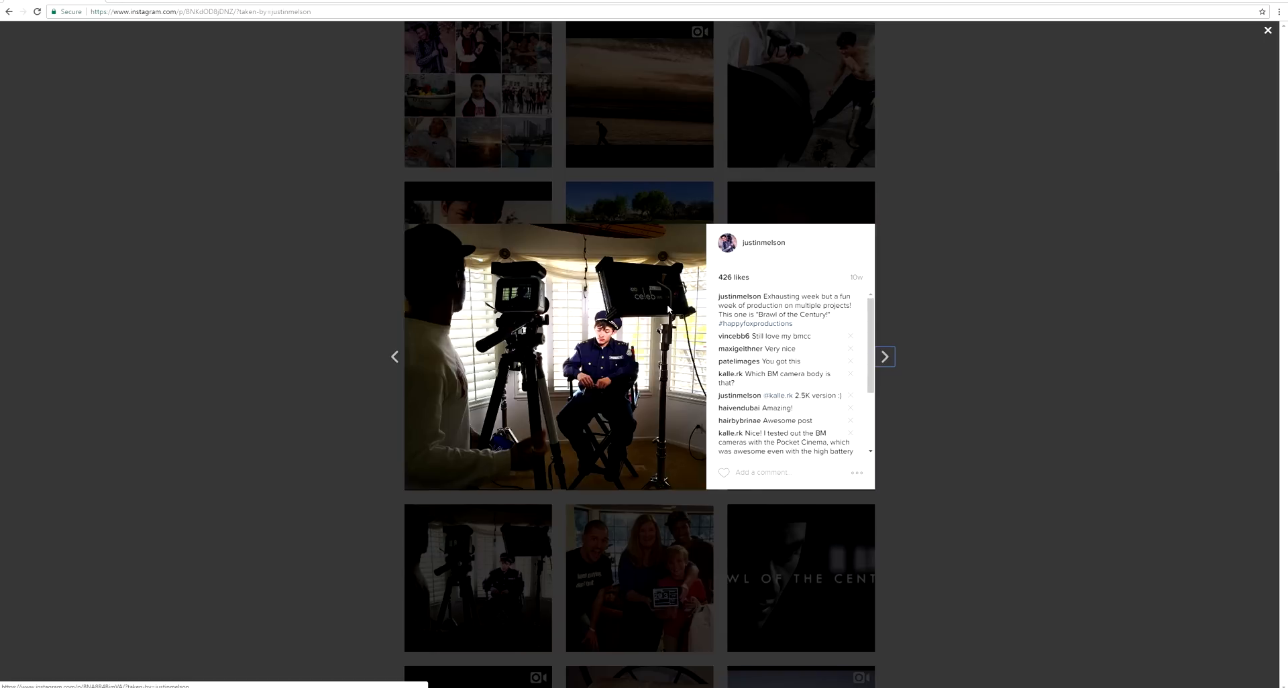
pyautogui.moveTo(624, 336)
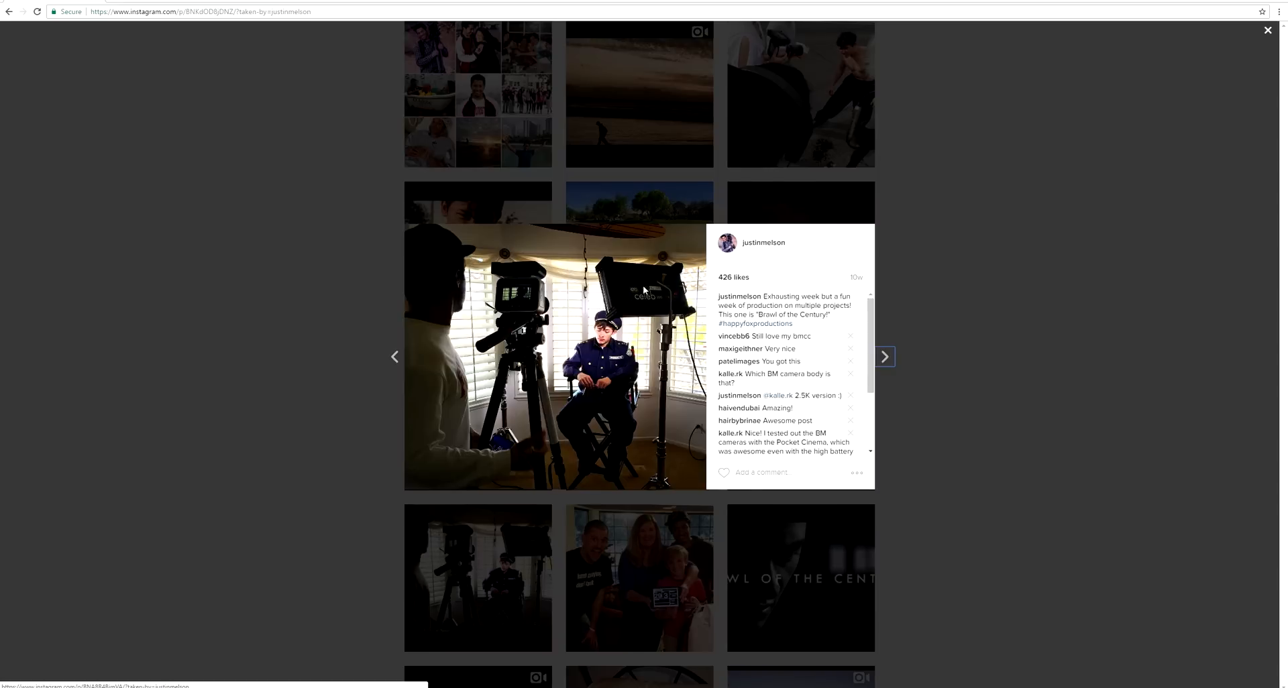
pyautogui.moveTo(649, 338)
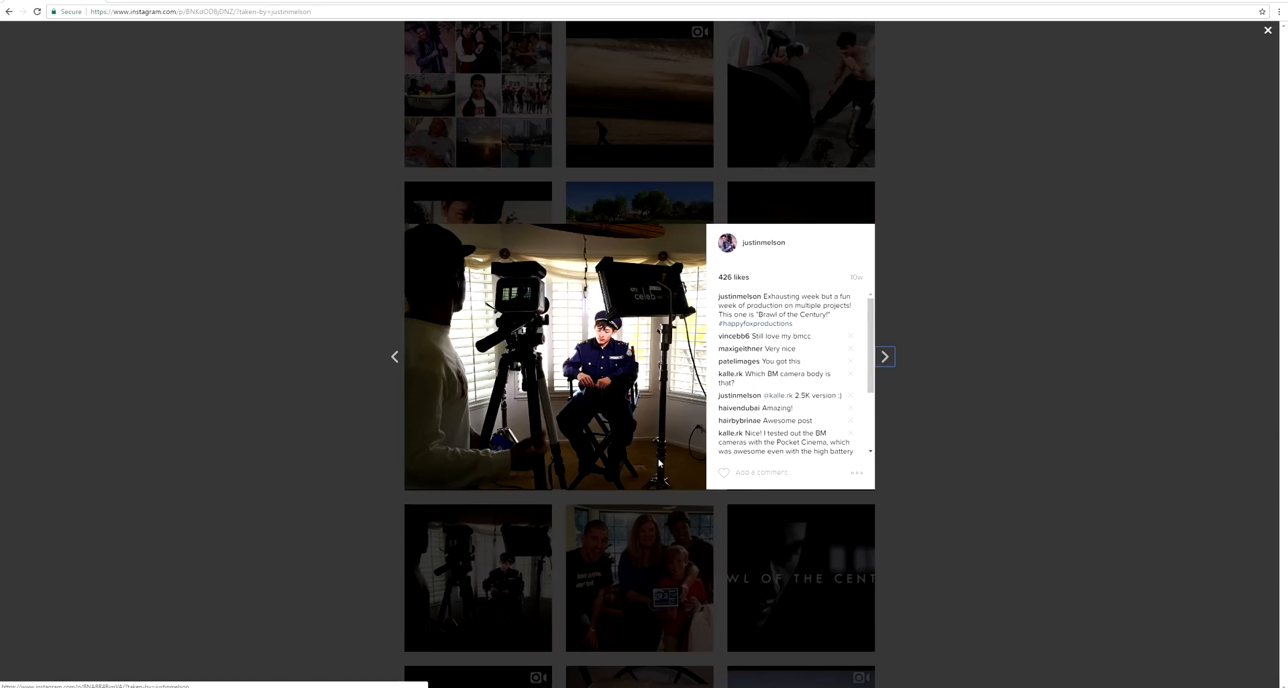
pyautogui.moveTo(641, 452)
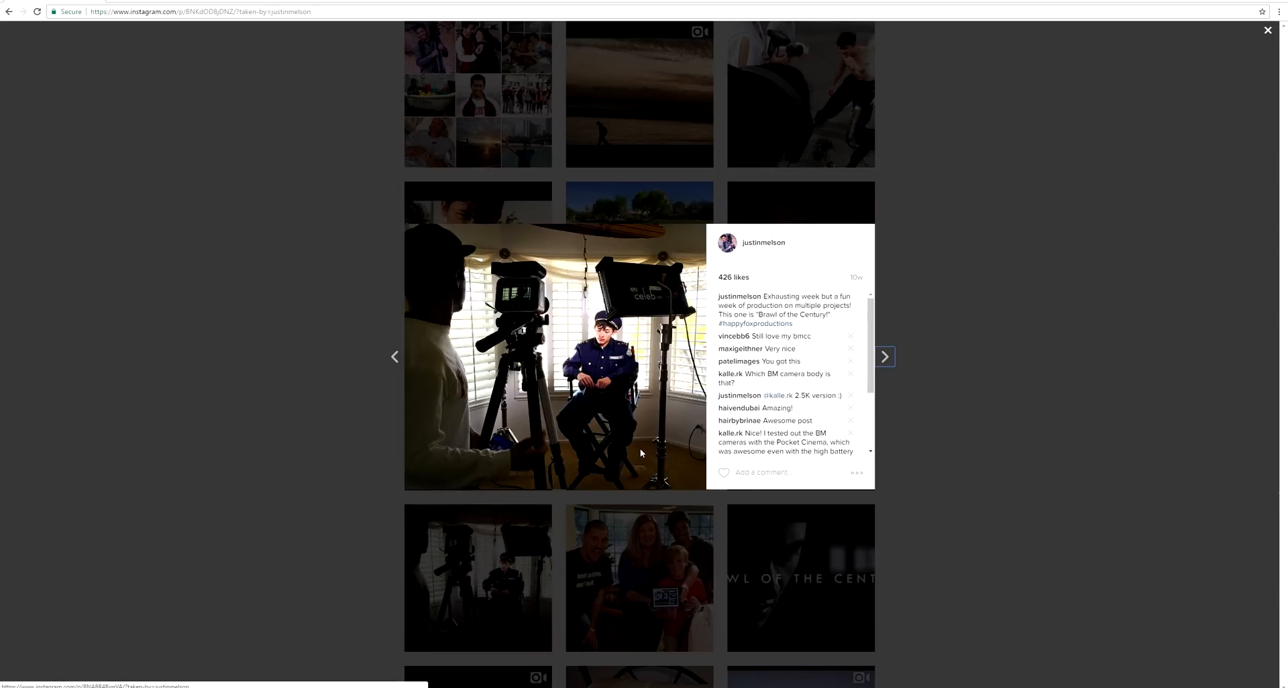
pyautogui.moveTo(499, 323)
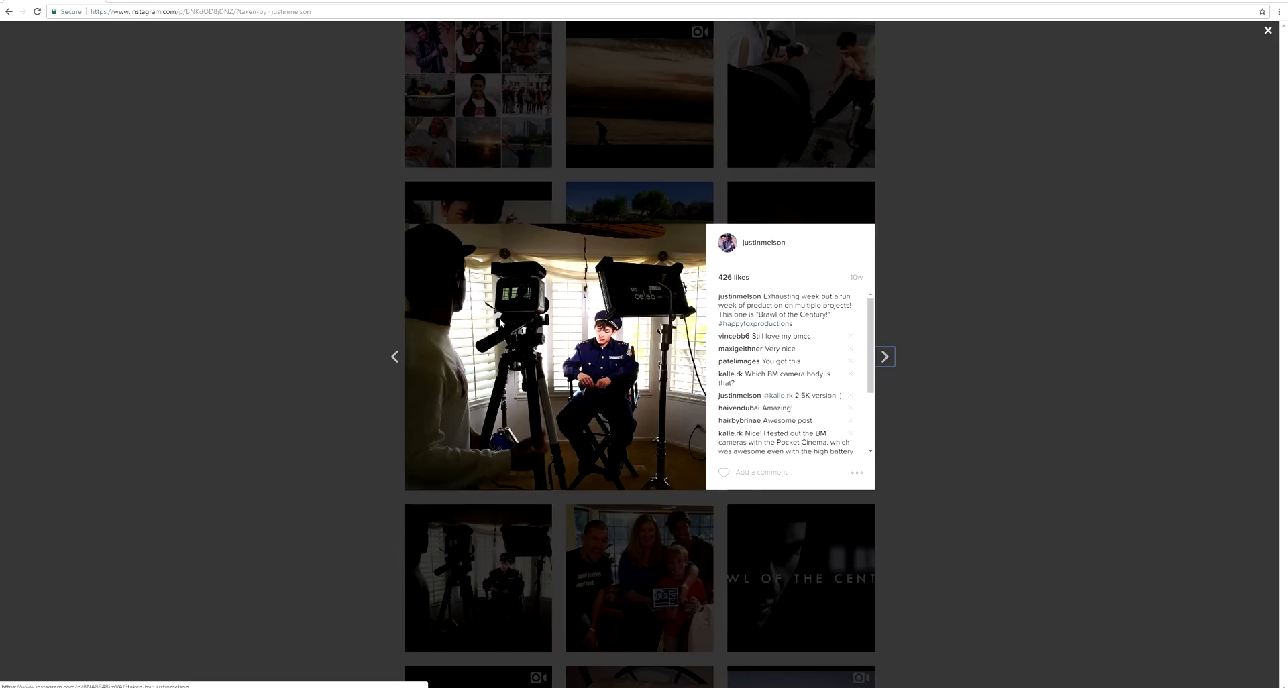
pyautogui.moveTo(518, 339)
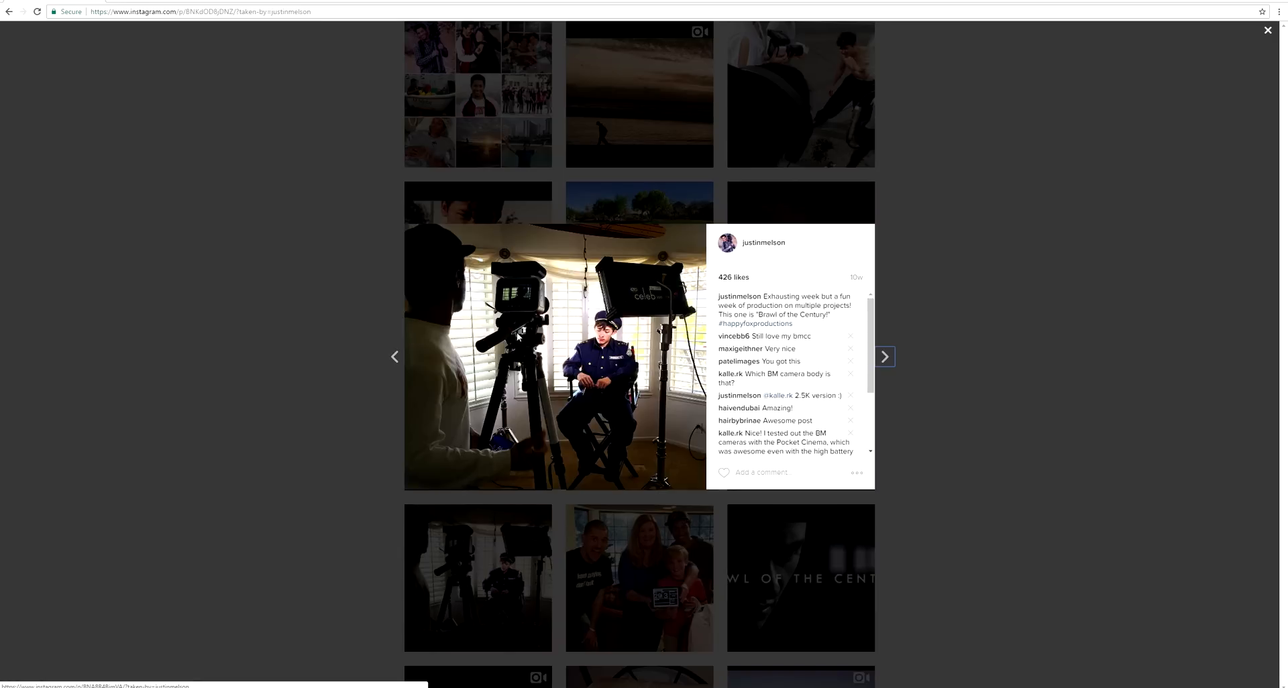
pyautogui.moveTo(587, 329)
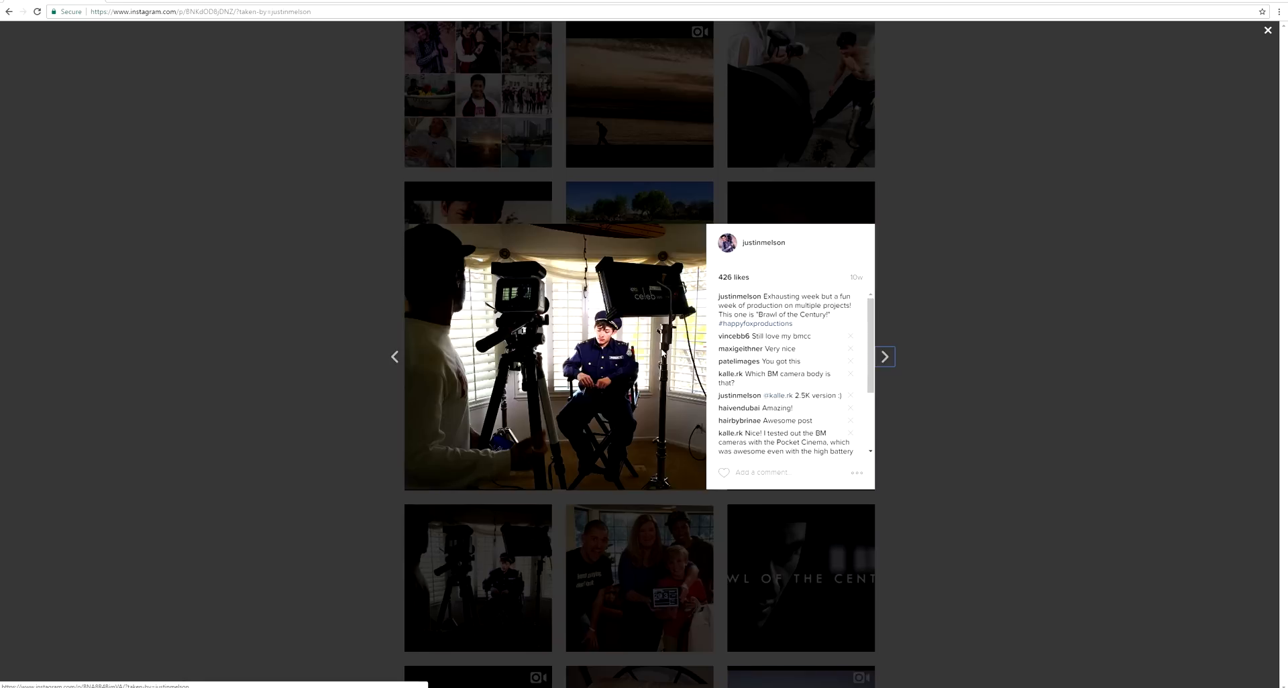
pyautogui.moveTo(466, 352)
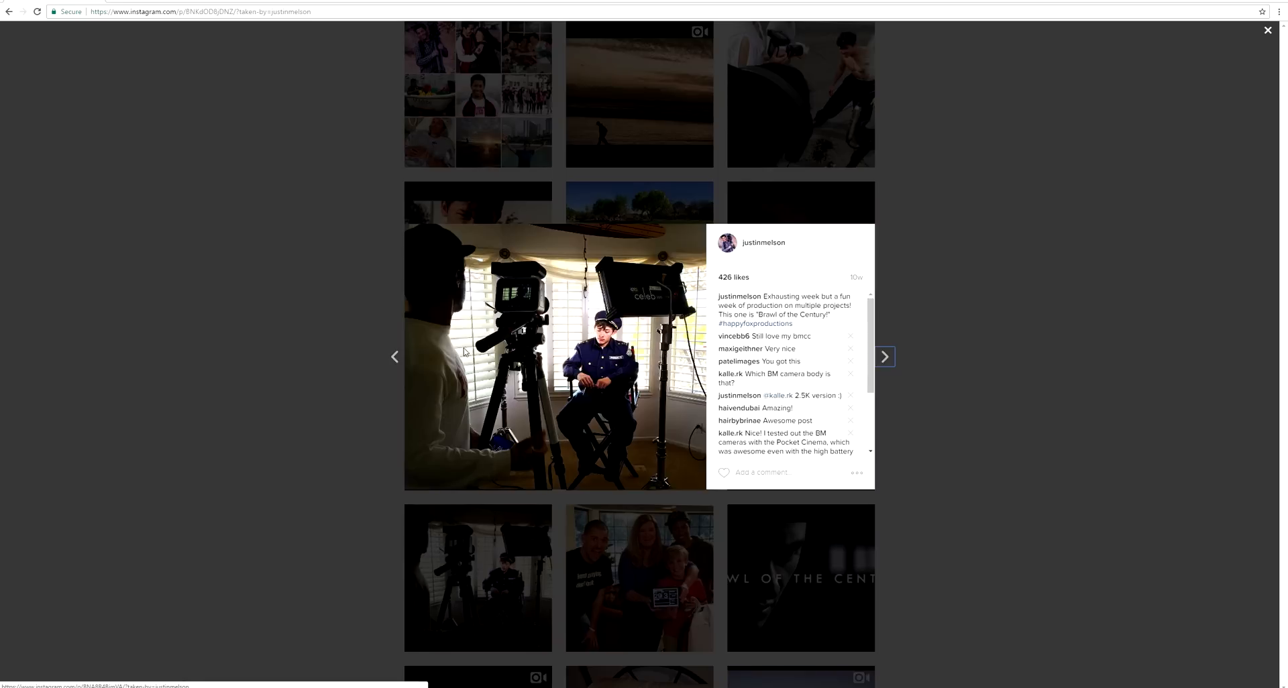
pyautogui.moveTo(648, 338)
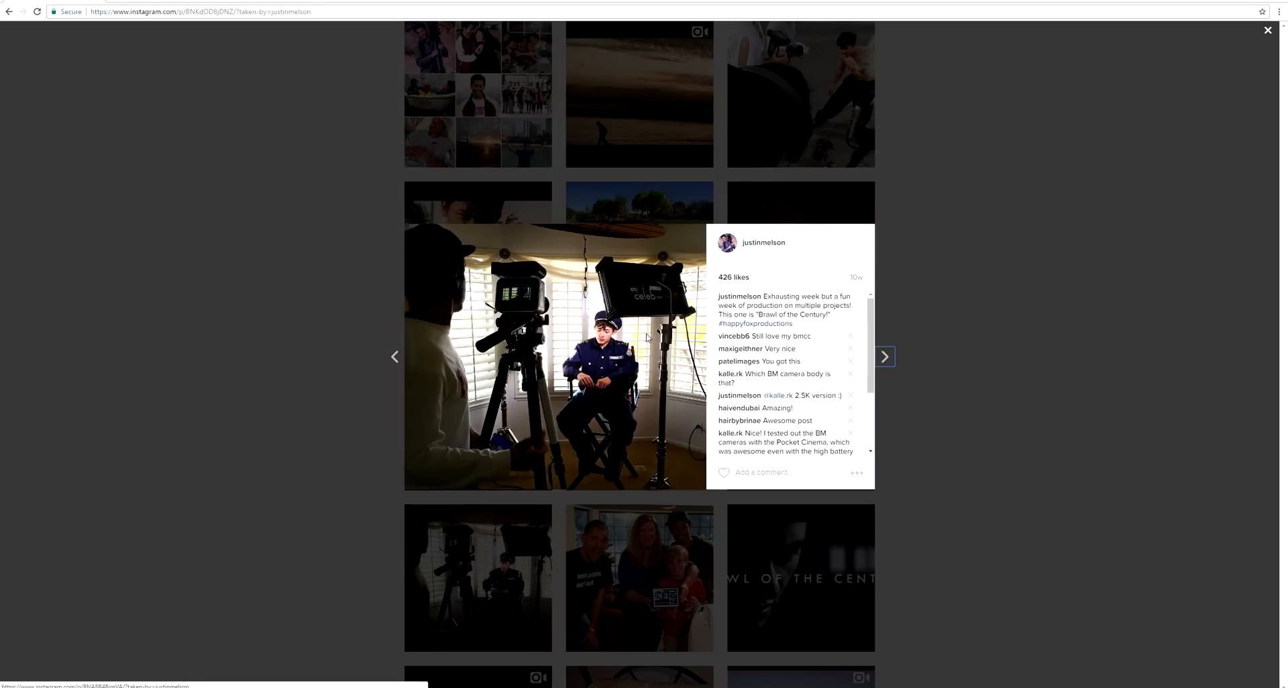
pyautogui.moveTo(632, 304)
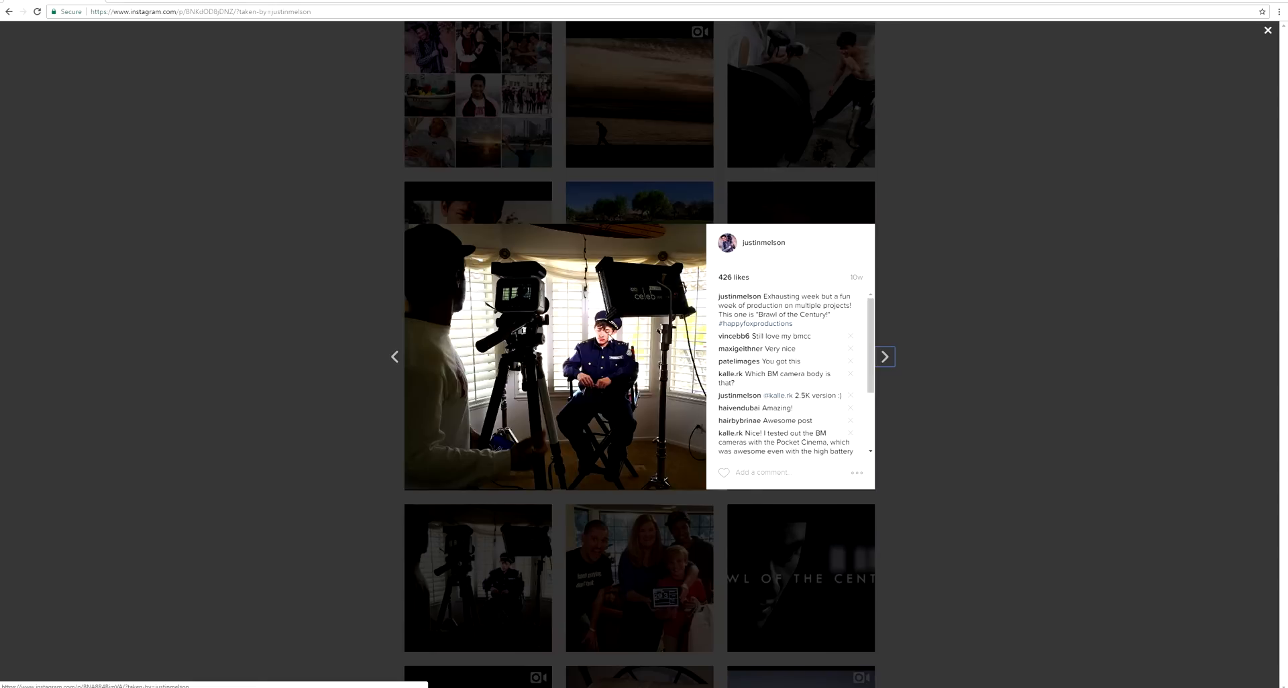
pyautogui.moveTo(661, 299)
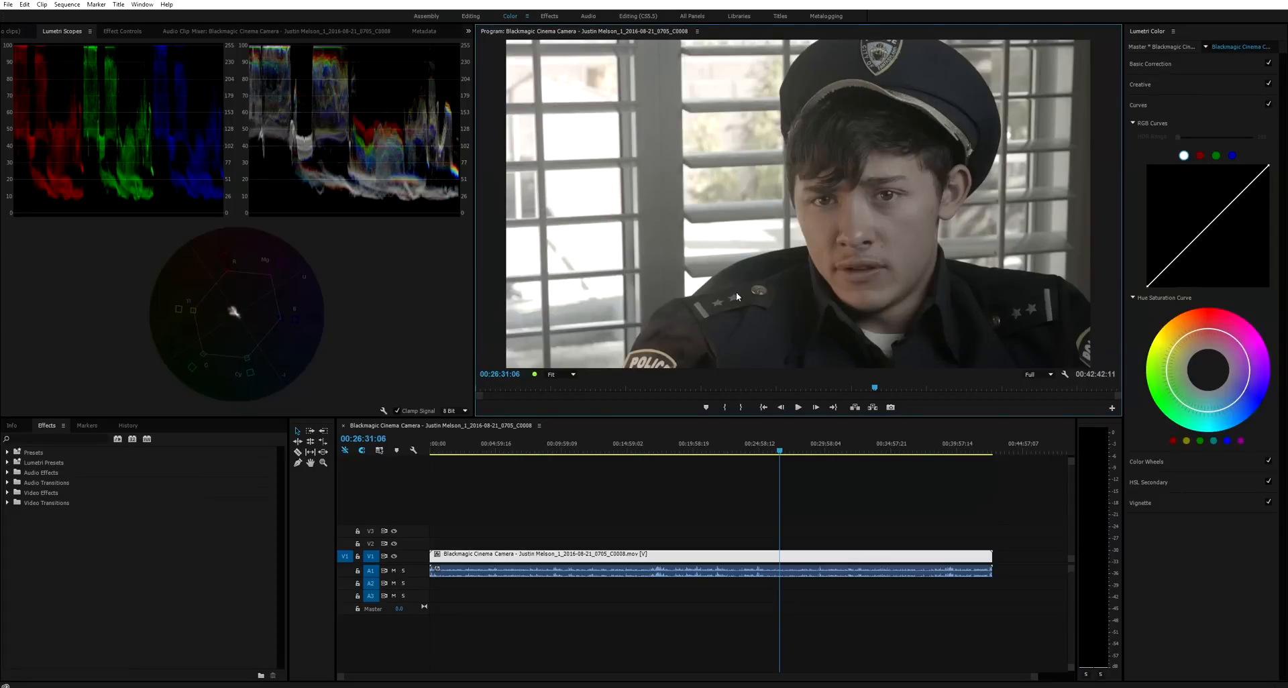
pyautogui.moveTo(927, 244)
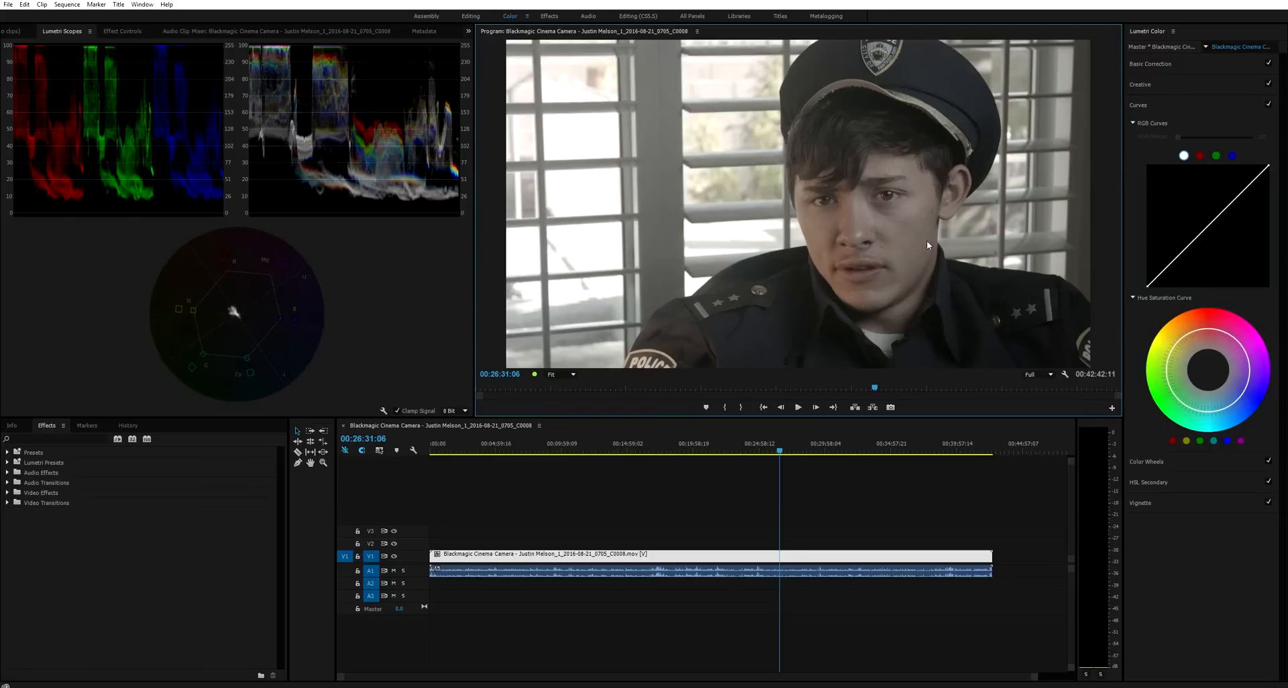
pyautogui.moveTo(811, 268)
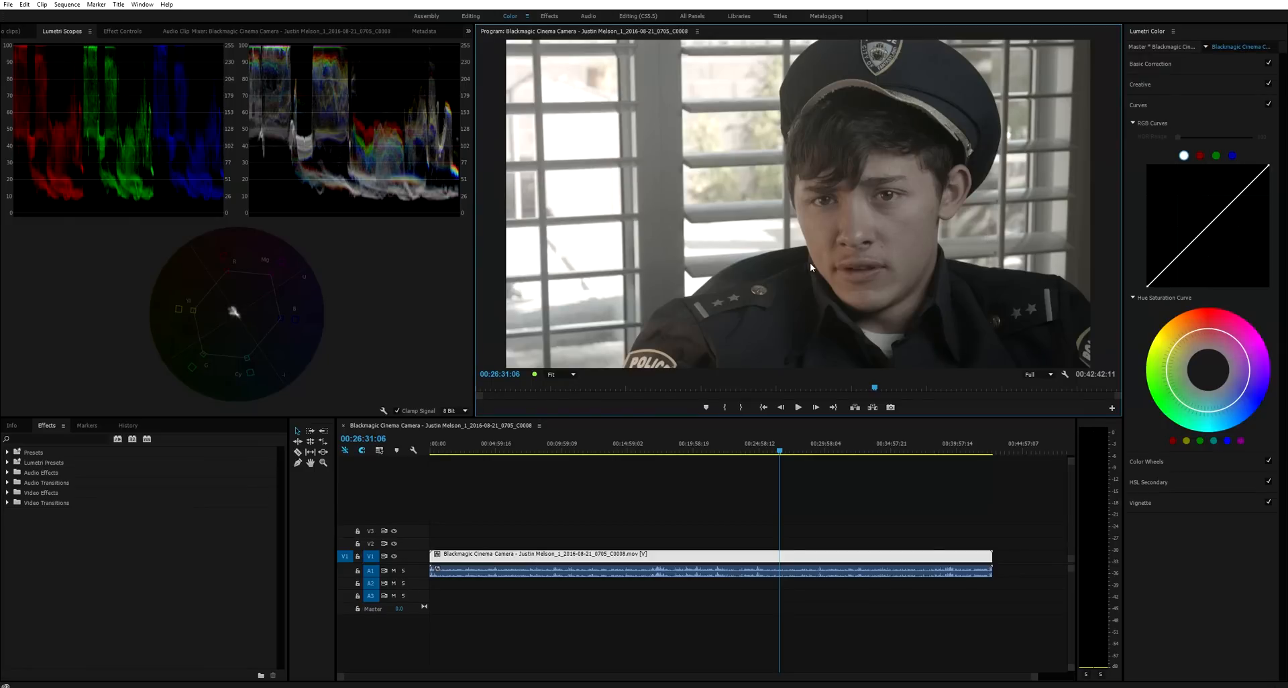
pyautogui.moveTo(908, 274)
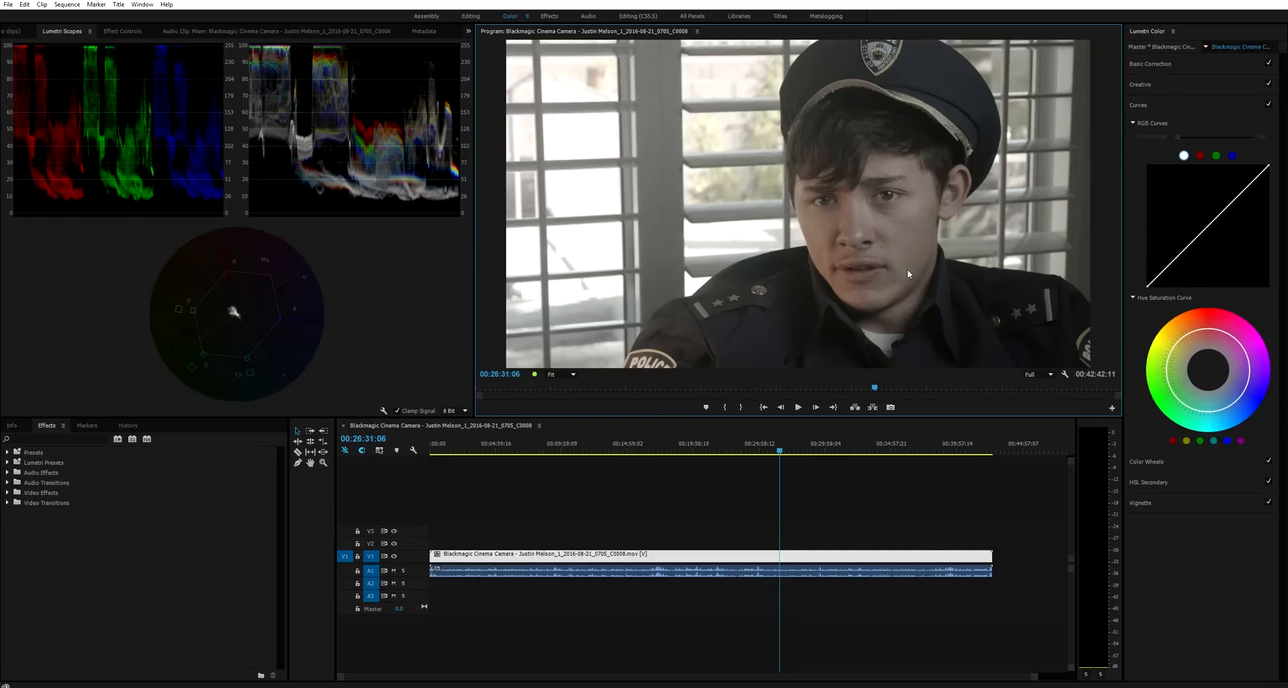
pyautogui.moveTo(964, 252)
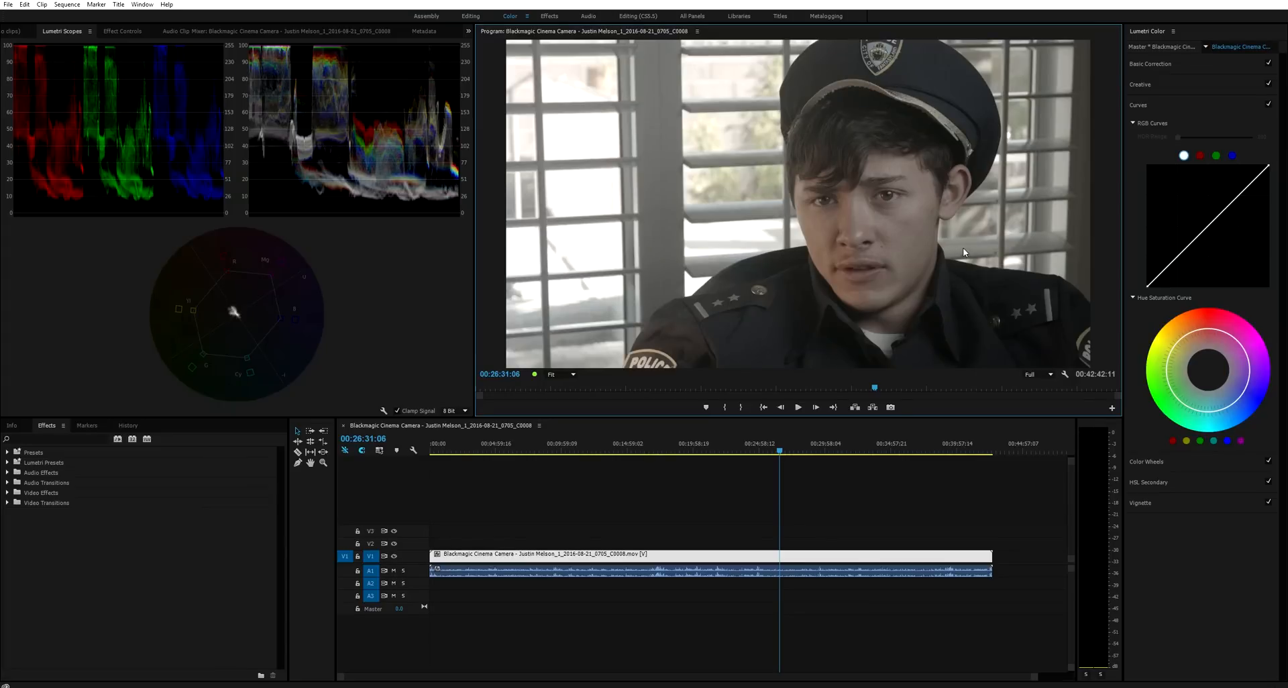
pyautogui.moveTo(960, 255)
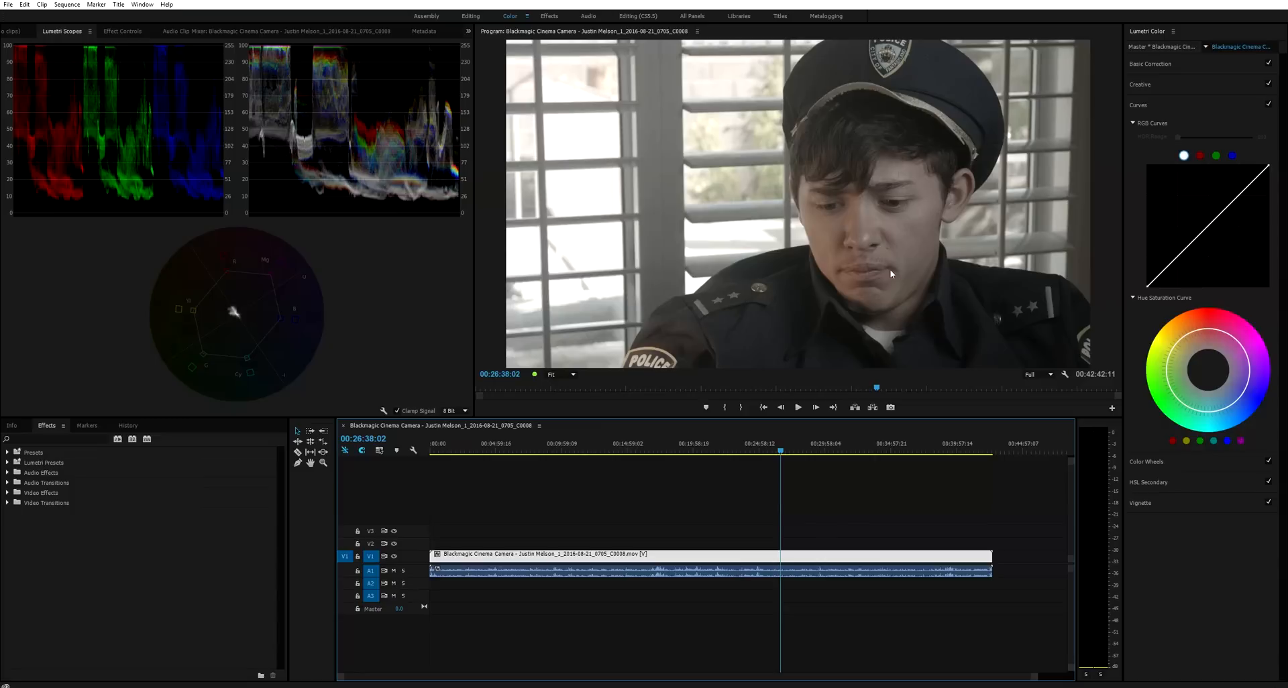
# Expand Basic Correction, search the effects list for 'ccdc', and nudge a tone slider.
pyautogui.click(1151, 64)
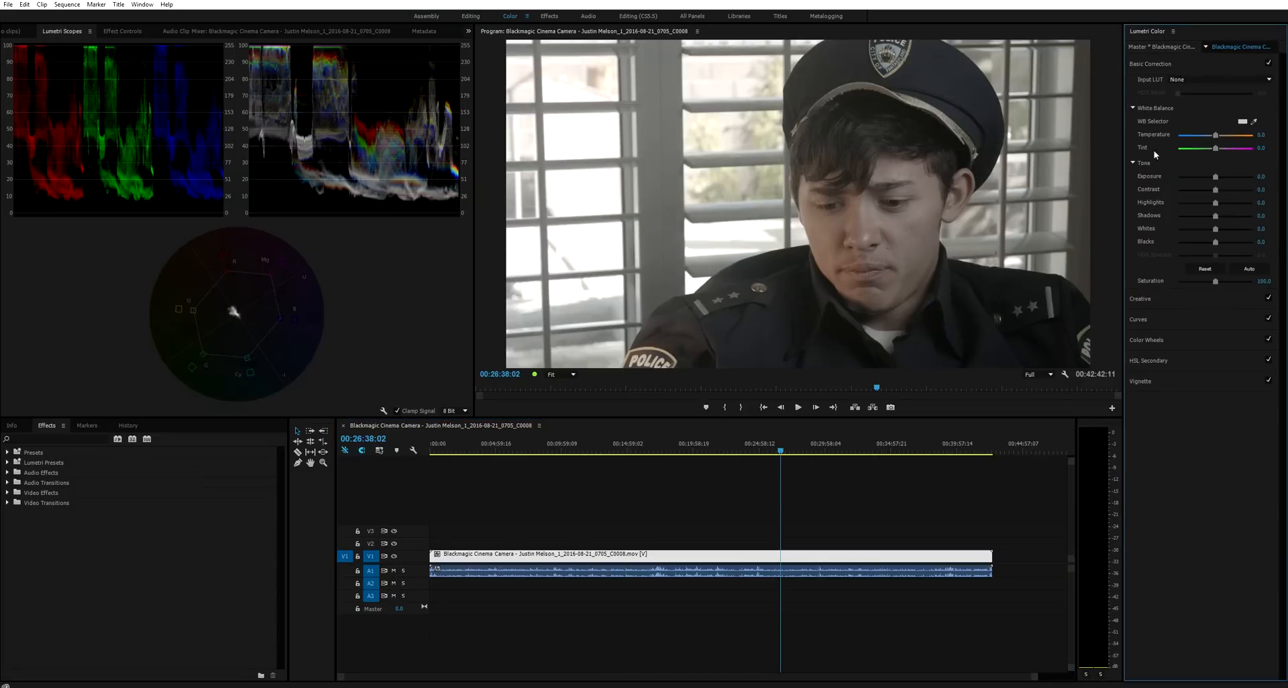
pyautogui.moveTo(1080, 329)
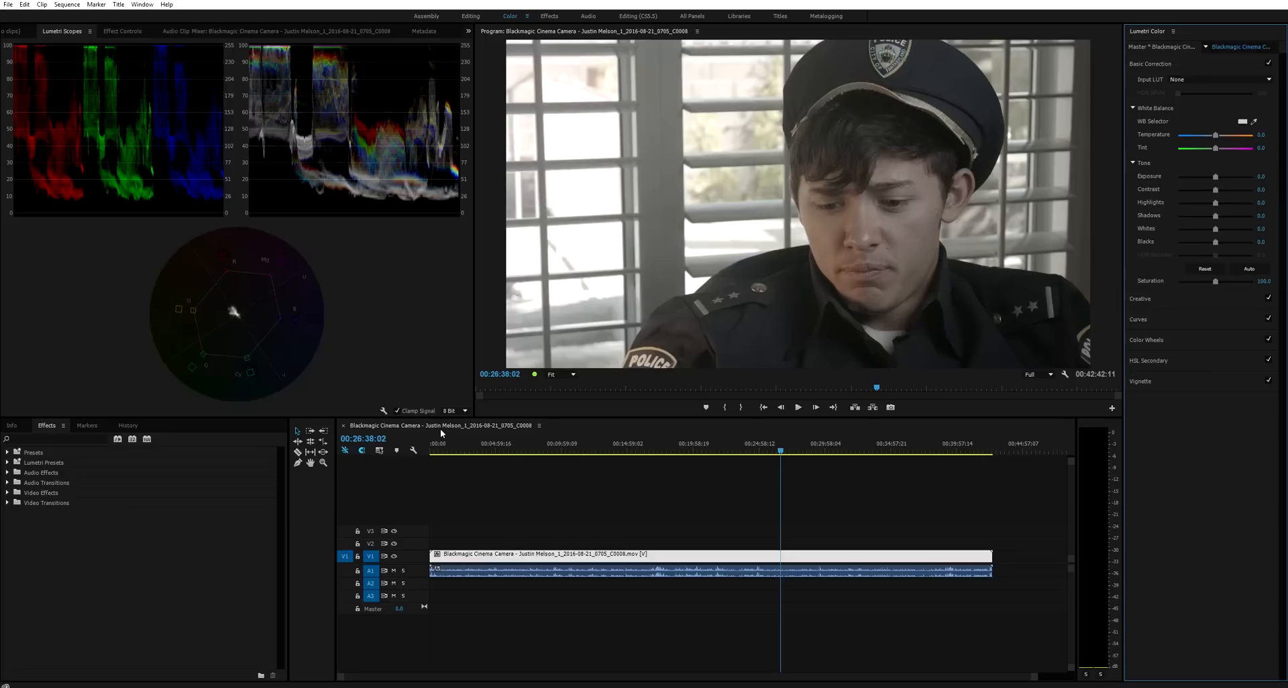
pyautogui.click(58, 440)
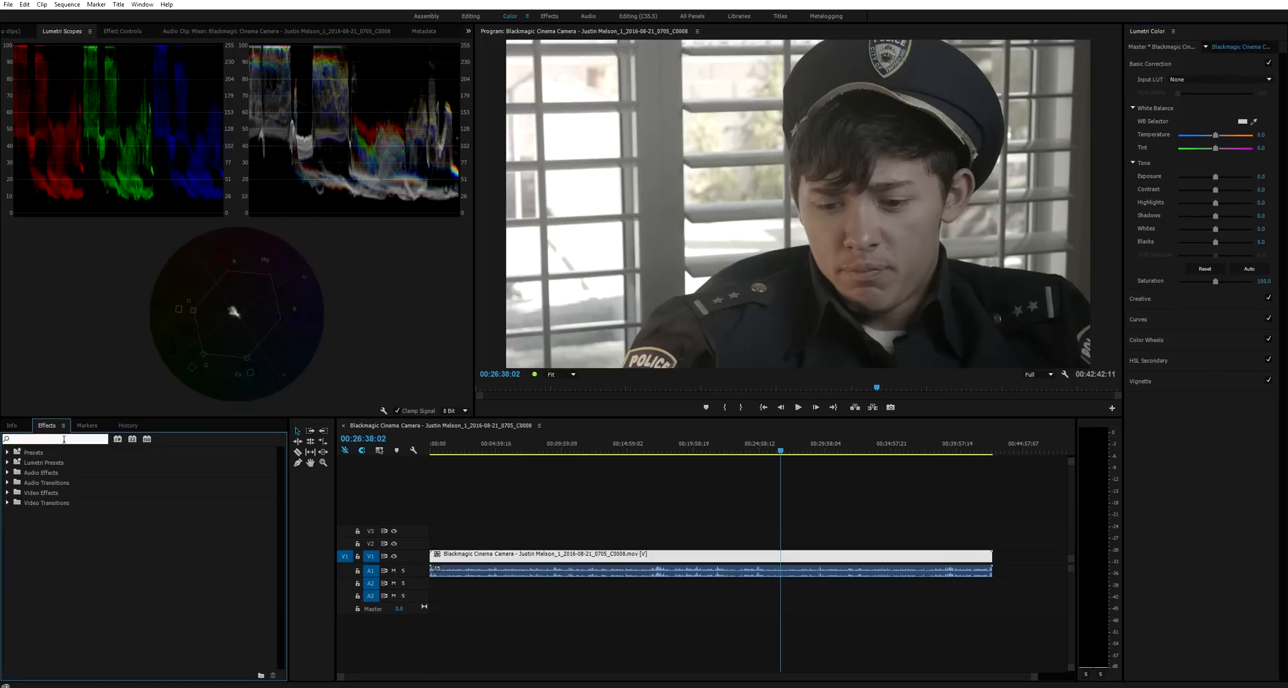
pyautogui.write('ccdc')
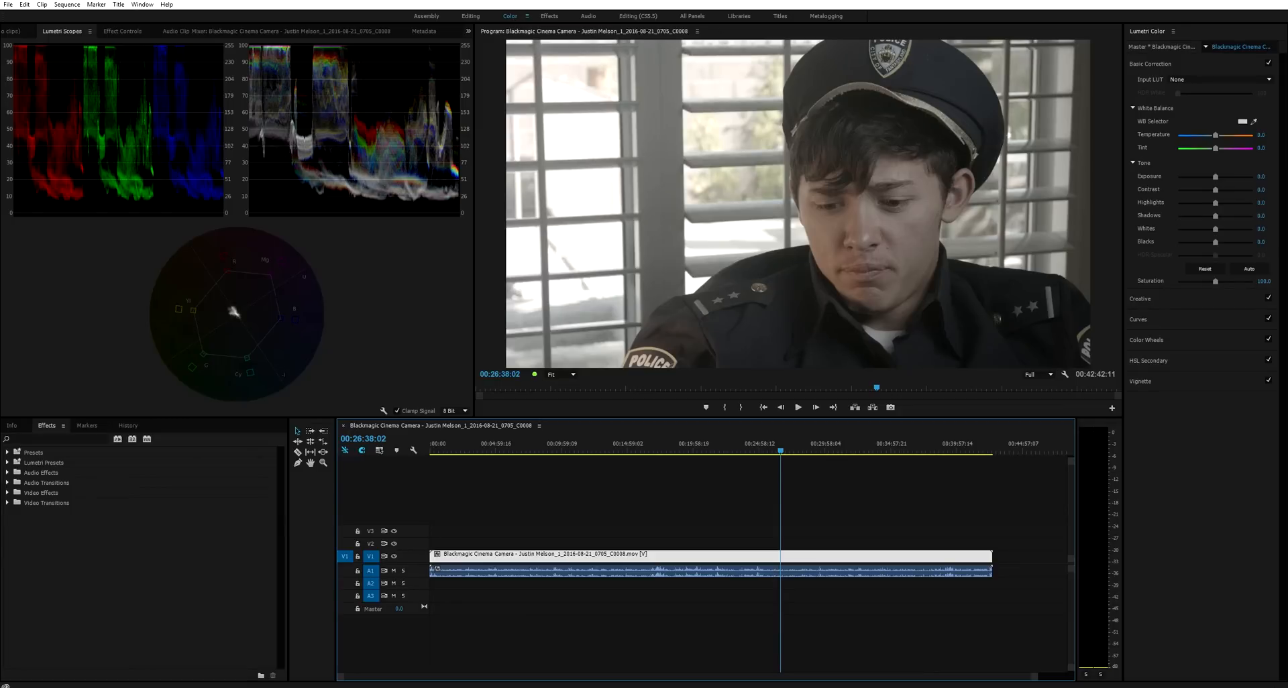
pyautogui.moveTo(1205, 429)
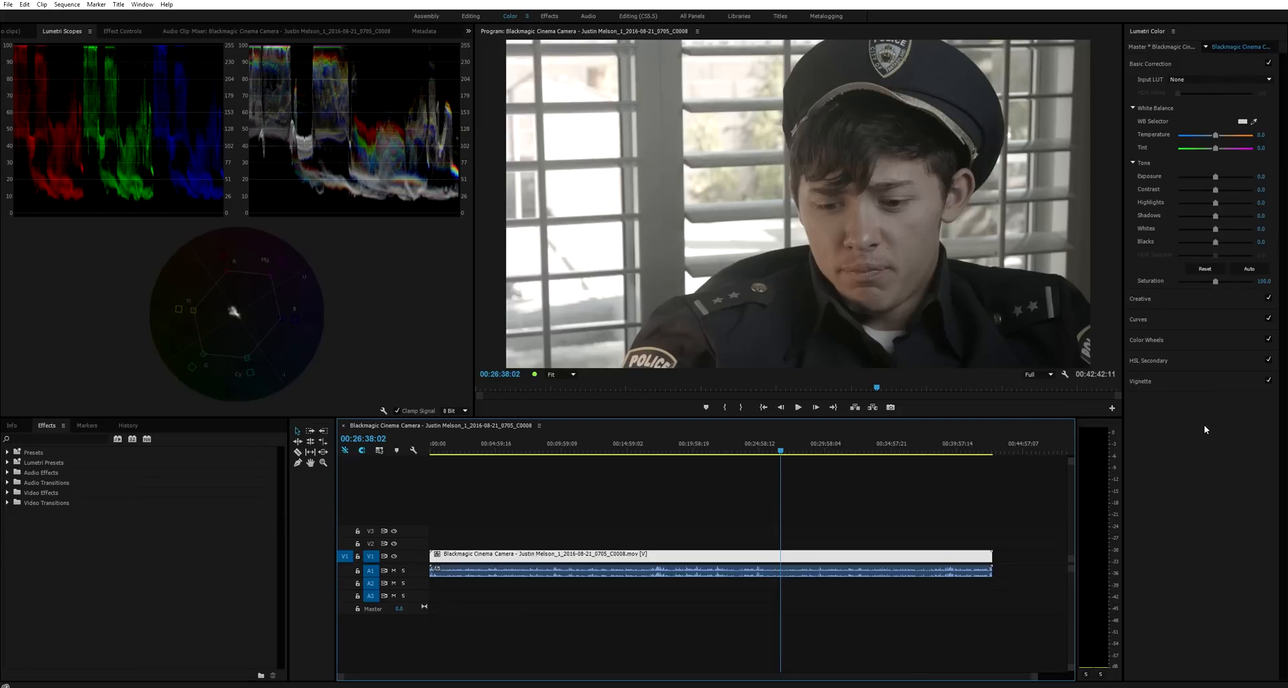
pyautogui.moveTo(1199, 435)
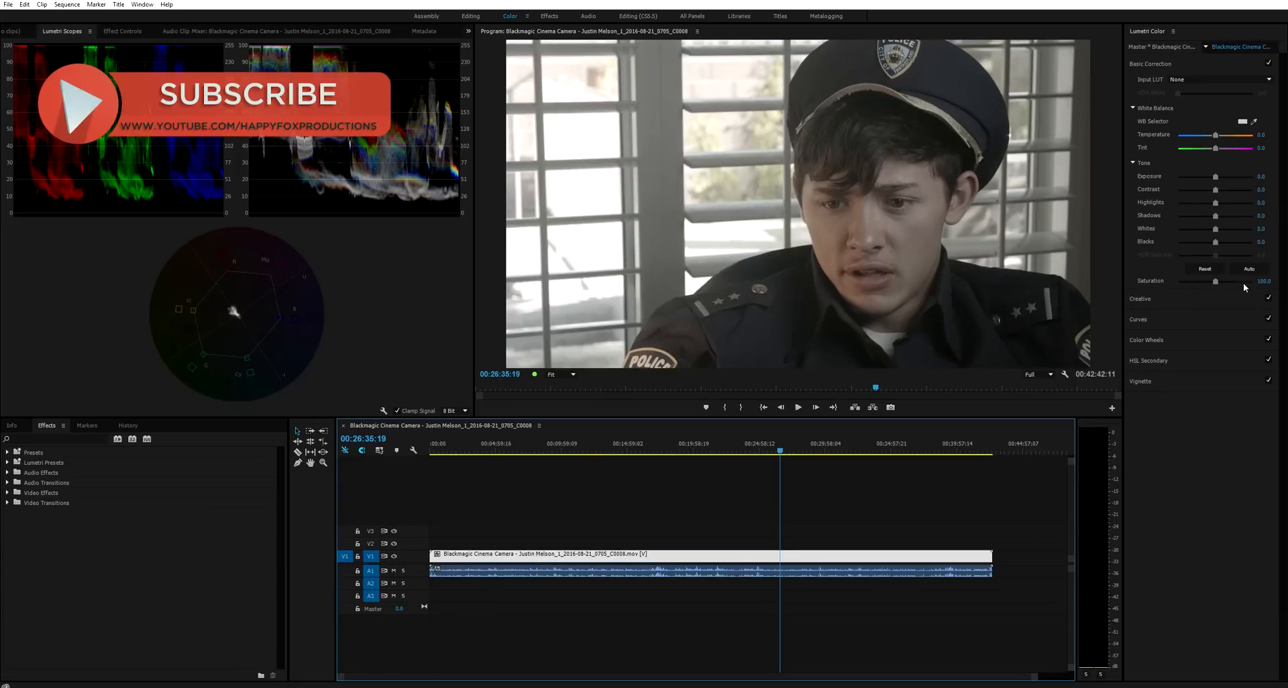
pyautogui.moveTo(1205, 281); pyautogui.dragTo(1243, 280)
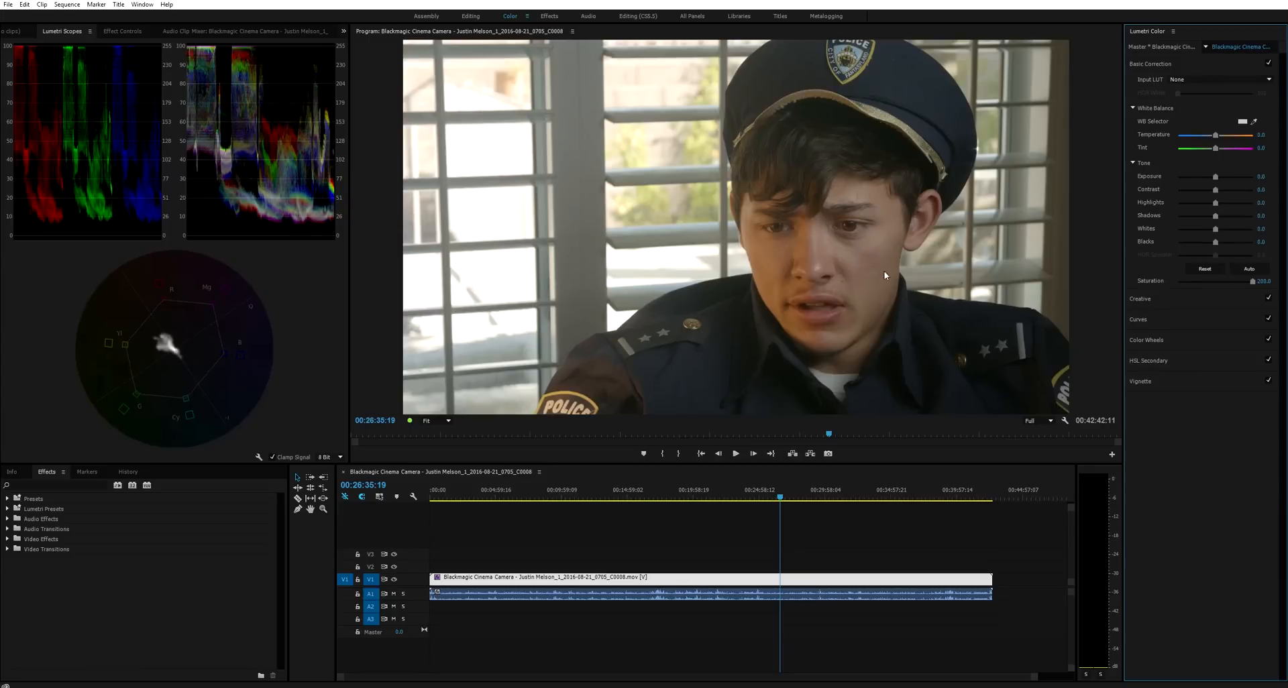
pyautogui.moveTo(661, 310)
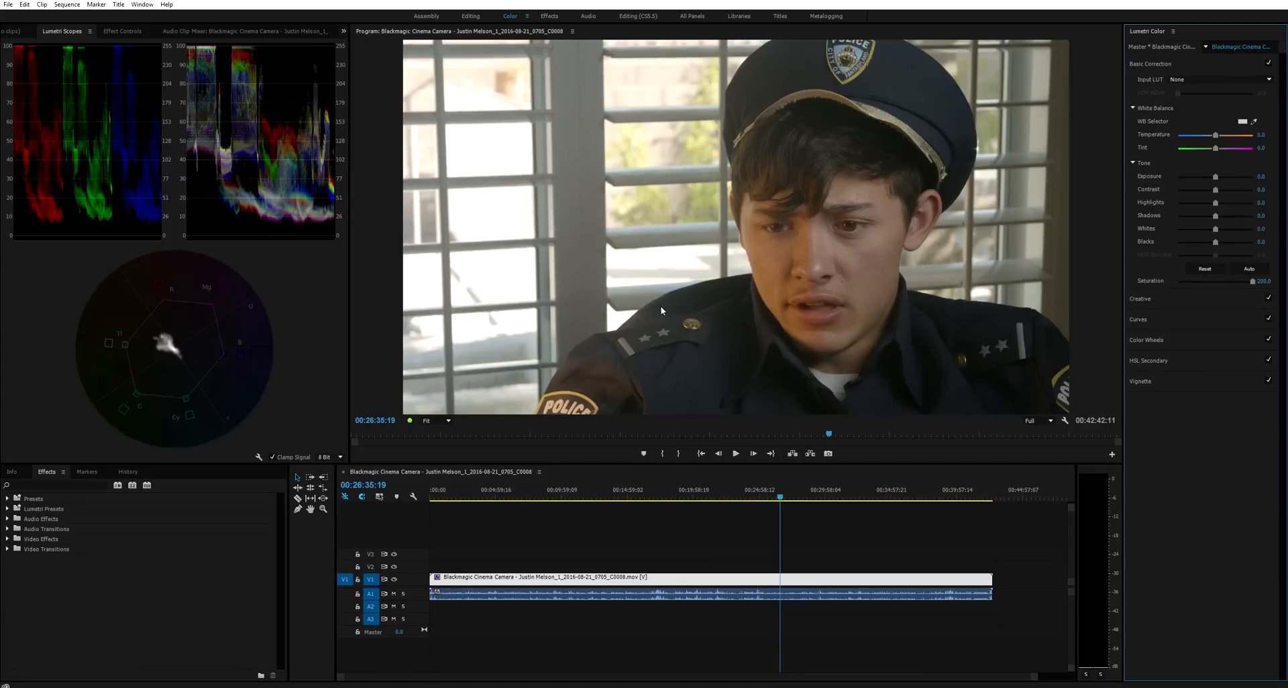
pyautogui.moveTo(787, 264)
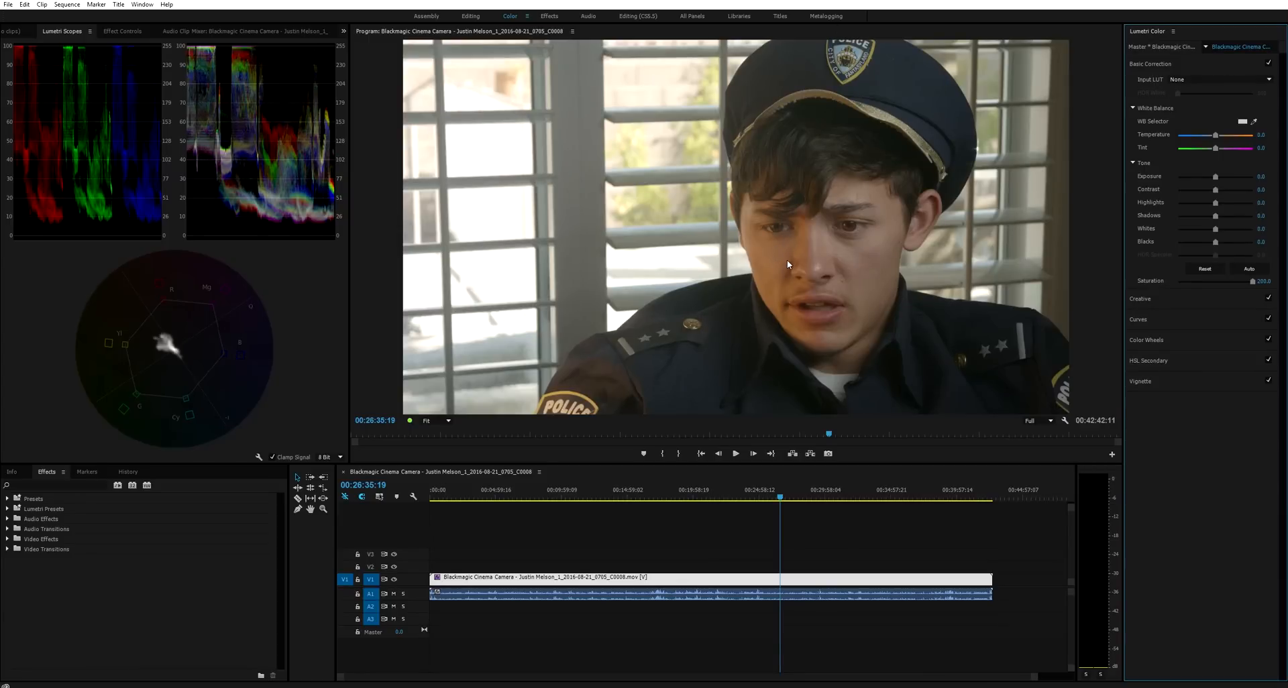
pyautogui.moveTo(1232, 183)
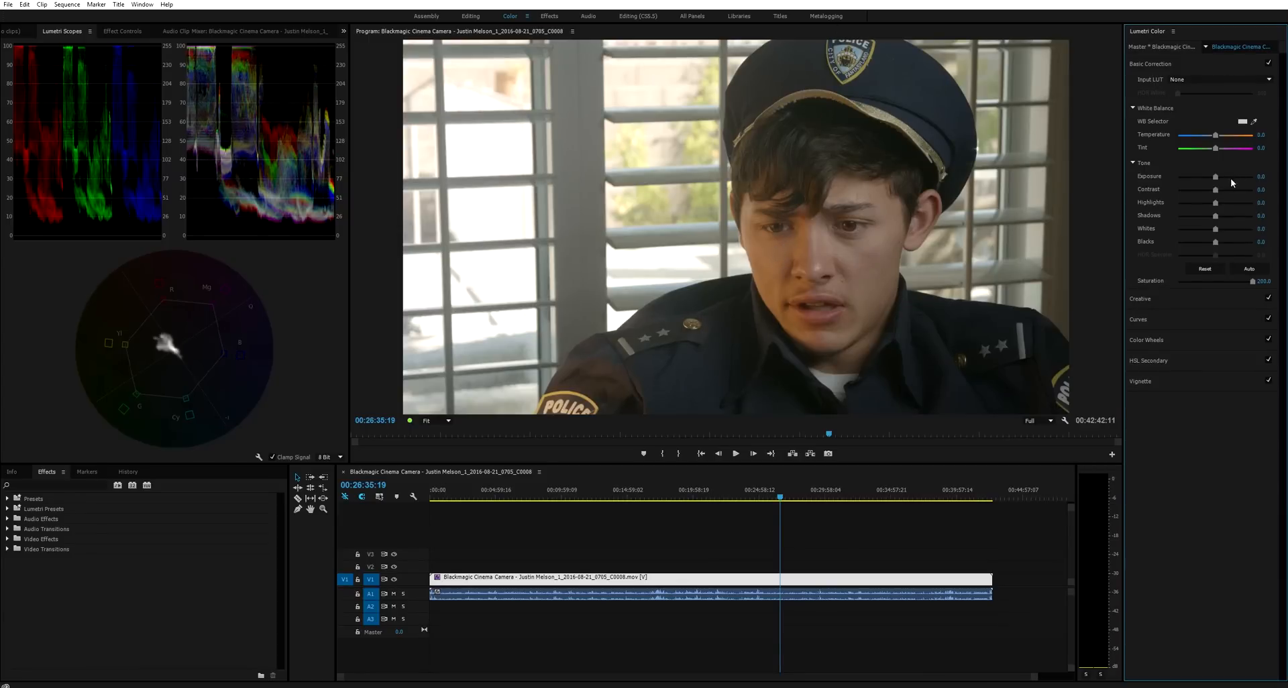
# Shape the RGB curve into an S with a raised upper point and lowered shadow point.
pyautogui.click(1139, 319)
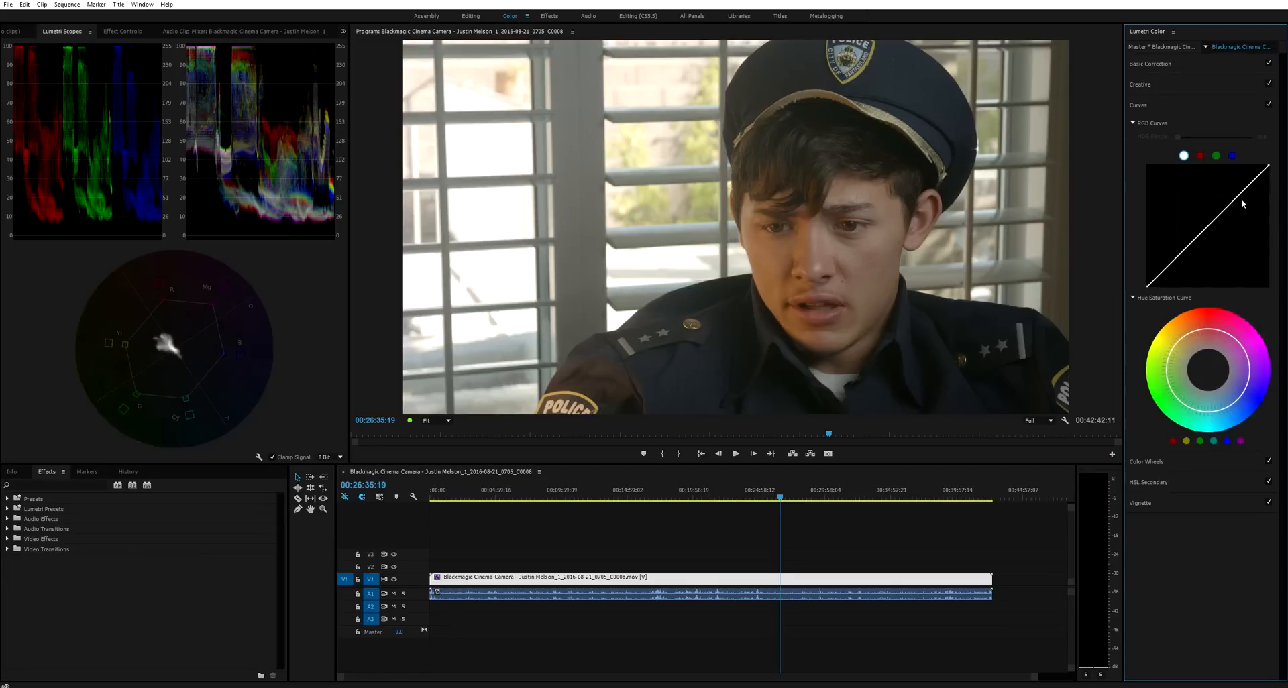
pyautogui.moveTo(1228, 191); pyautogui.dragTo(1231, 189)
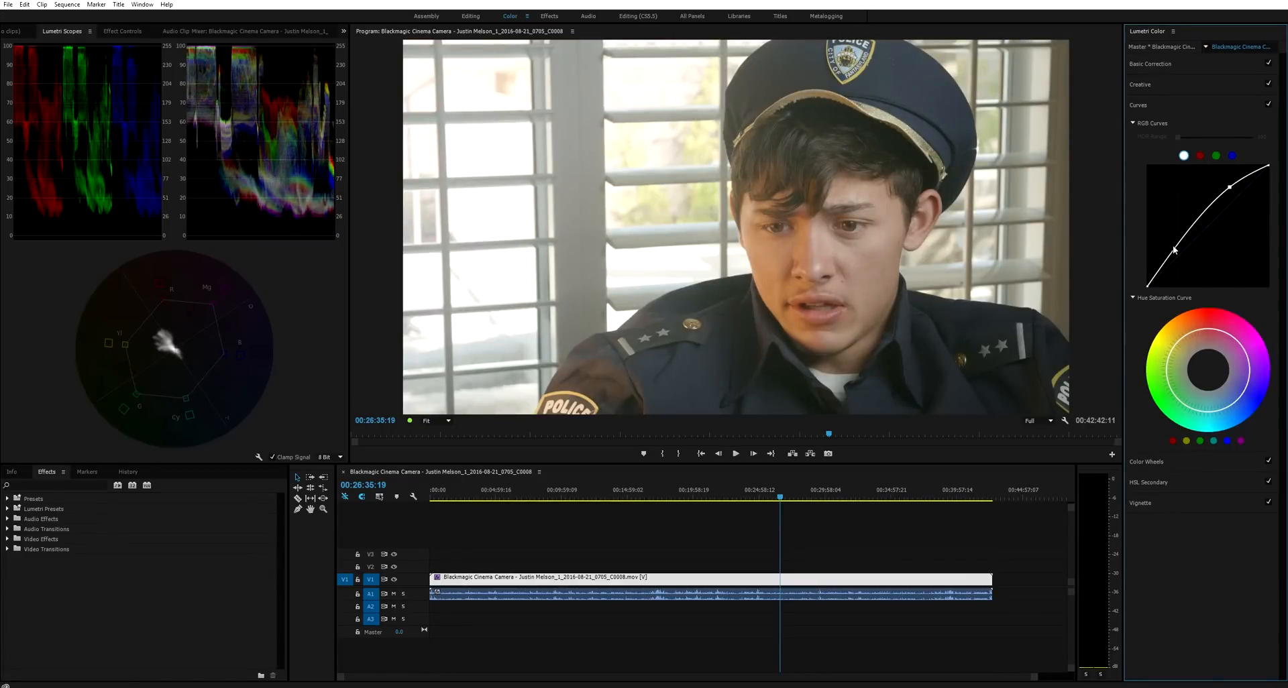
pyautogui.moveTo(1177, 248); pyautogui.dragTo(1183, 268)
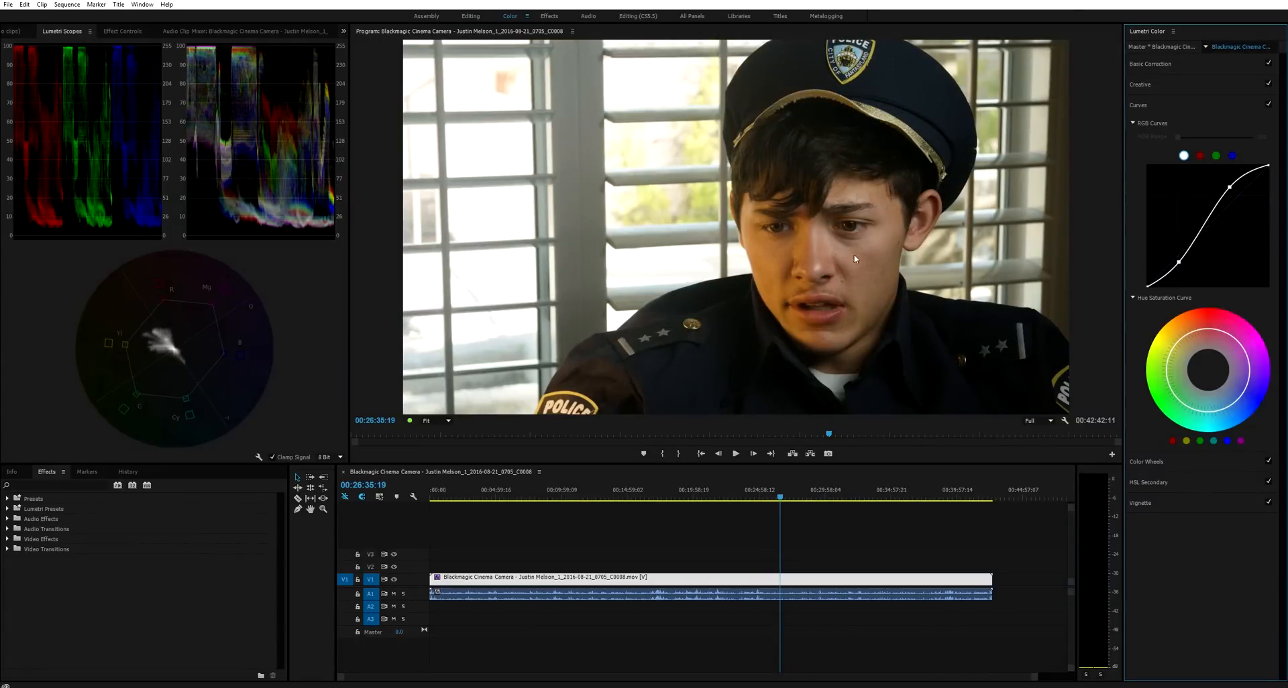
pyautogui.moveTo(864, 221)
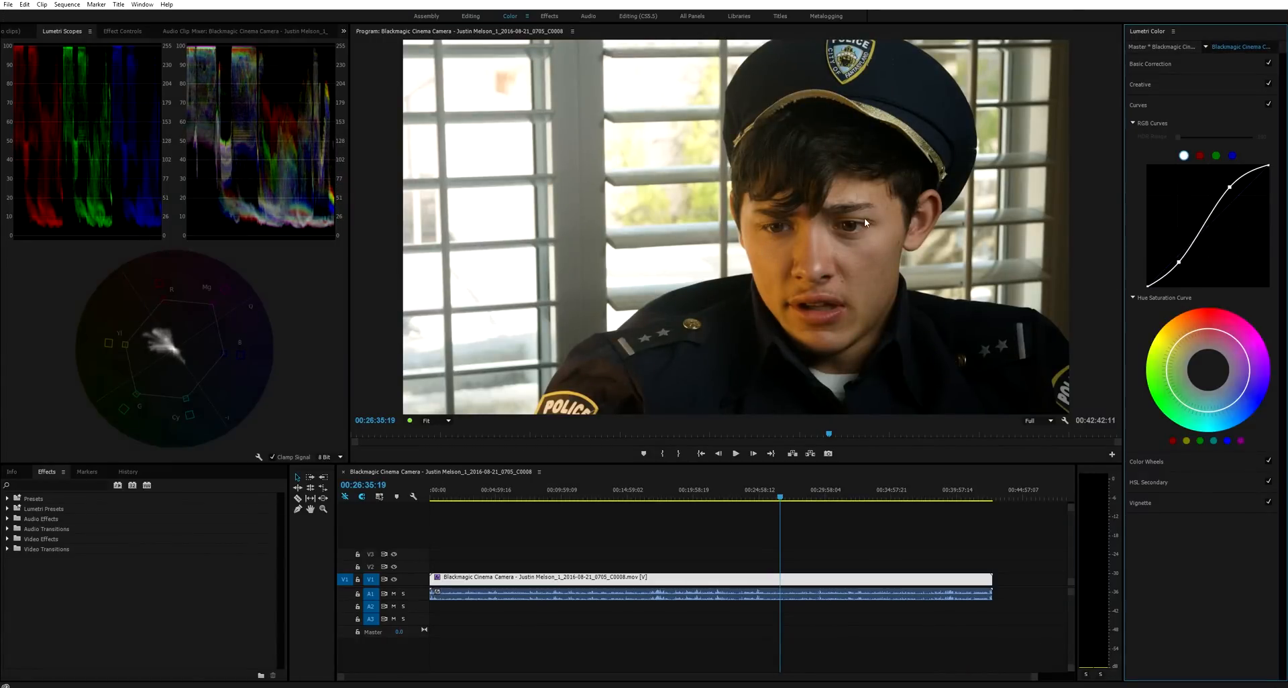
pyautogui.moveTo(617, 205)
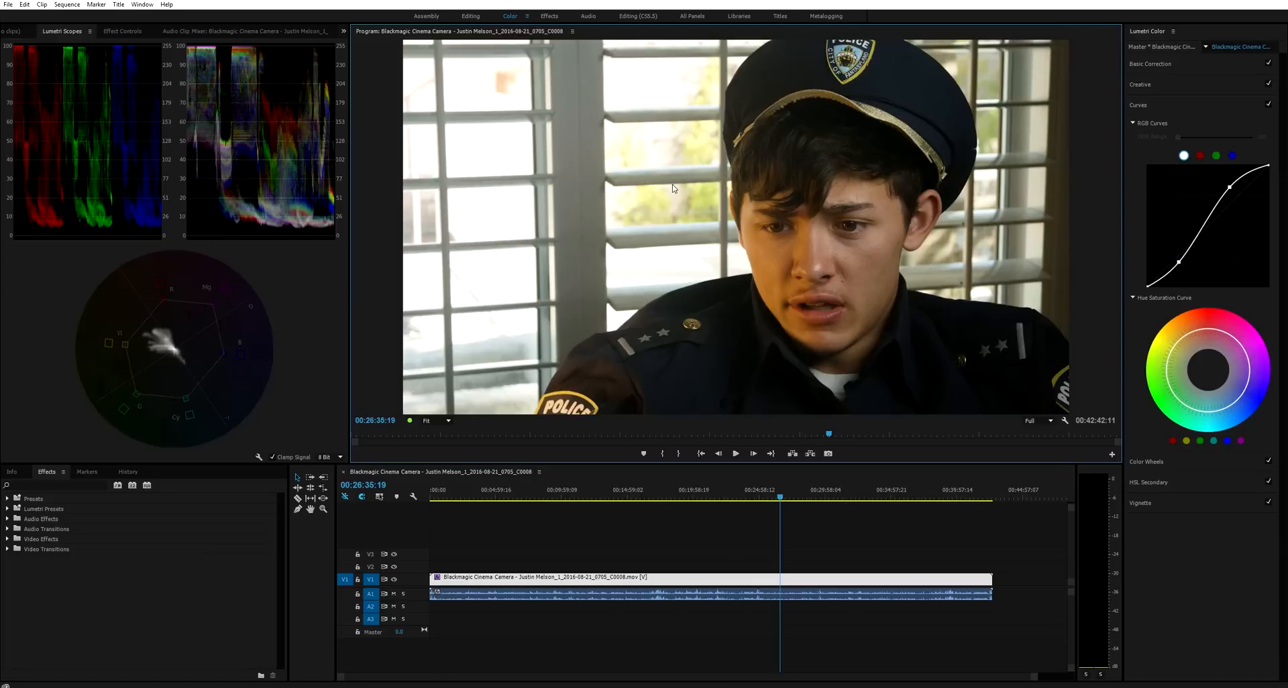
pyautogui.moveTo(877, 74)
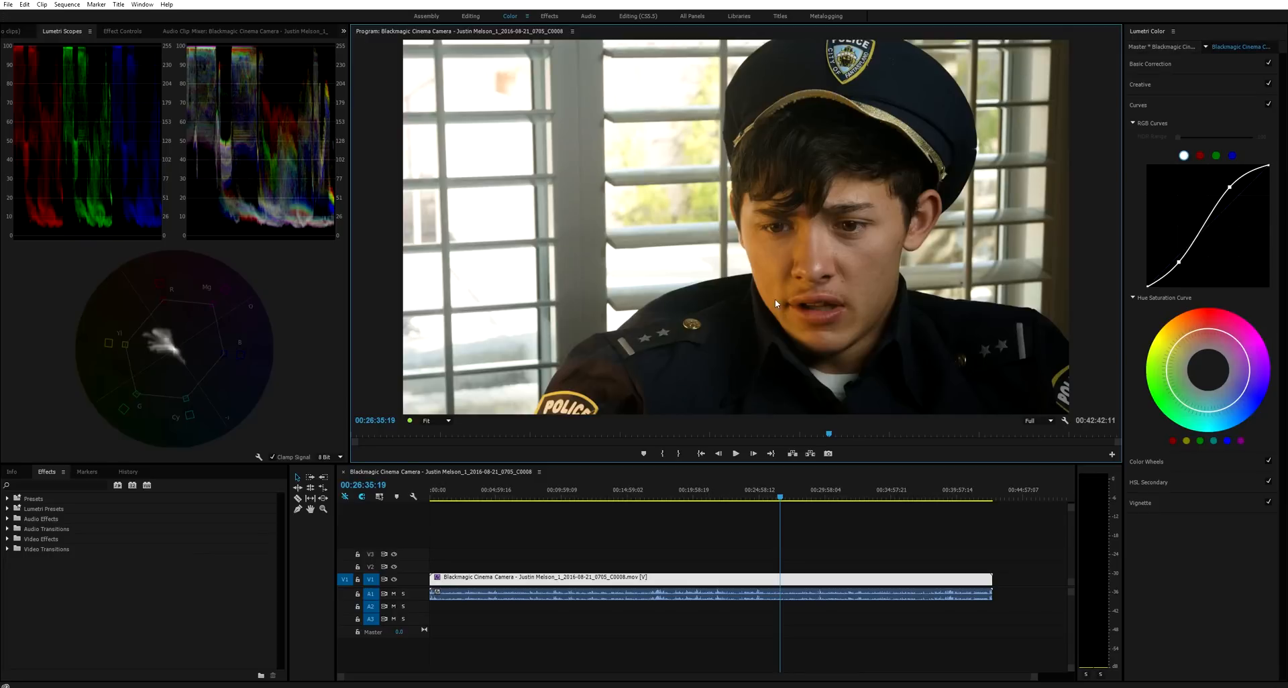
pyautogui.moveTo(887, 200)
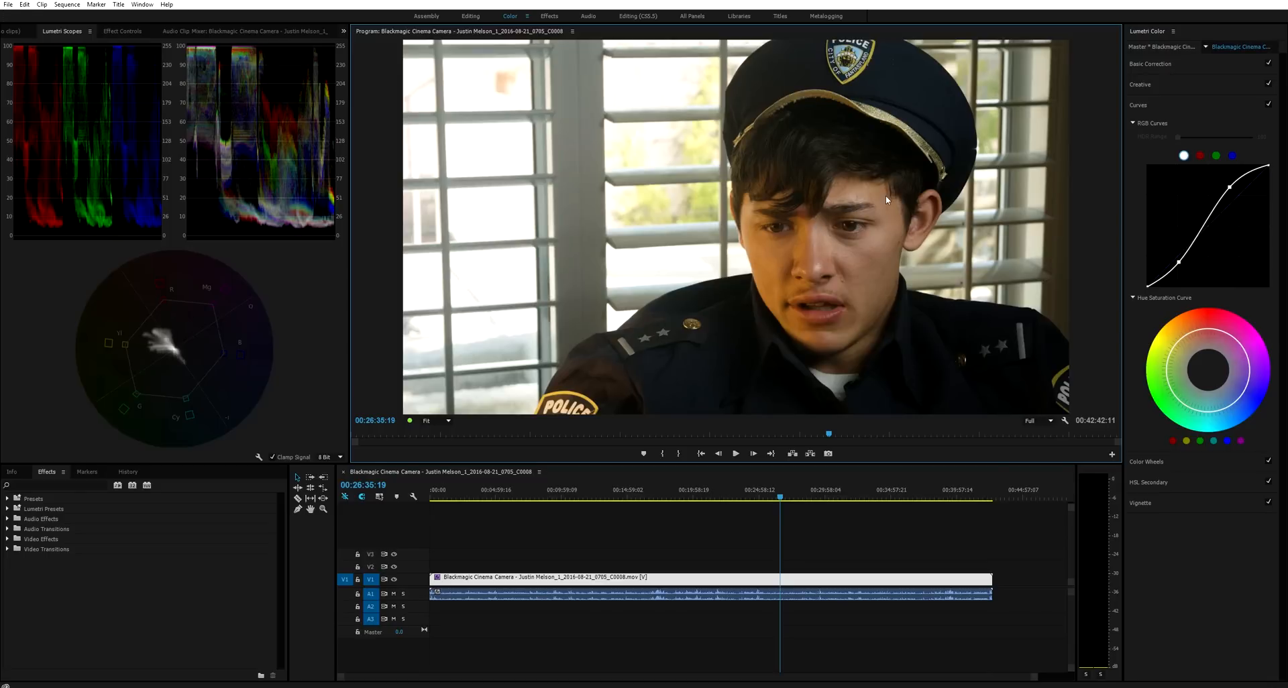
pyautogui.moveTo(848, 265)
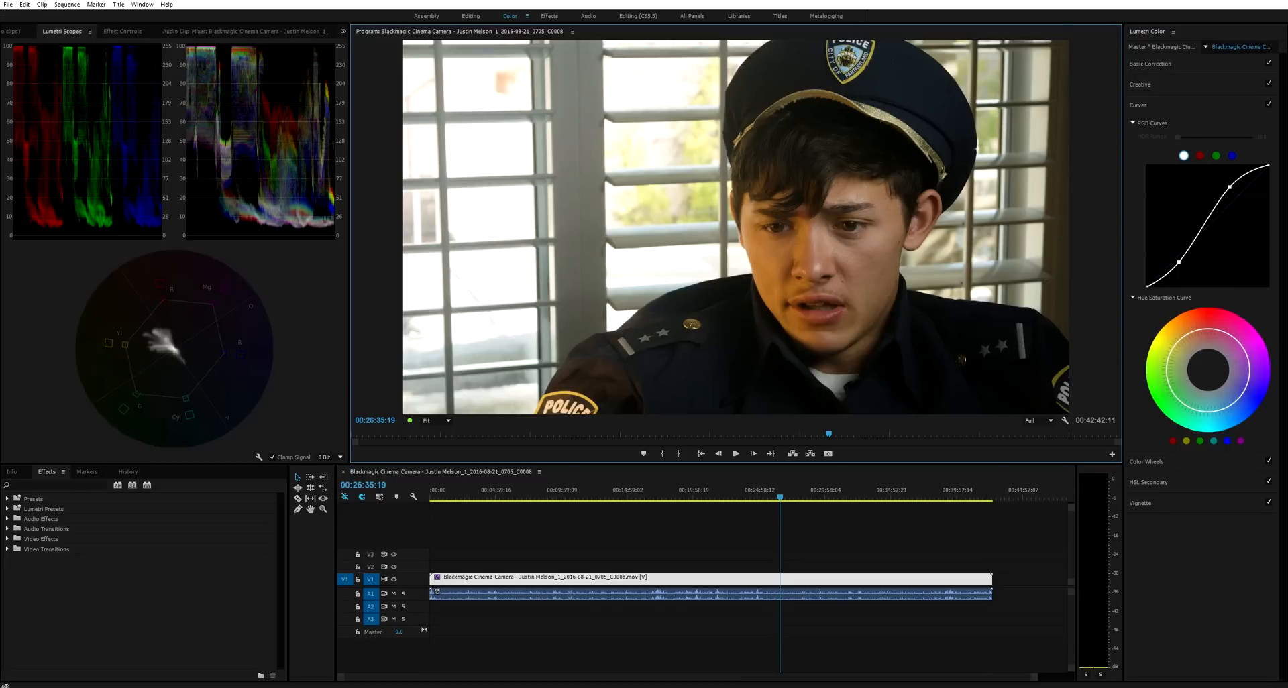
# Return to the Editing workspace and place the Cinemascope crop clip on V2 above the footage.
pyautogui.click(470, 16)
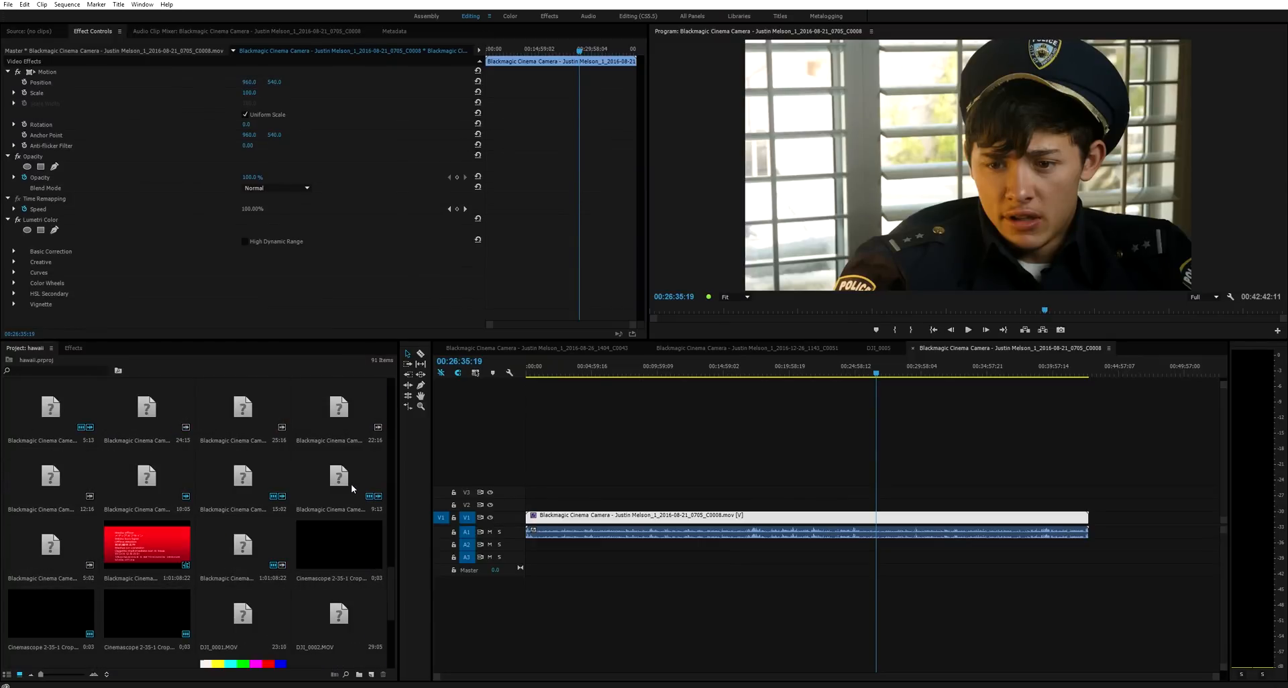
pyautogui.moveTo(858, 205)
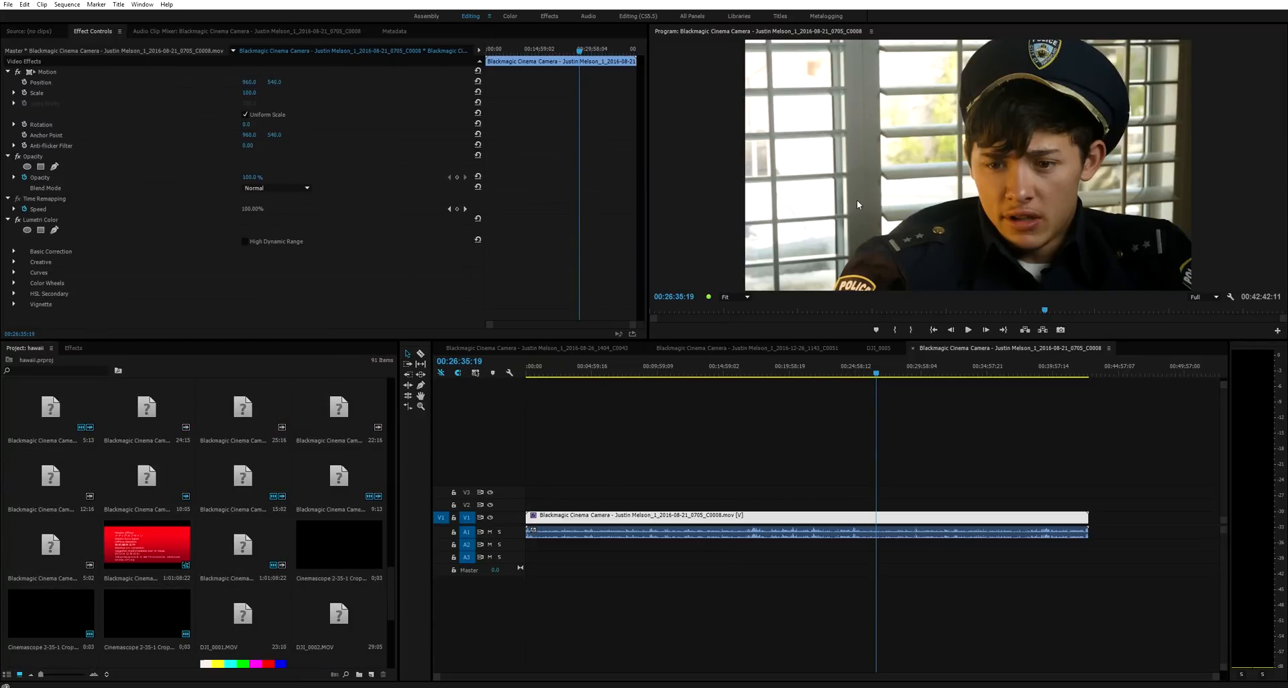
pyautogui.moveTo(346, 555)
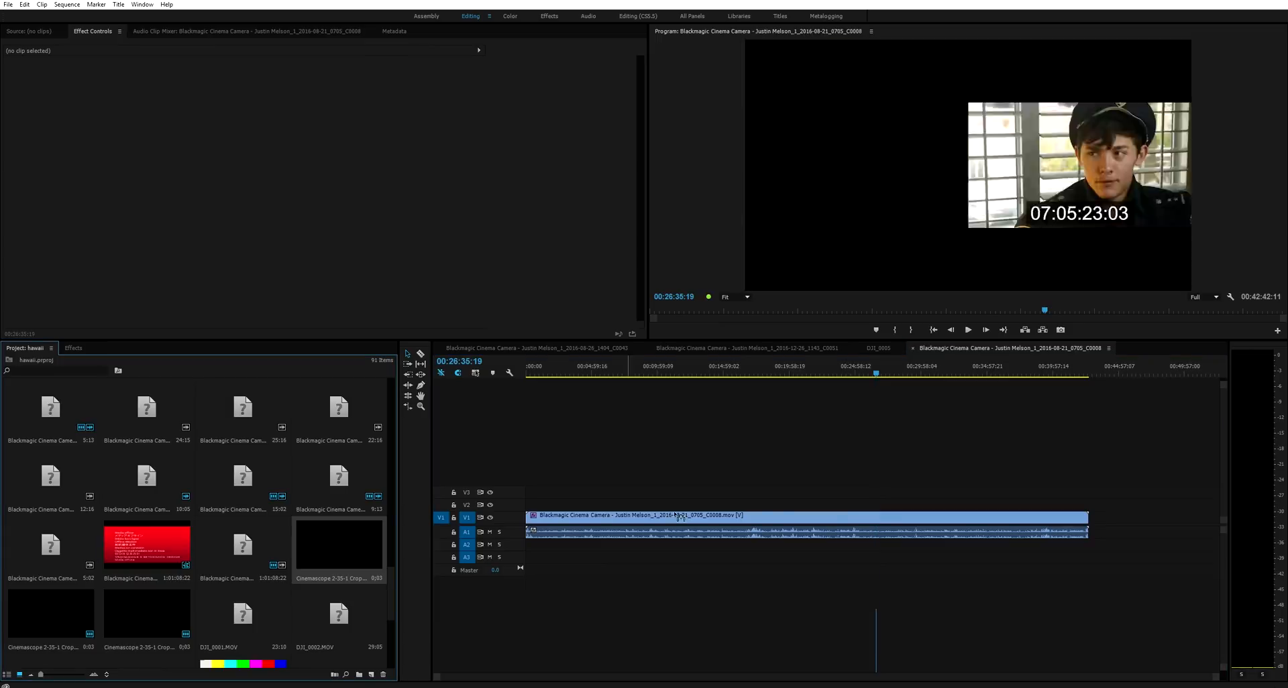
pyautogui.click(878, 365)
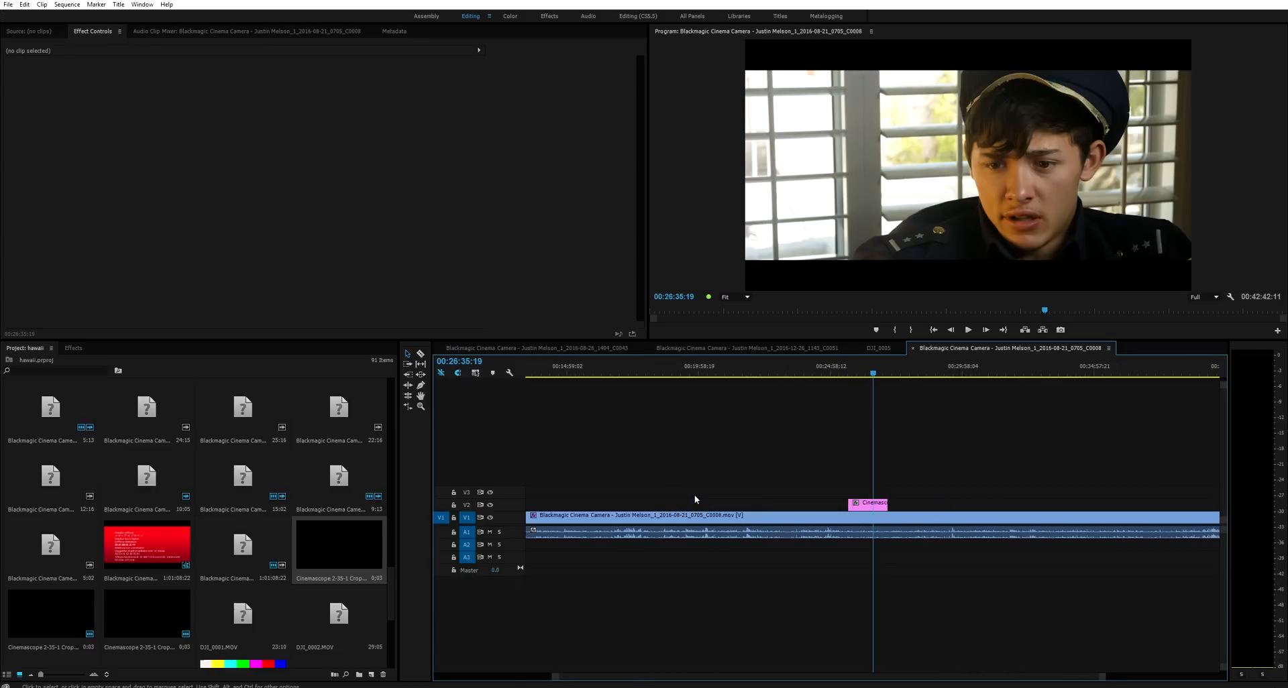
pyautogui.moveTo(984, 151)
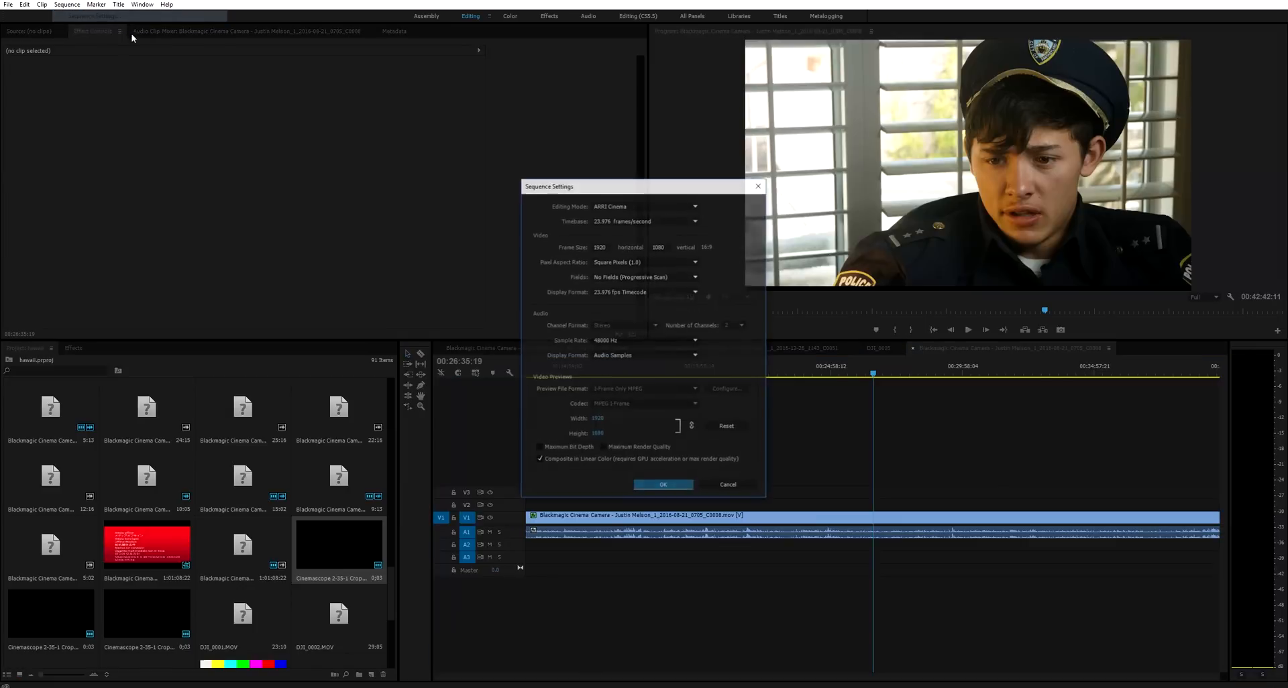
# Set the sequence frame size to 1920 by 818 and confirm the new widescreen frame.
pyautogui.click(661, 247)
pyautogui.write('817')
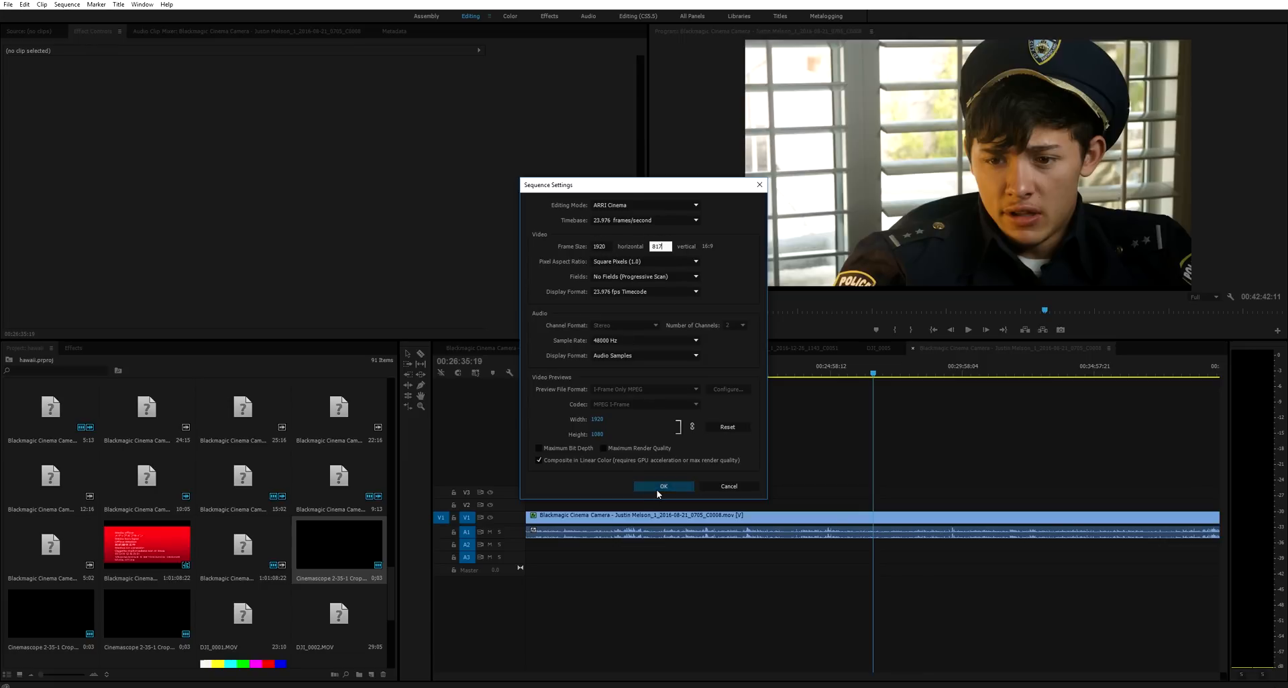
pyautogui.click(662, 486)
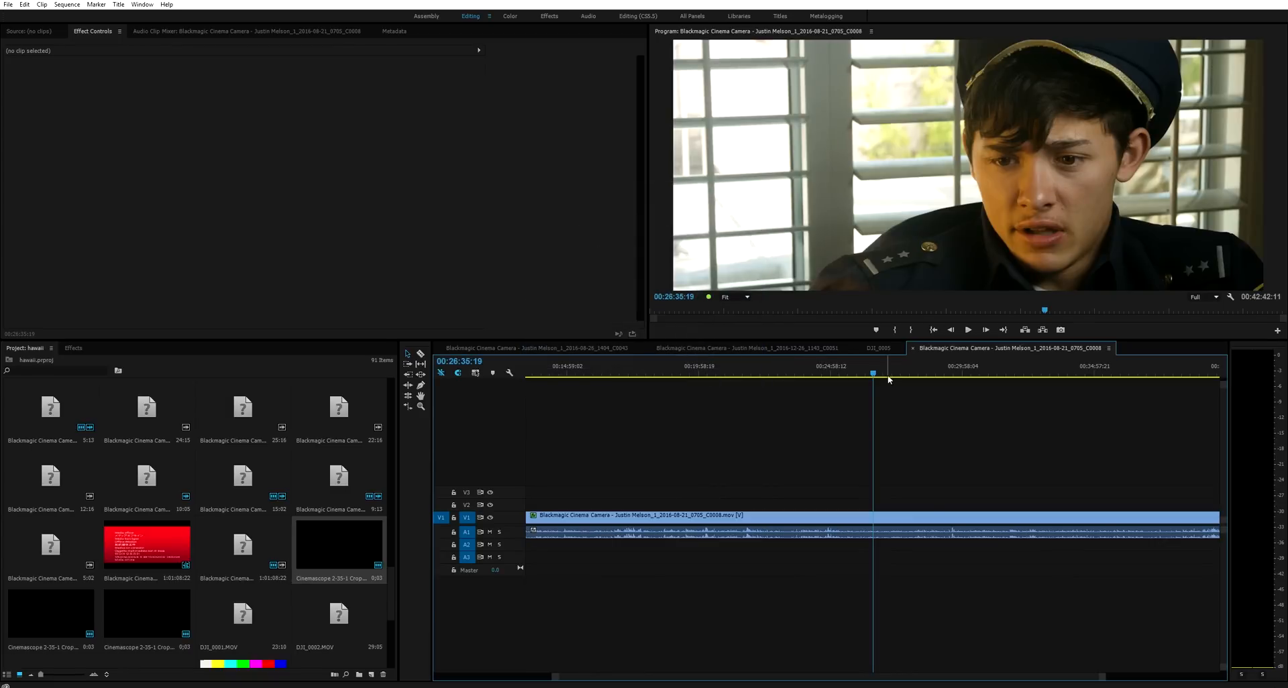
pyautogui.click(510, 16)
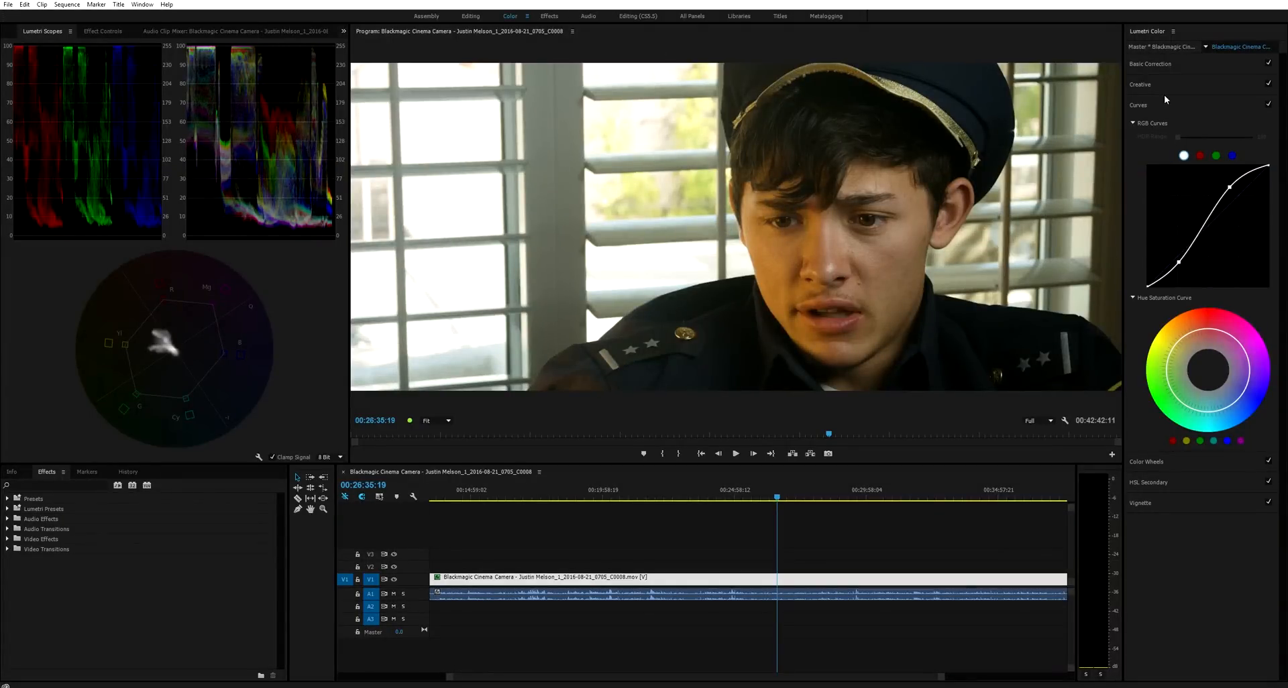
pyautogui.click(1150, 63)
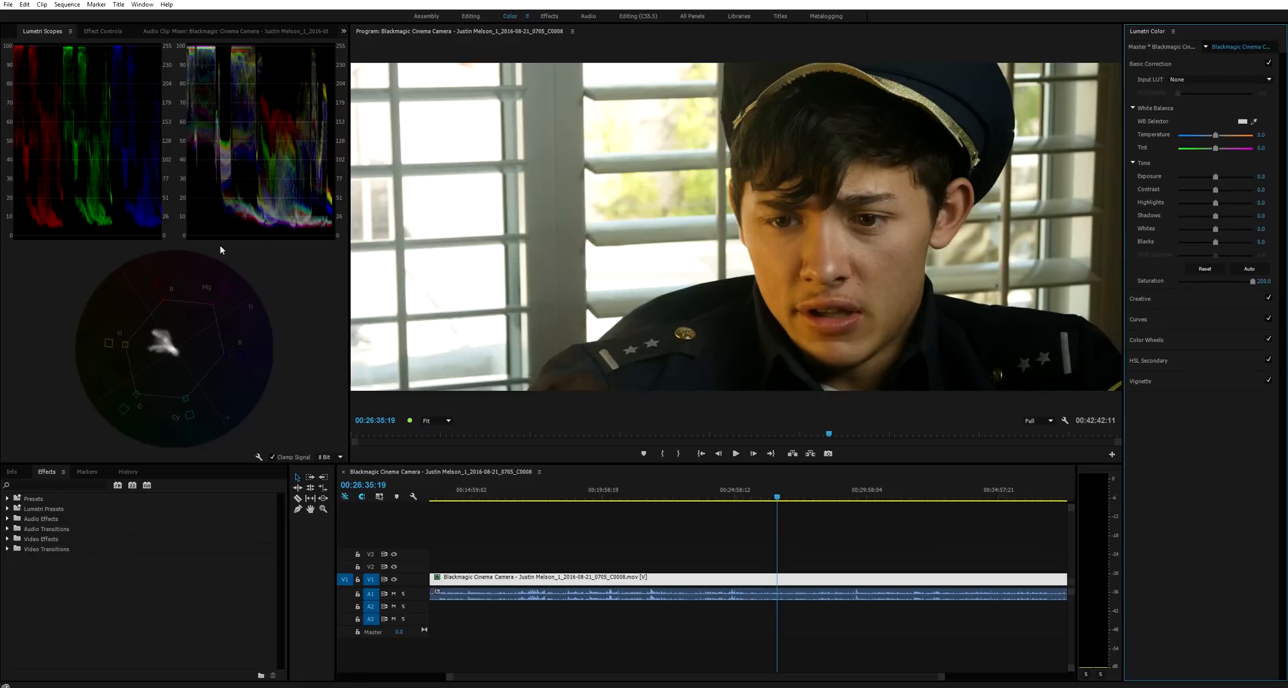
pyautogui.moveTo(779, 192)
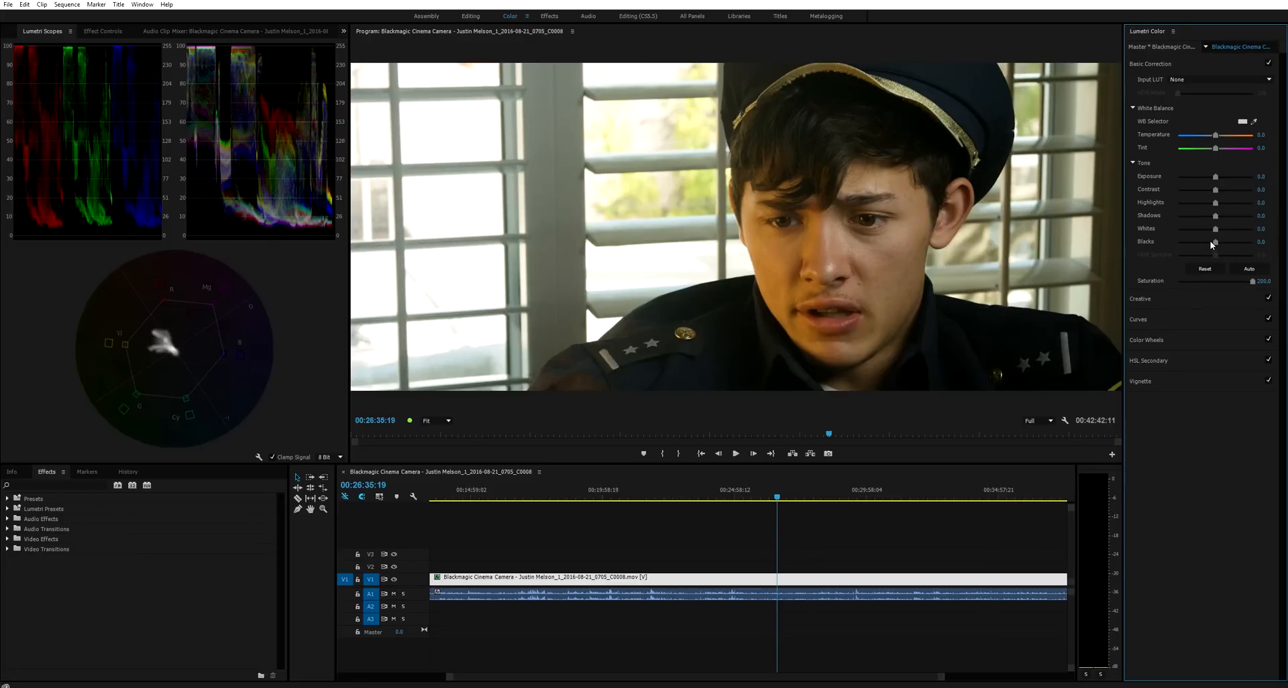
pyautogui.moveTo(1215, 243); pyautogui.dragTo(1206, 243)
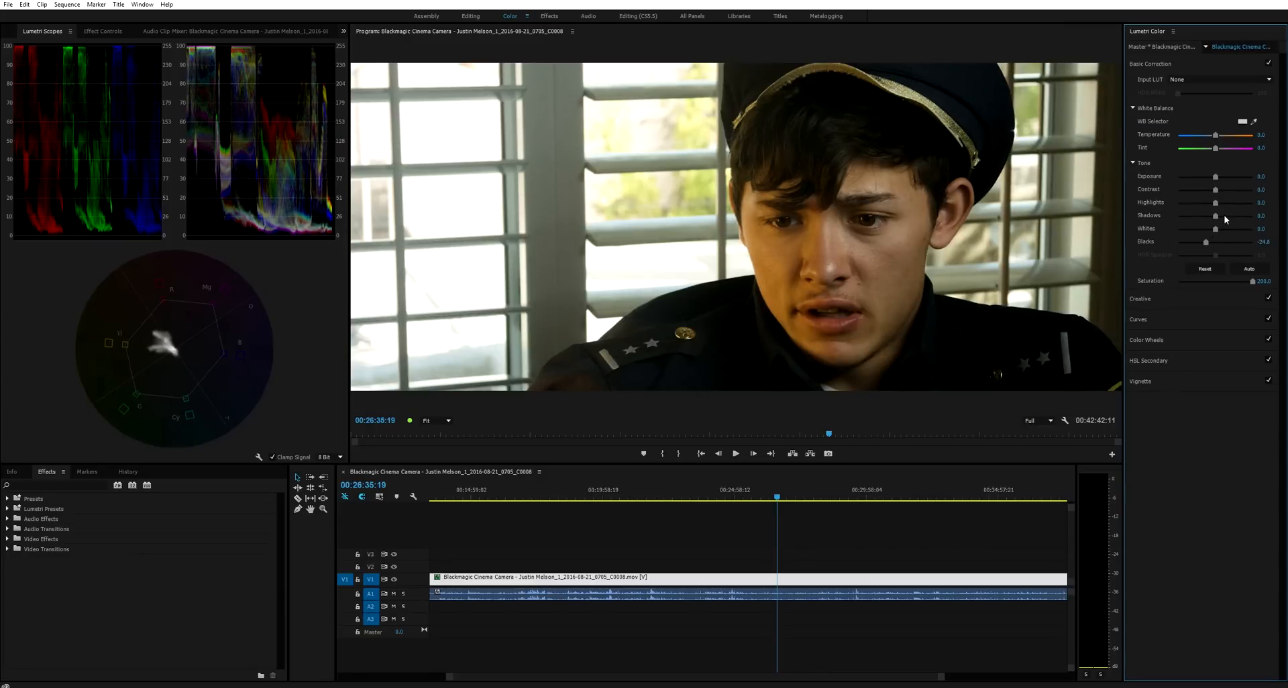
pyautogui.moveTo(1215, 215); pyautogui.dragTo(1224, 214)
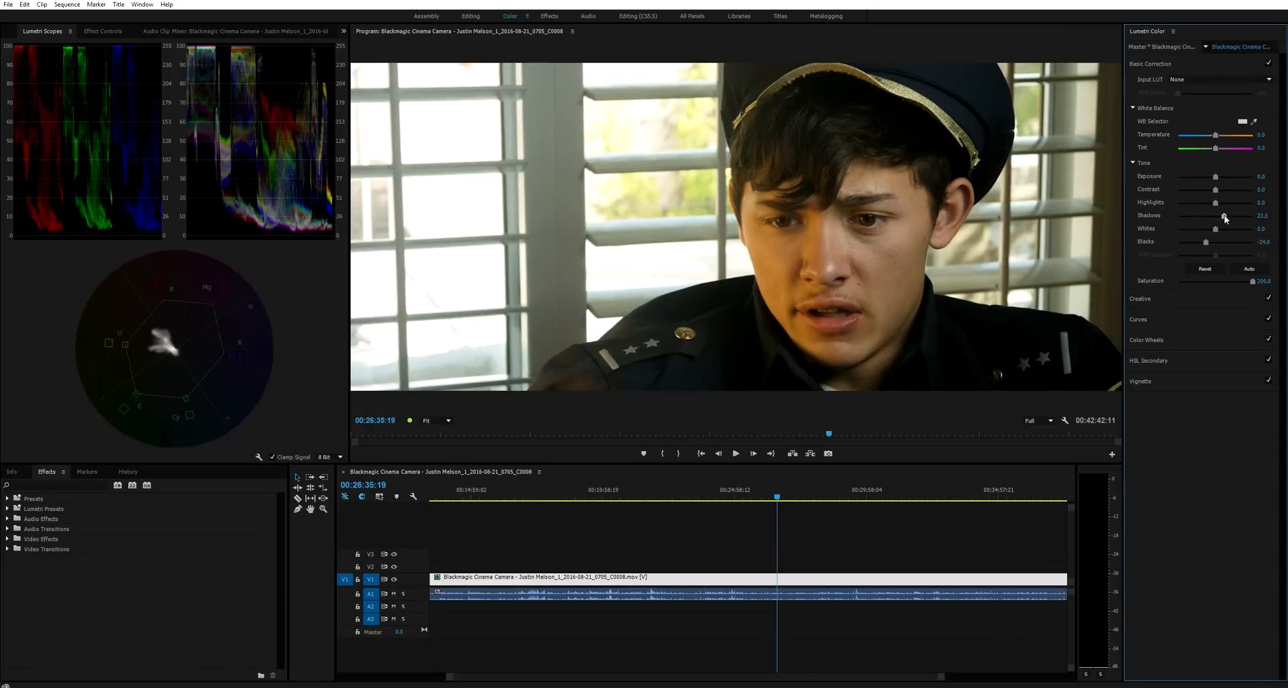
pyautogui.moveTo(1225, 203); pyautogui.dragTo(1195, 202)
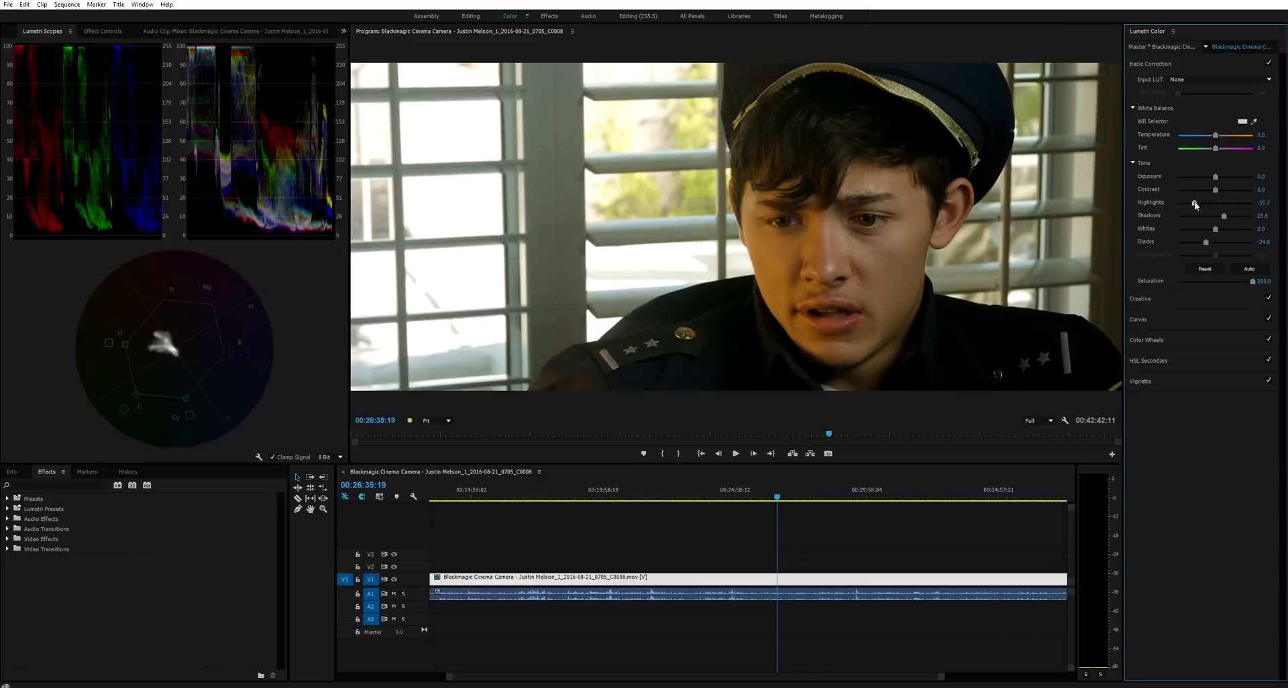
pyautogui.moveTo(1196, 203); pyautogui.dragTo(1223, 203)
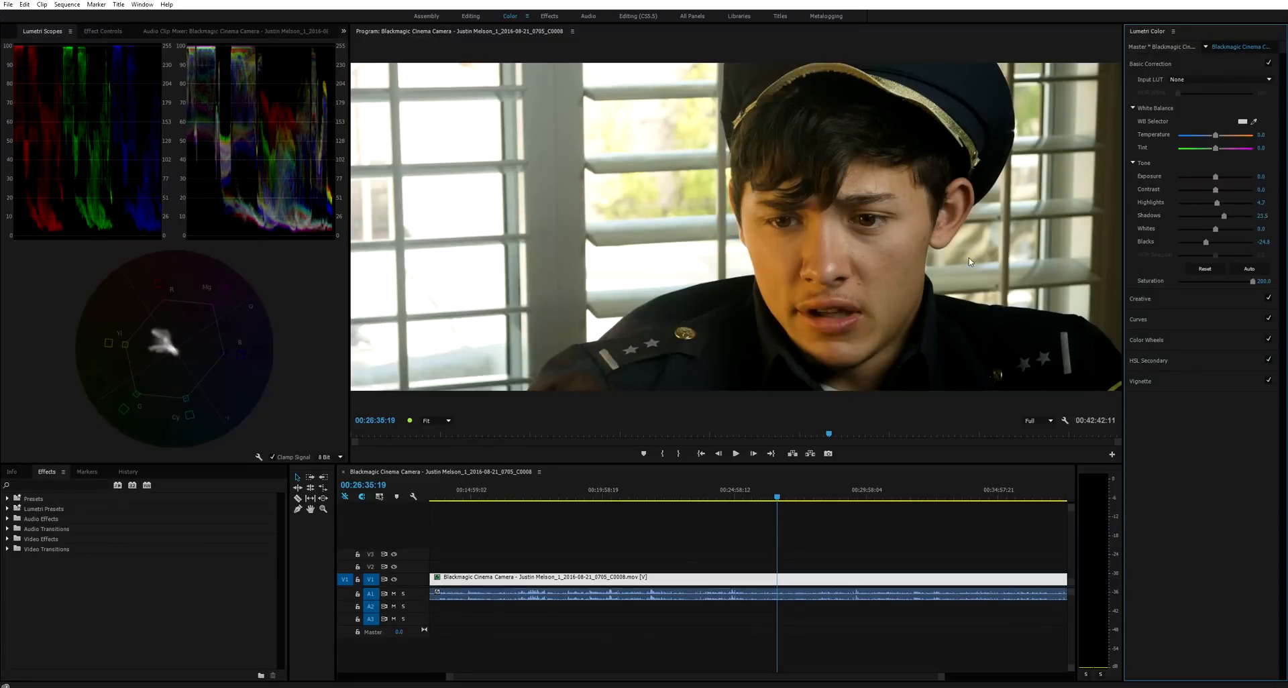
pyautogui.moveTo(442, 232)
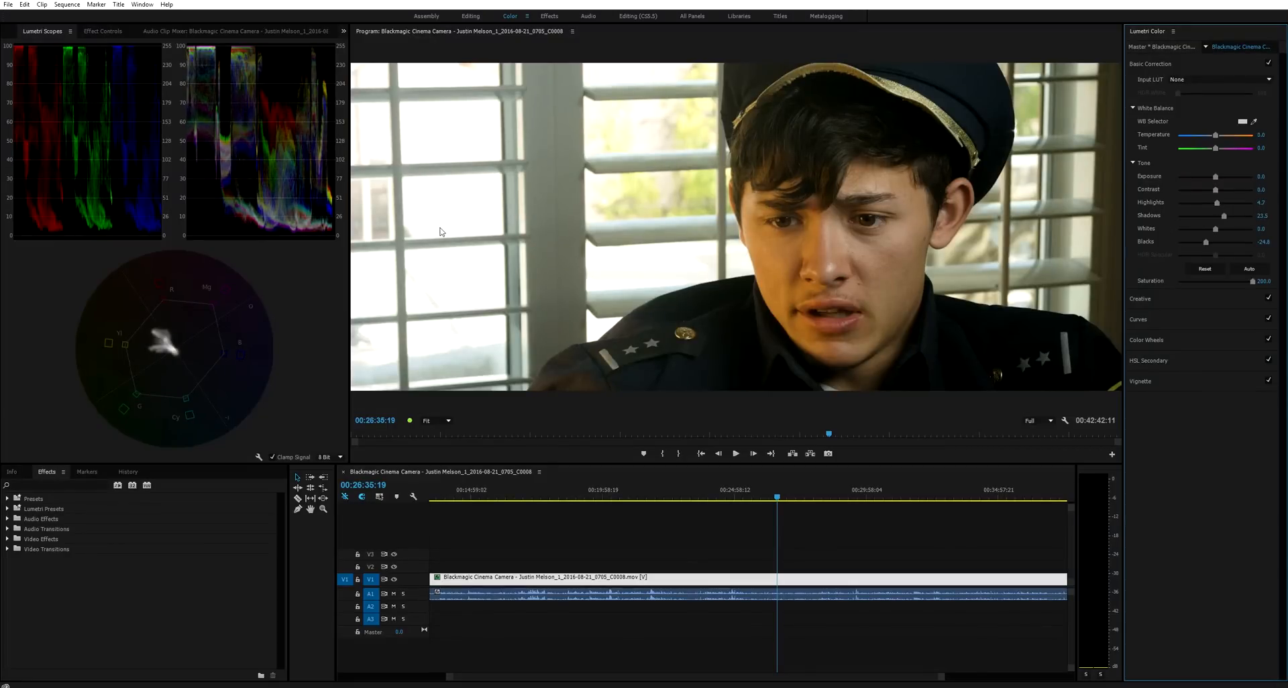
pyautogui.moveTo(460, 221)
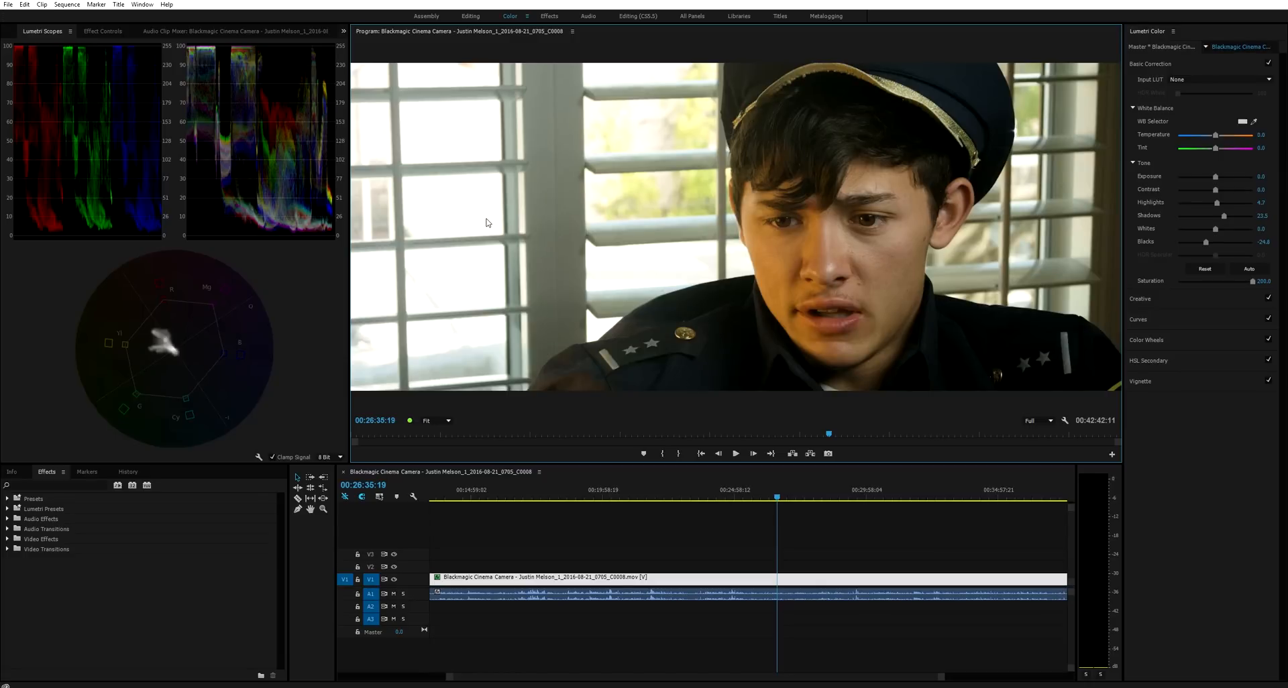
pyautogui.moveTo(726, 285)
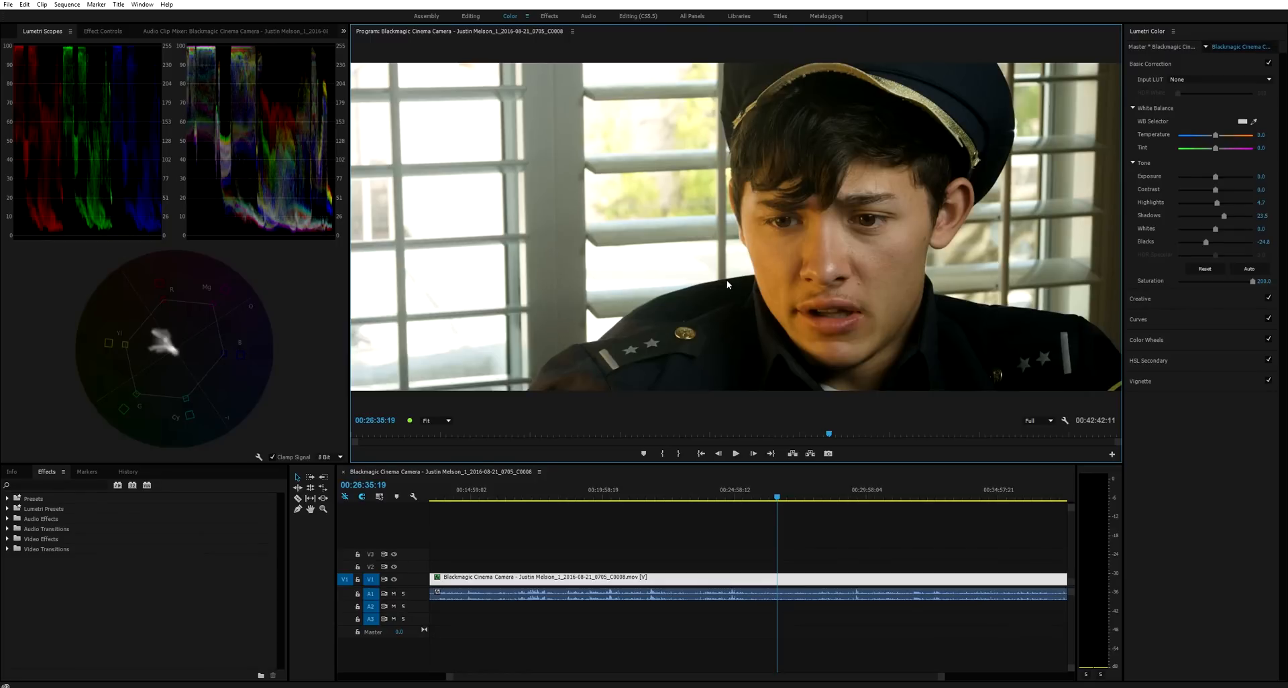
pyautogui.moveTo(557, 240)
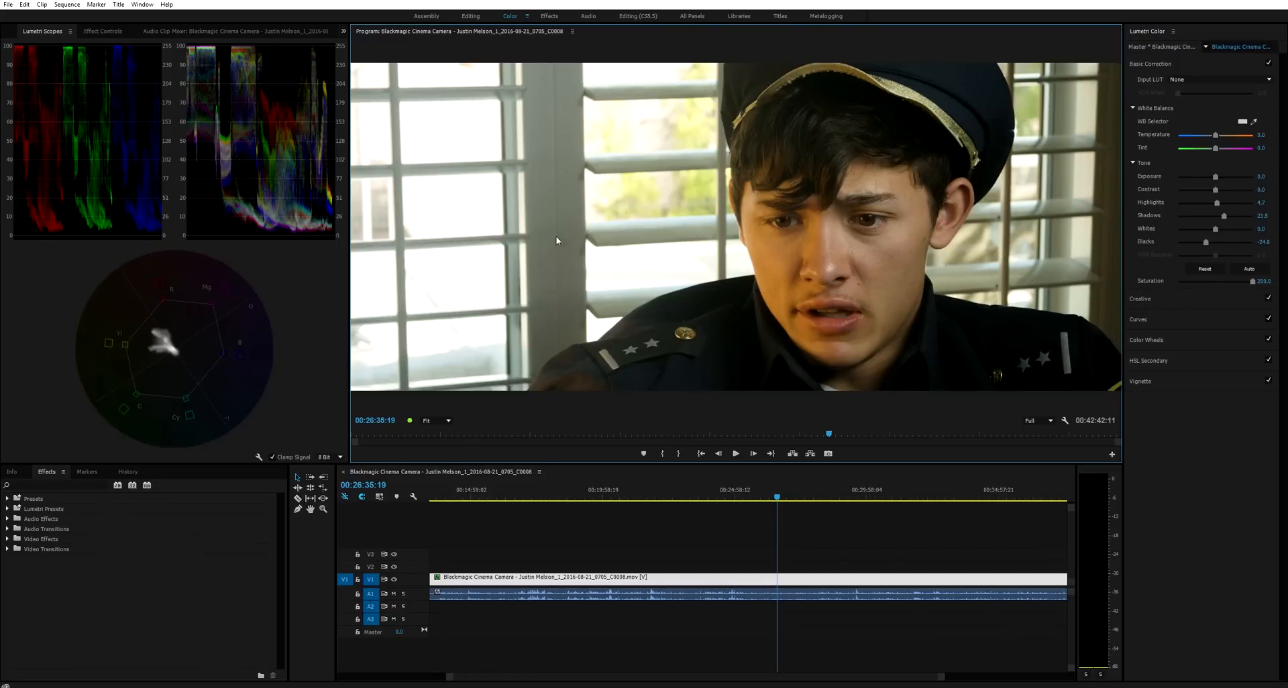
pyautogui.moveTo(565, 184)
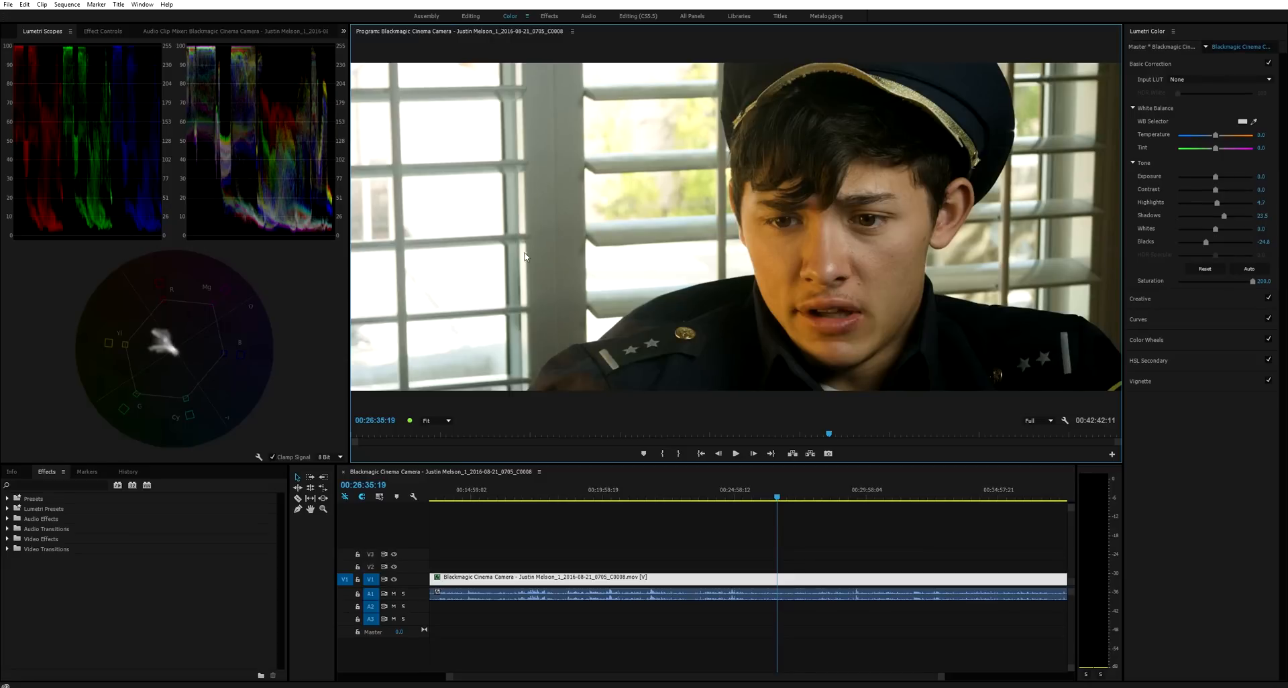
pyautogui.moveTo(540, 218)
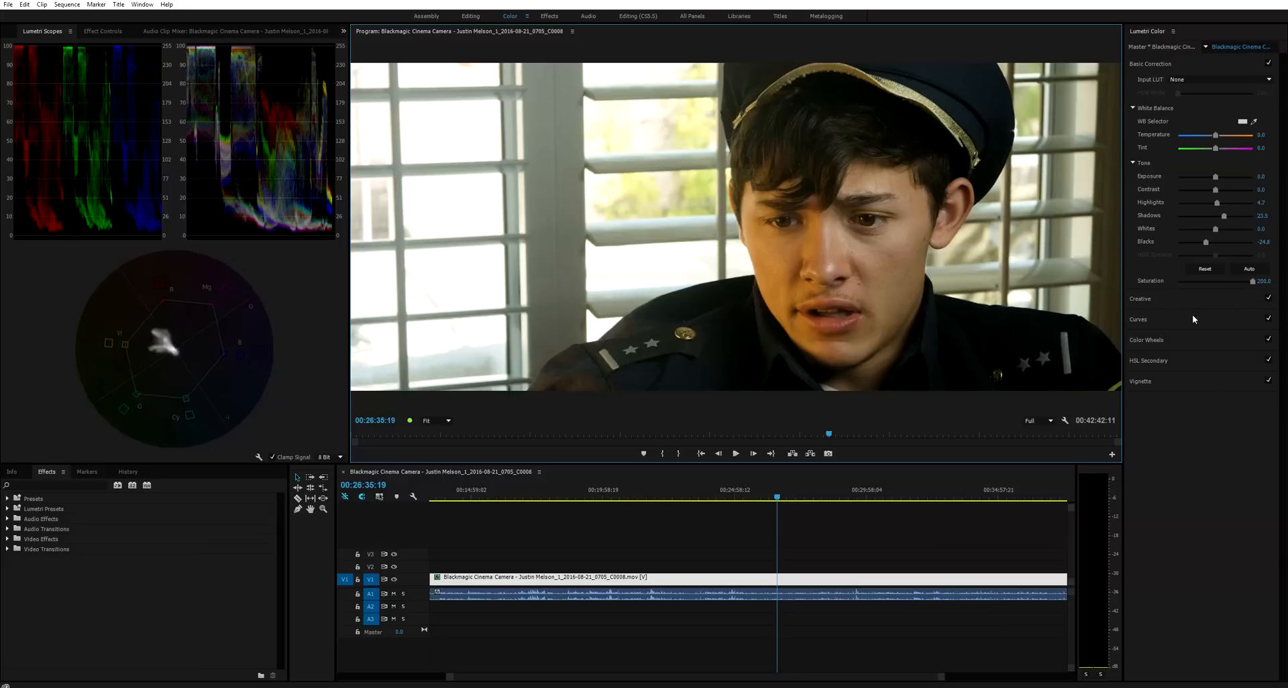
# Flatten the RGB curve's highlights and drop its shadow point into an S, then return to Basic Correction.
pyautogui.click(1139, 319)
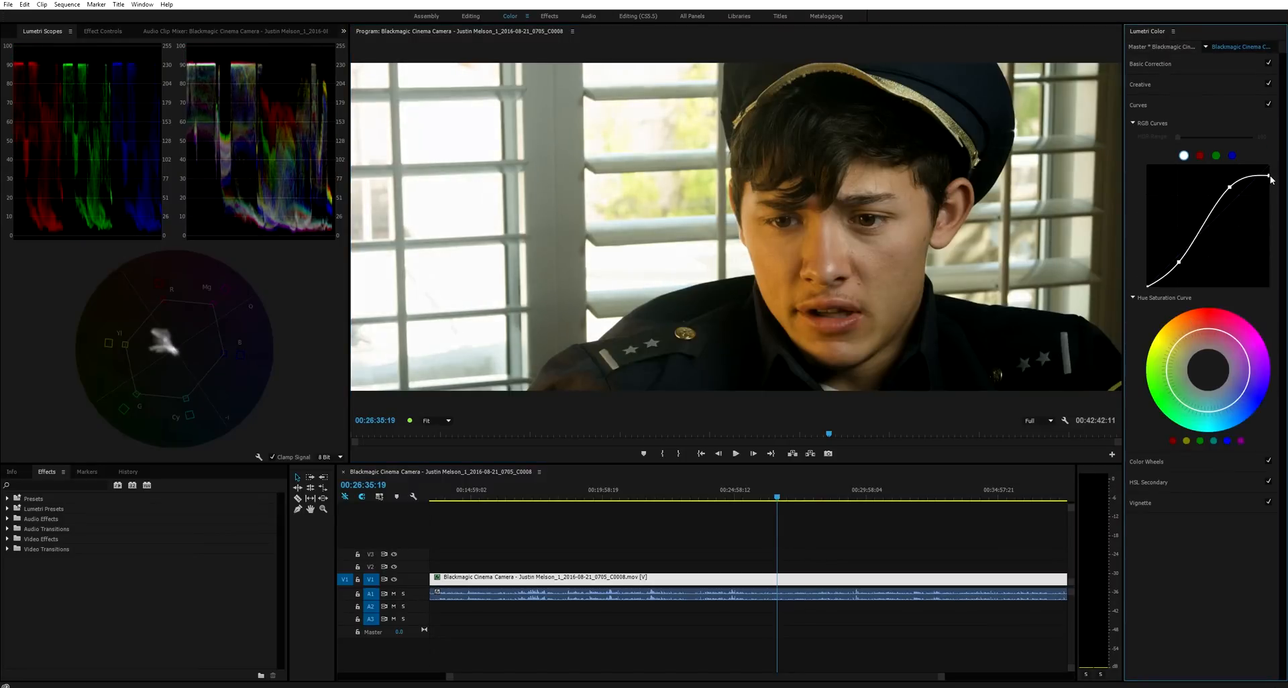
pyautogui.moveTo(1269, 182); pyautogui.dragTo(1269, 175)
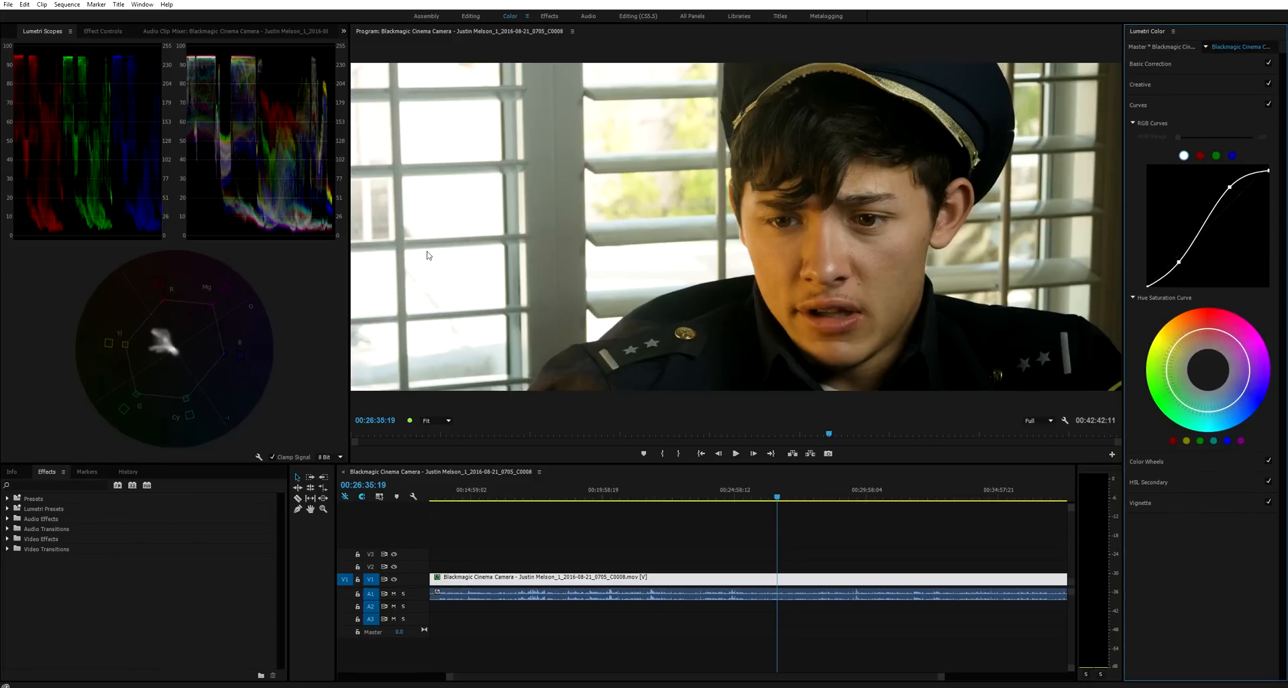
pyautogui.moveTo(488, 241)
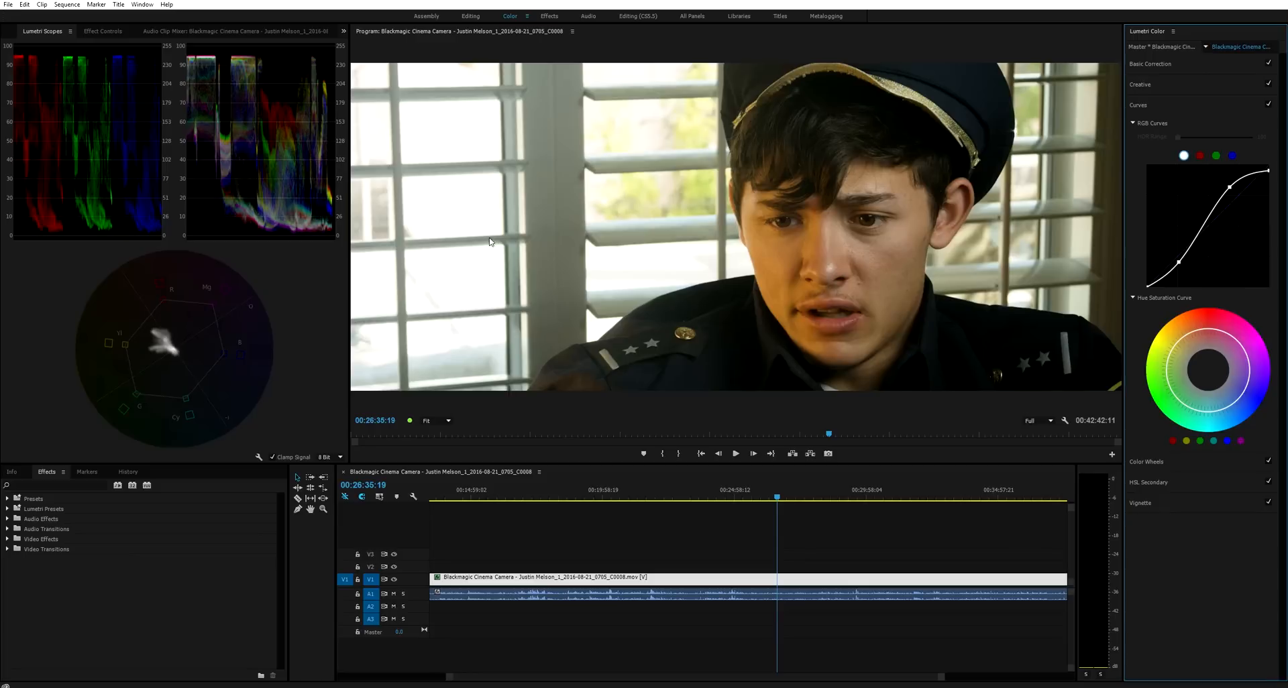
pyautogui.moveTo(173, 67)
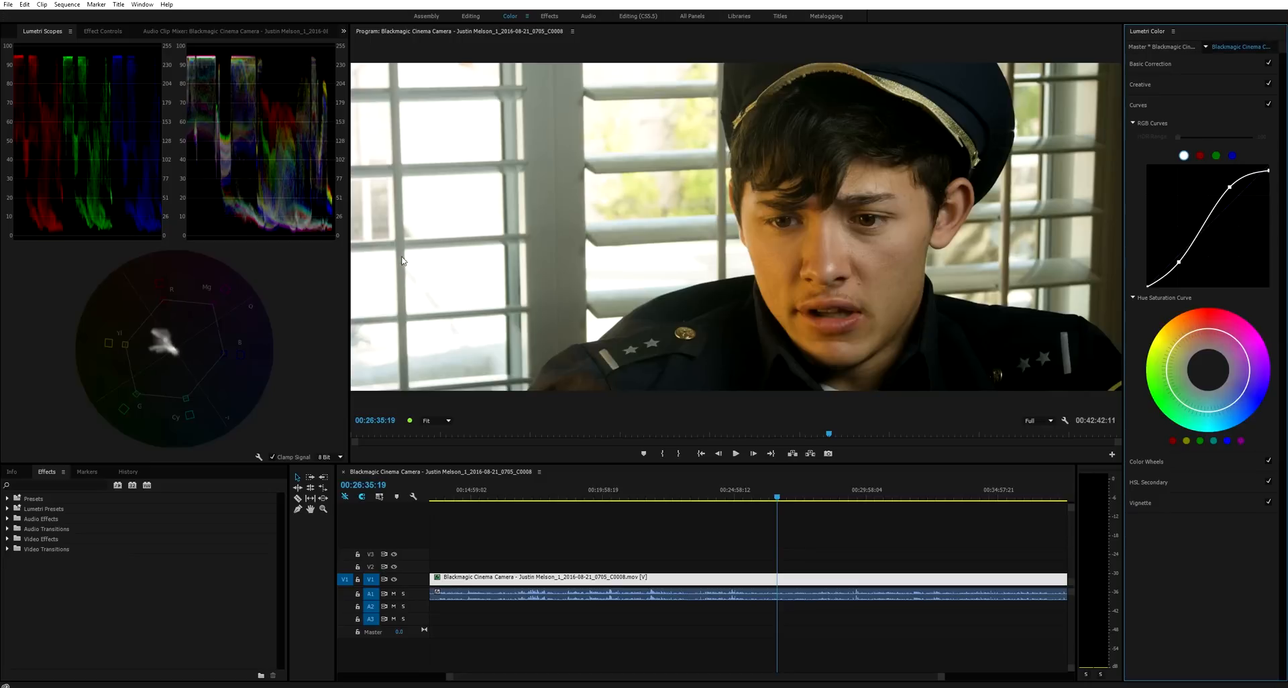
pyautogui.moveTo(456, 236)
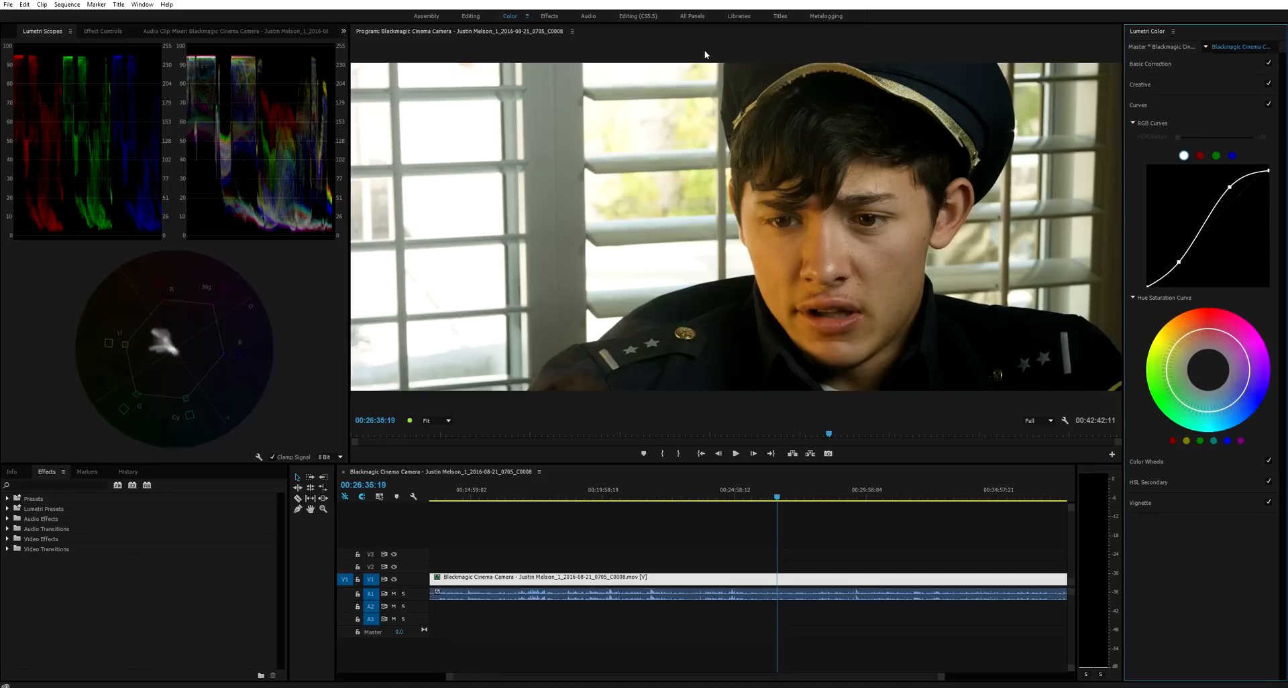
pyautogui.moveTo(1181, 266)
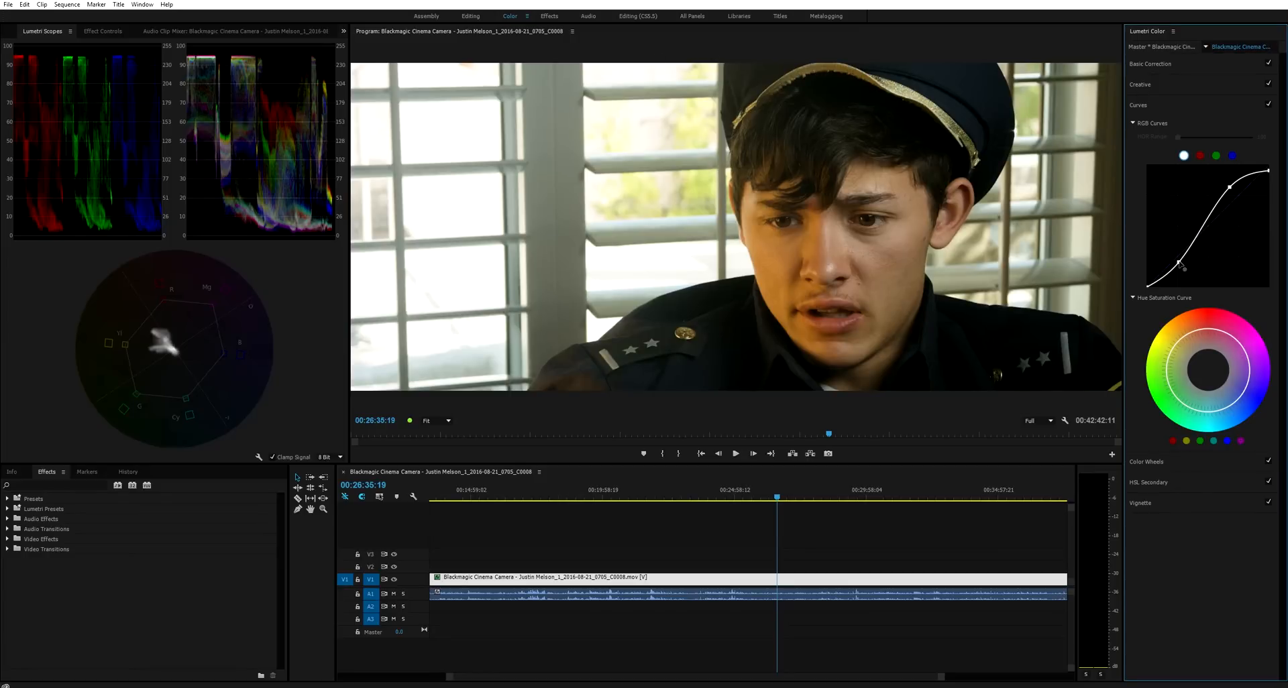
pyautogui.moveTo(1181, 265); pyautogui.dragTo(1188, 271)
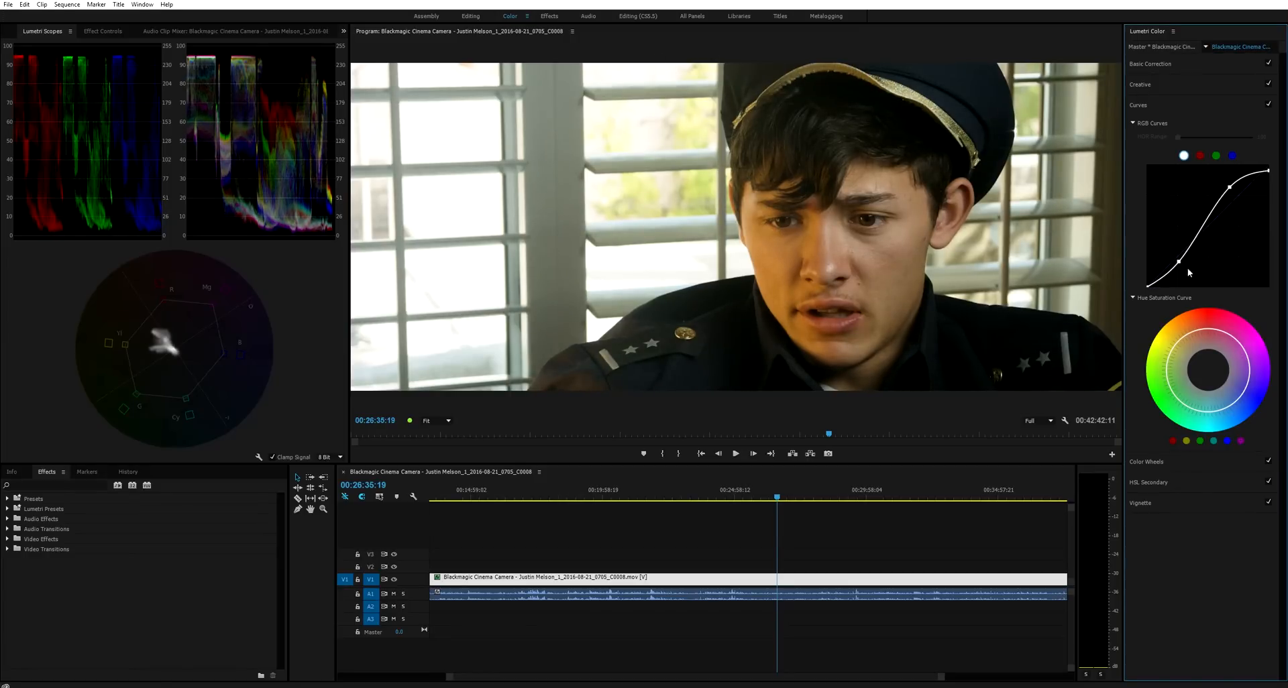
pyautogui.click(1151, 65)
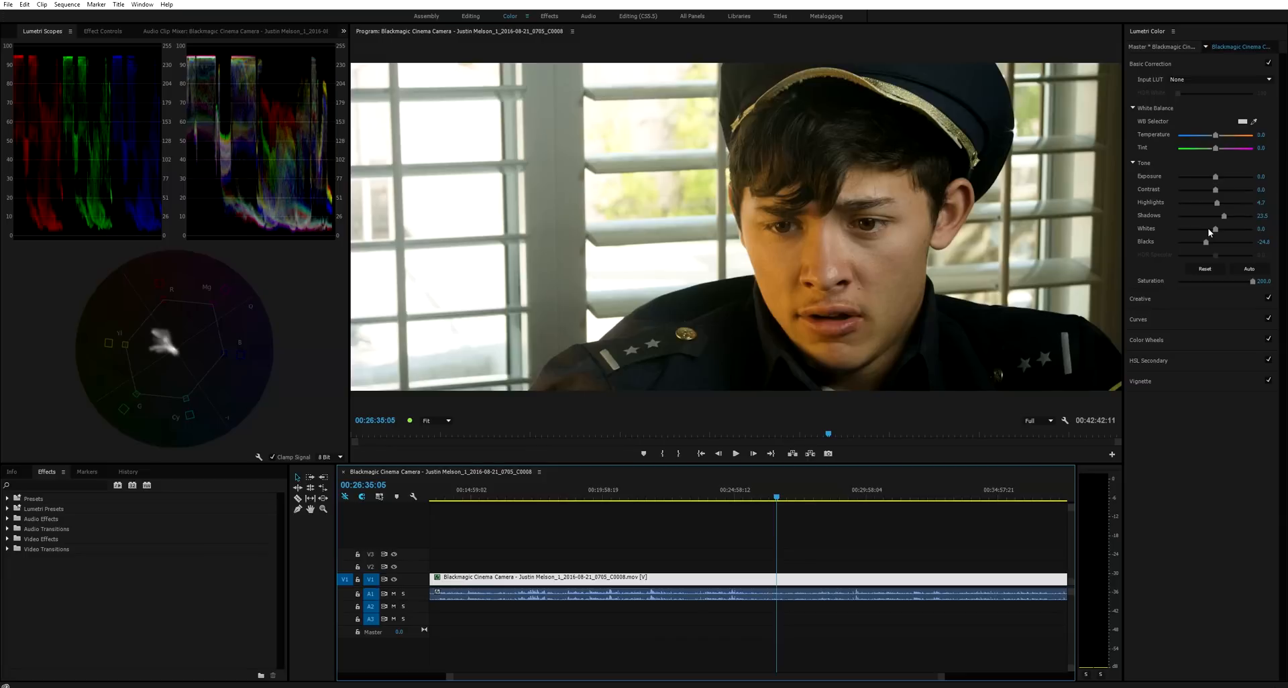
# Pull the whites slightly down and rework the highlights, bringing them back up a little.
pyautogui.moveTo(1214, 228); pyautogui.dragTo(1196, 228)
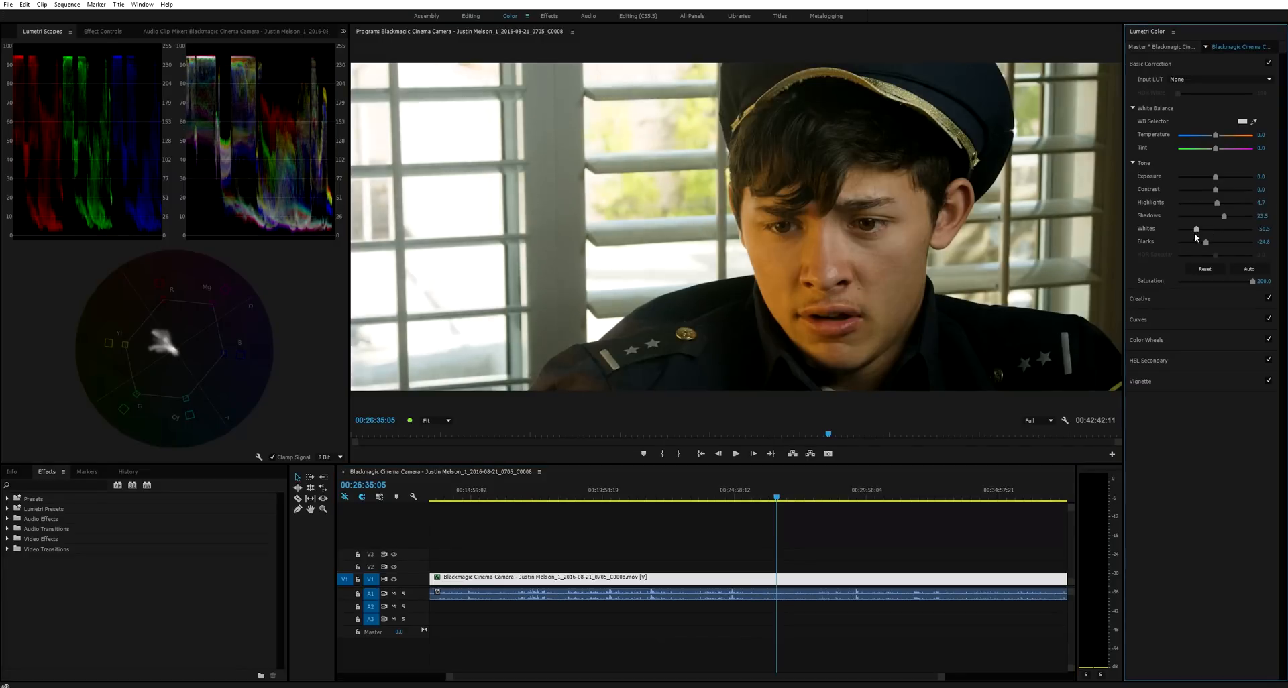
pyautogui.moveTo(1197, 230); pyautogui.dragTo(1188, 245)
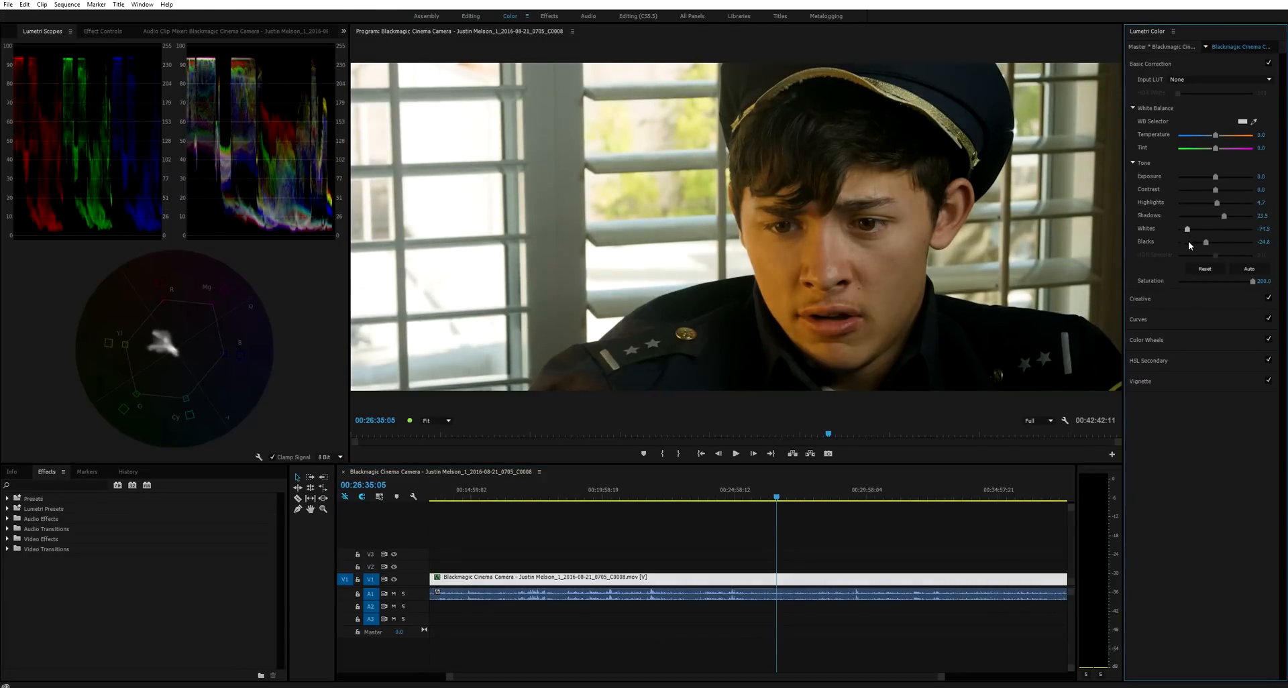
pyautogui.moveTo(1176, 229); pyautogui.dragTo(1205, 229)
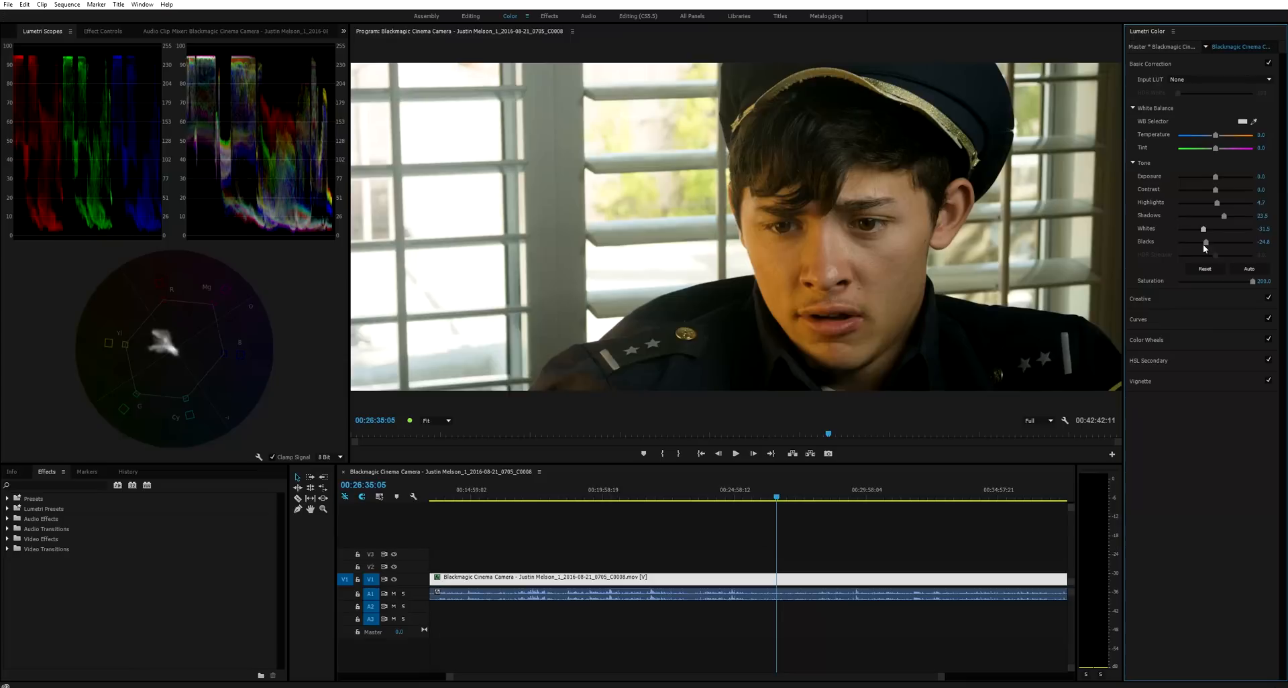
pyautogui.moveTo(1207, 228); pyautogui.dragTo(1199, 212)
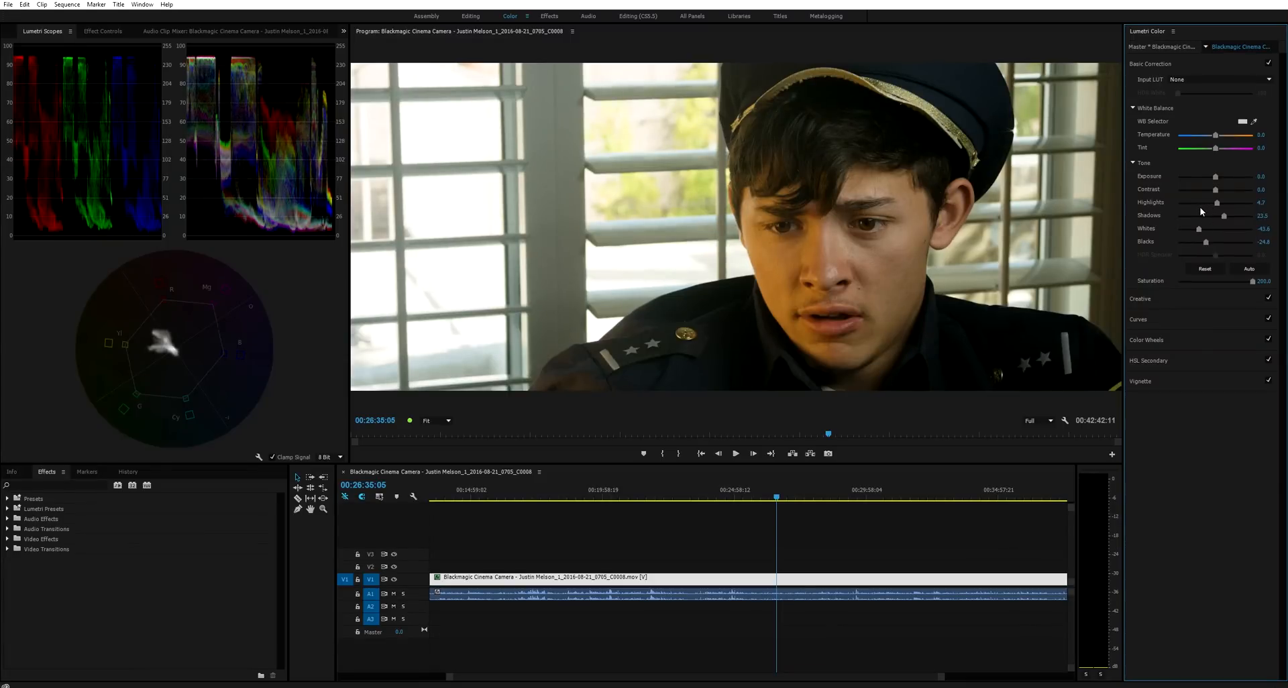
pyautogui.moveTo(1240, 202); pyautogui.dragTo(1220, 203)
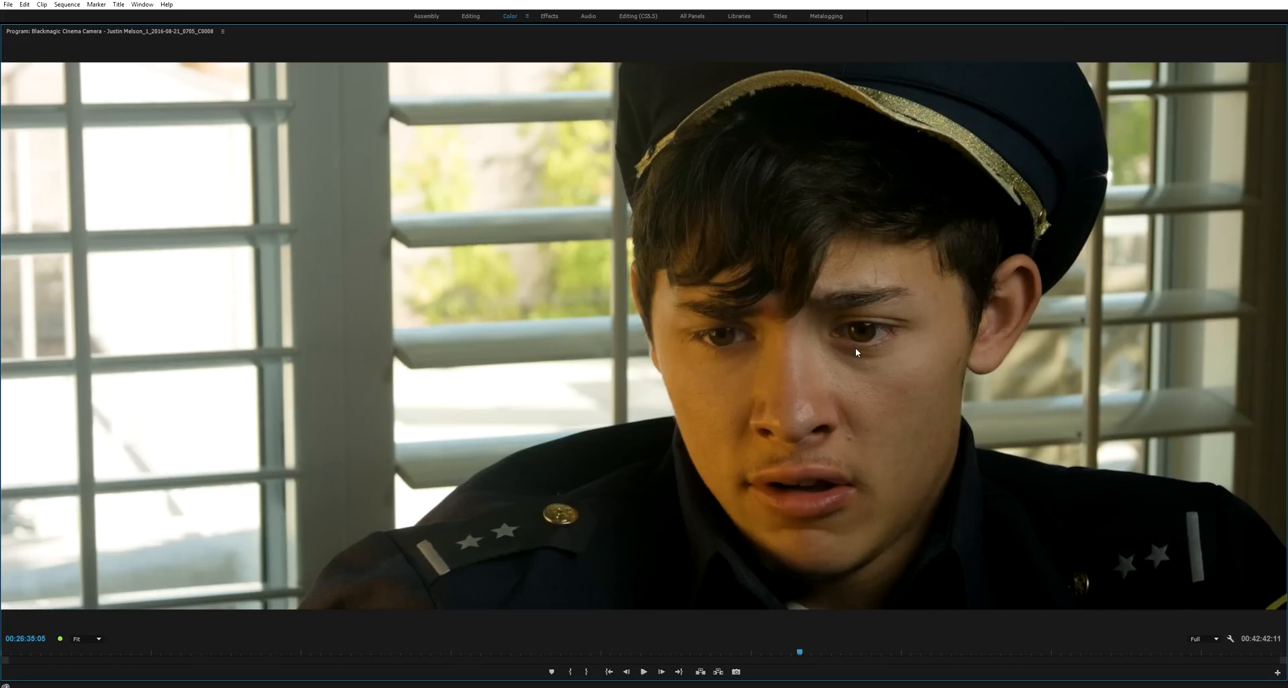
pyautogui.click(510, 16)
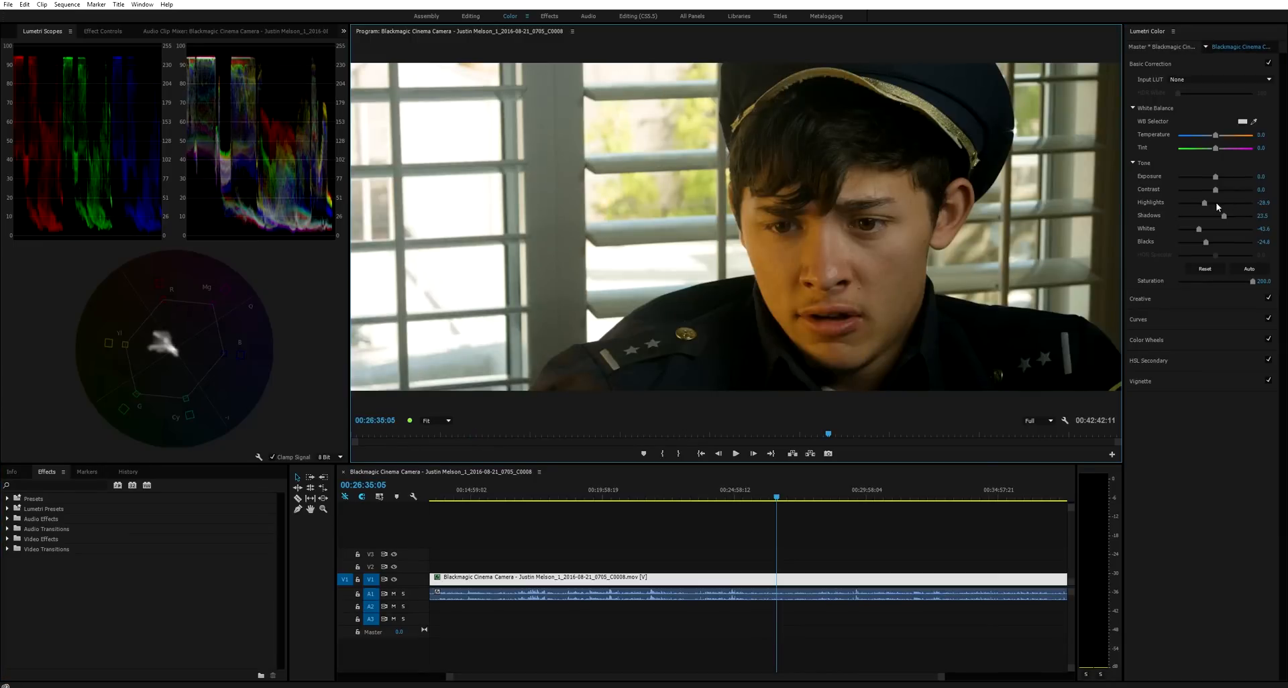
pyautogui.moveTo(861, 207)
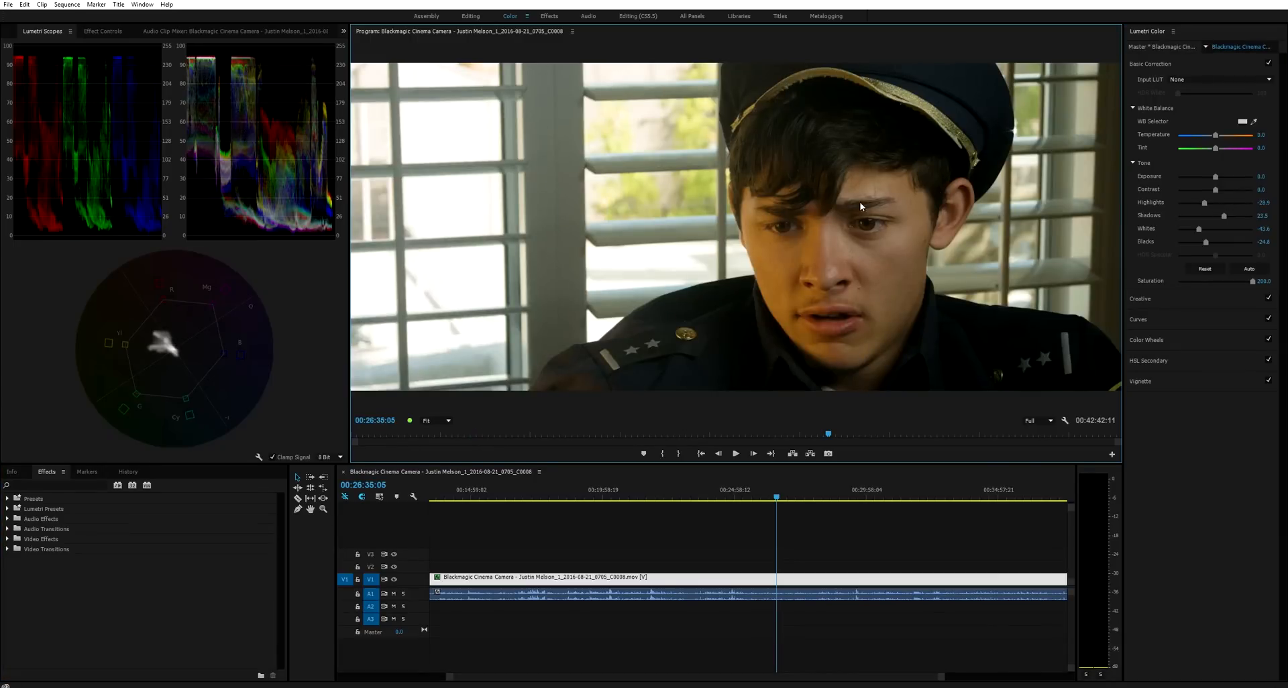
pyautogui.moveTo(867, 319)
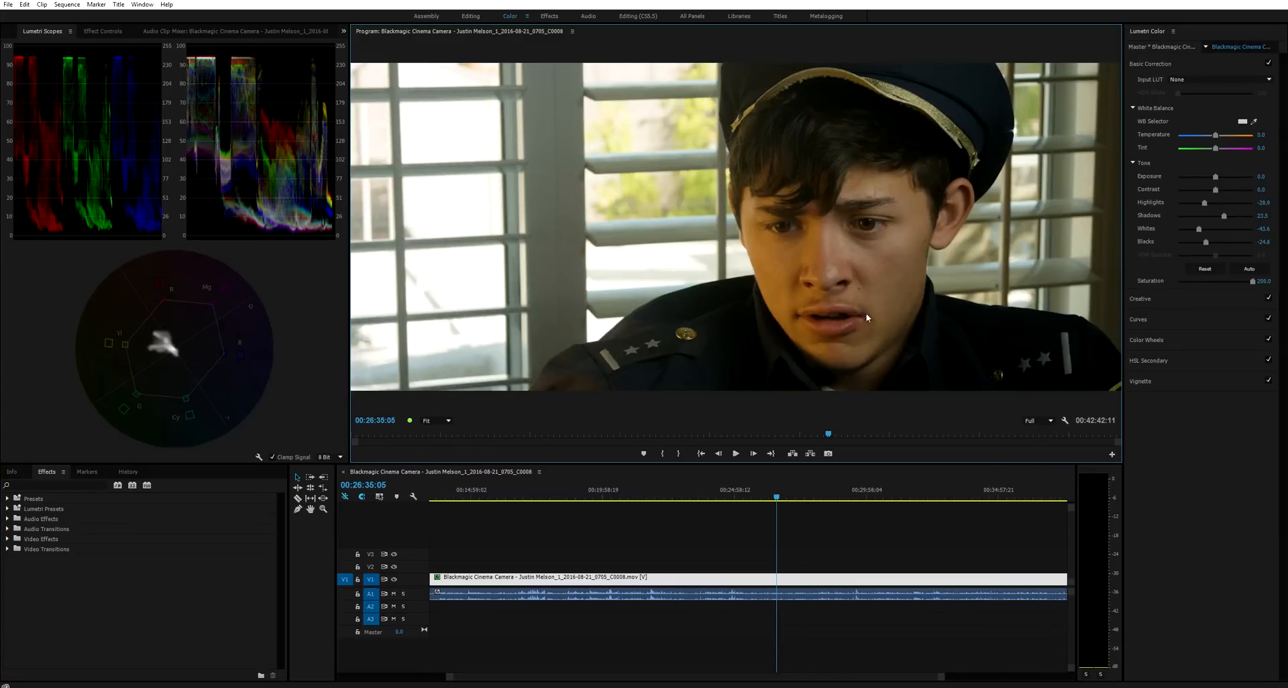
pyautogui.moveTo(1204, 203); pyautogui.dragTo(1221, 203)
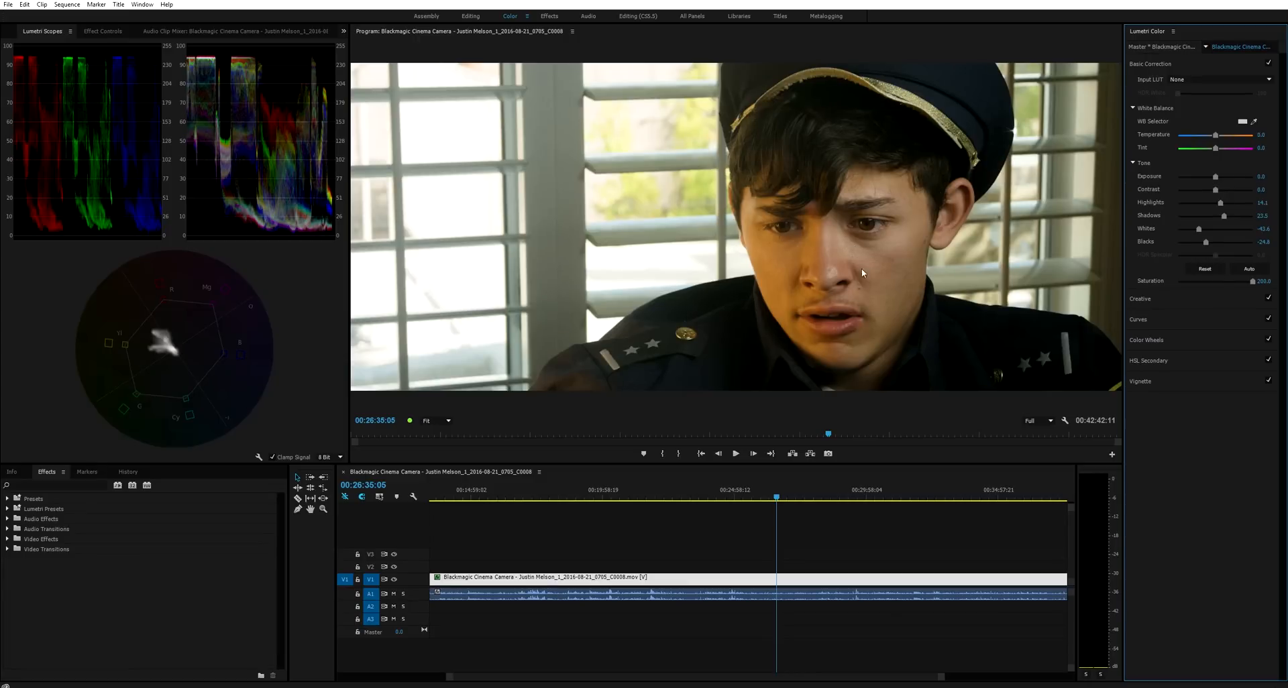
pyautogui.moveTo(645, 243)
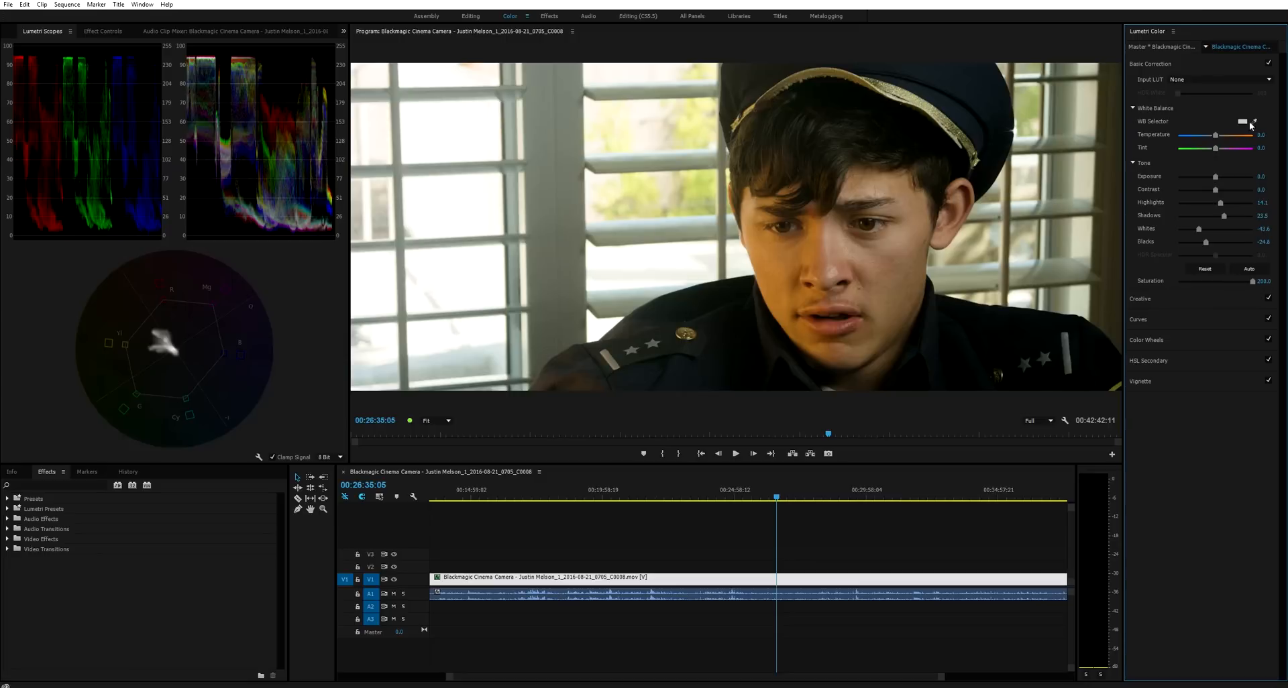
pyautogui.moveTo(1166, 308)
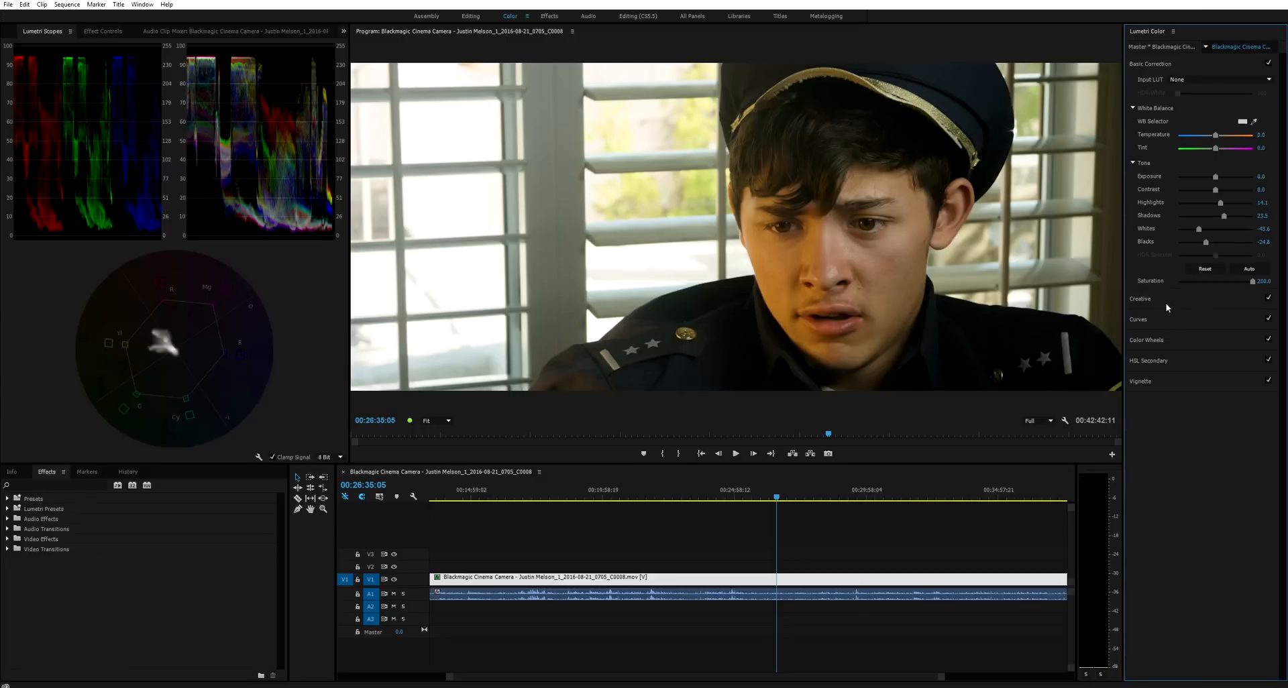
# Raise the Saturation slider to boost the footage's colour.
pyautogui.moveTo(1250, 280); pyautogui.dragTo(1239, 281)
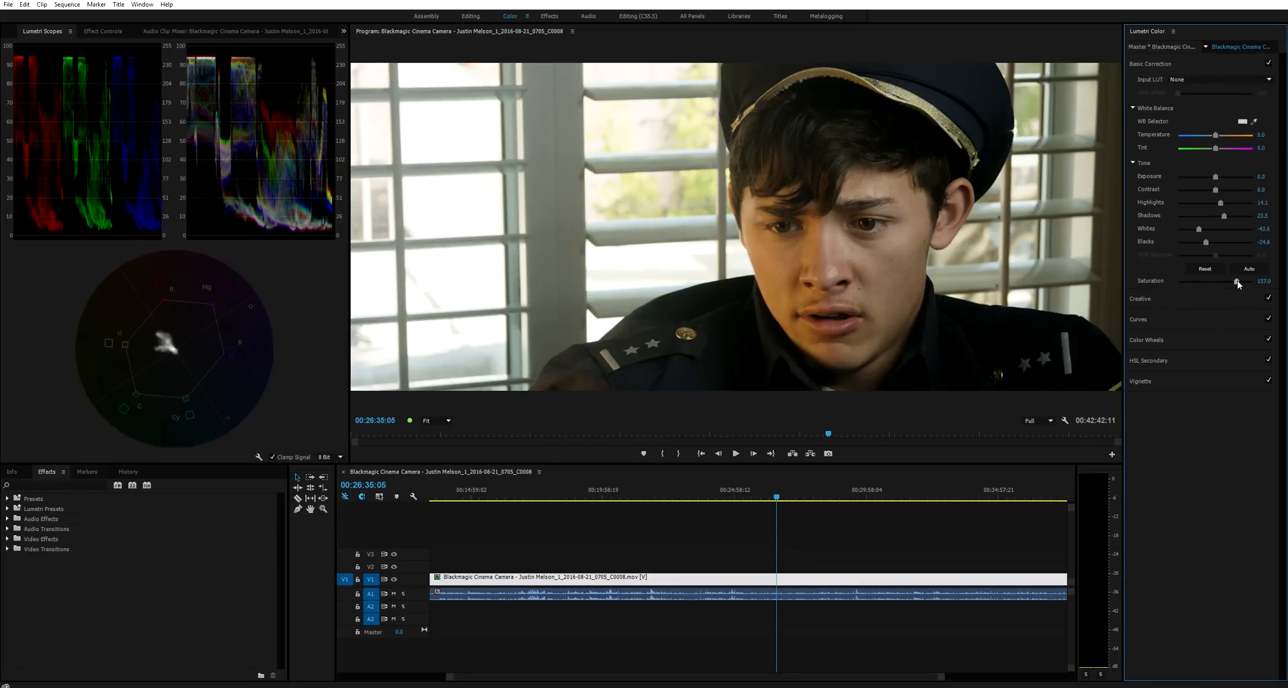
pyautogui.moveTo(1239, 280); pyautogui.dragTo(1250, 281)
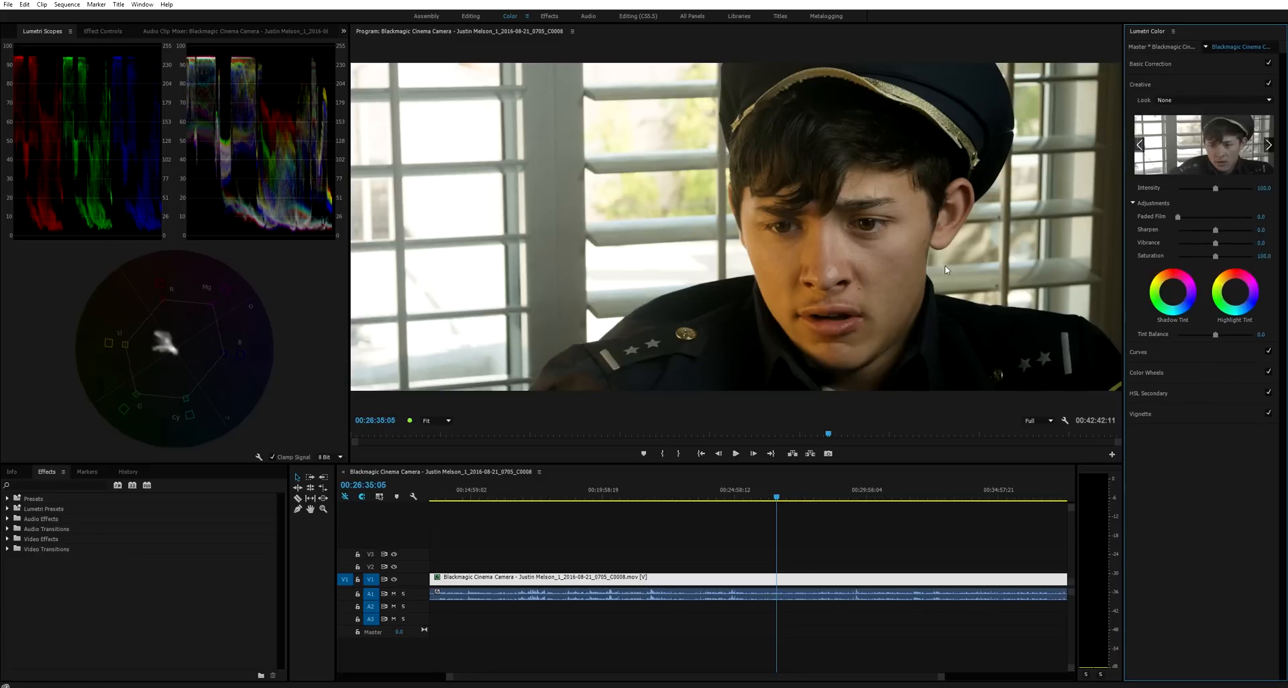
# Set Faded Film to around 20 in Creative adjustments to soften the blacks, then review full screen.
pyautogui.moveTo(1220, 217); pyautogui.dragTo(1180, 216)
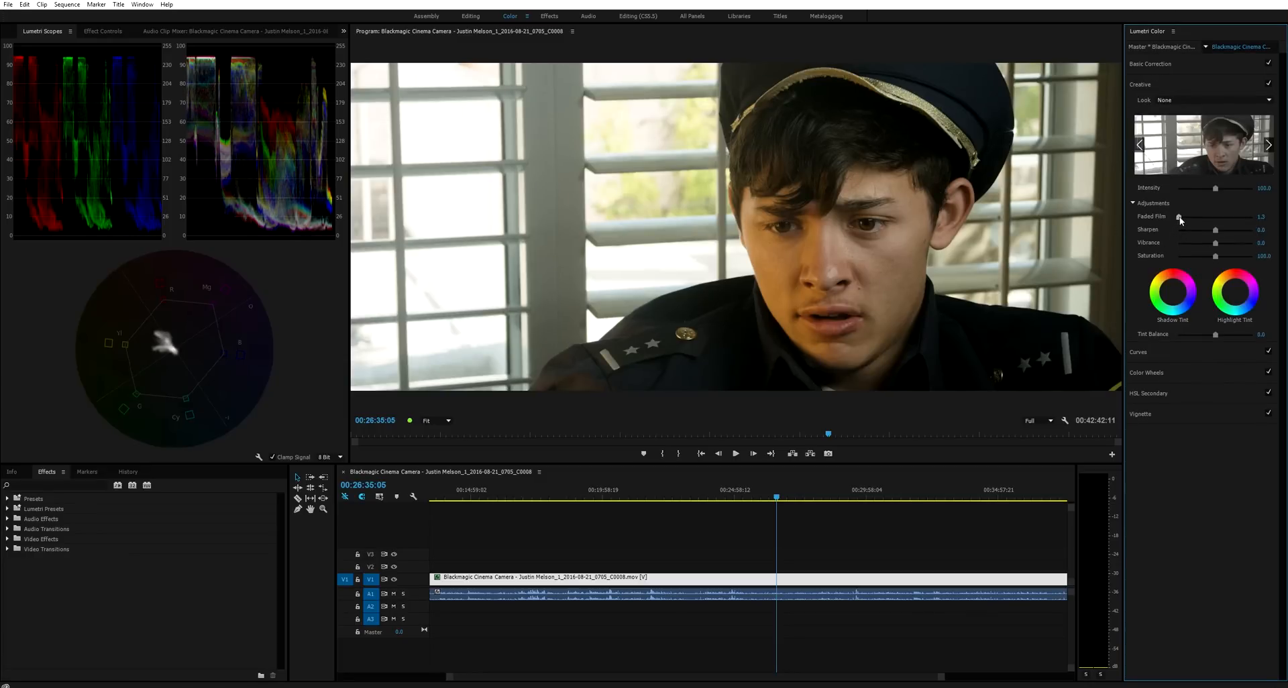
pyautogui.moveTo(1179, 218); pyautogui.dragTo(1200, 218)
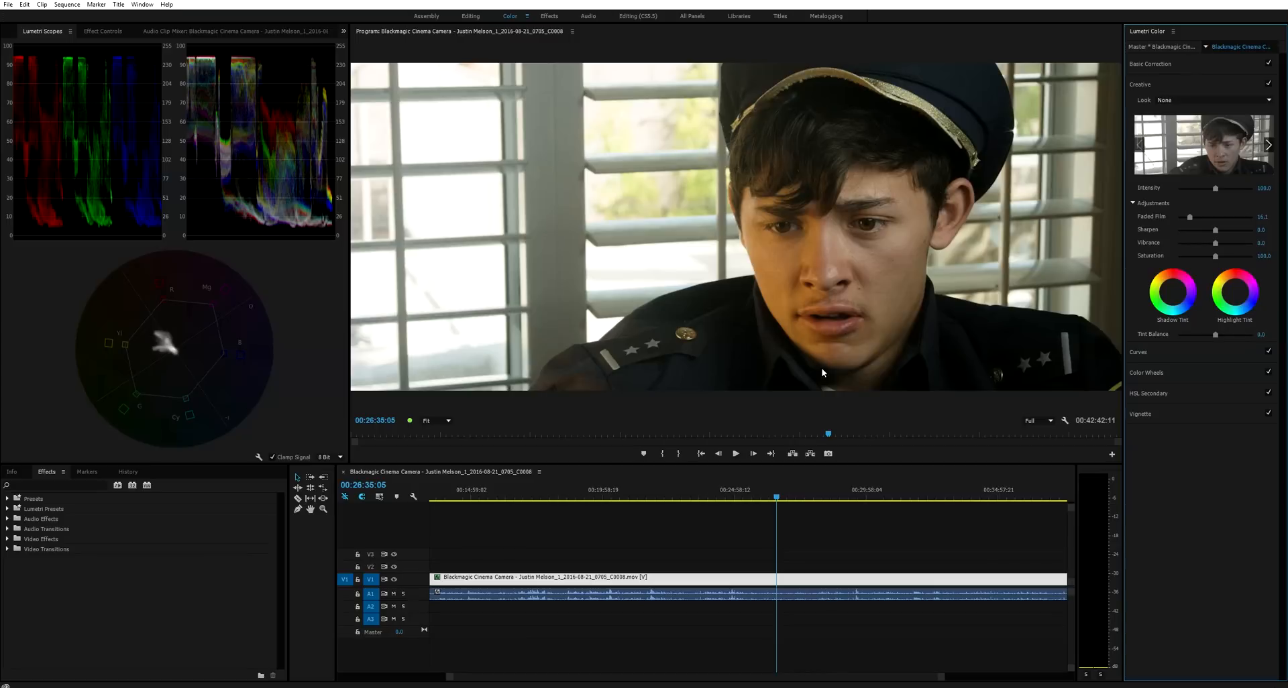
pyautogui.moveTo(1185, 219)
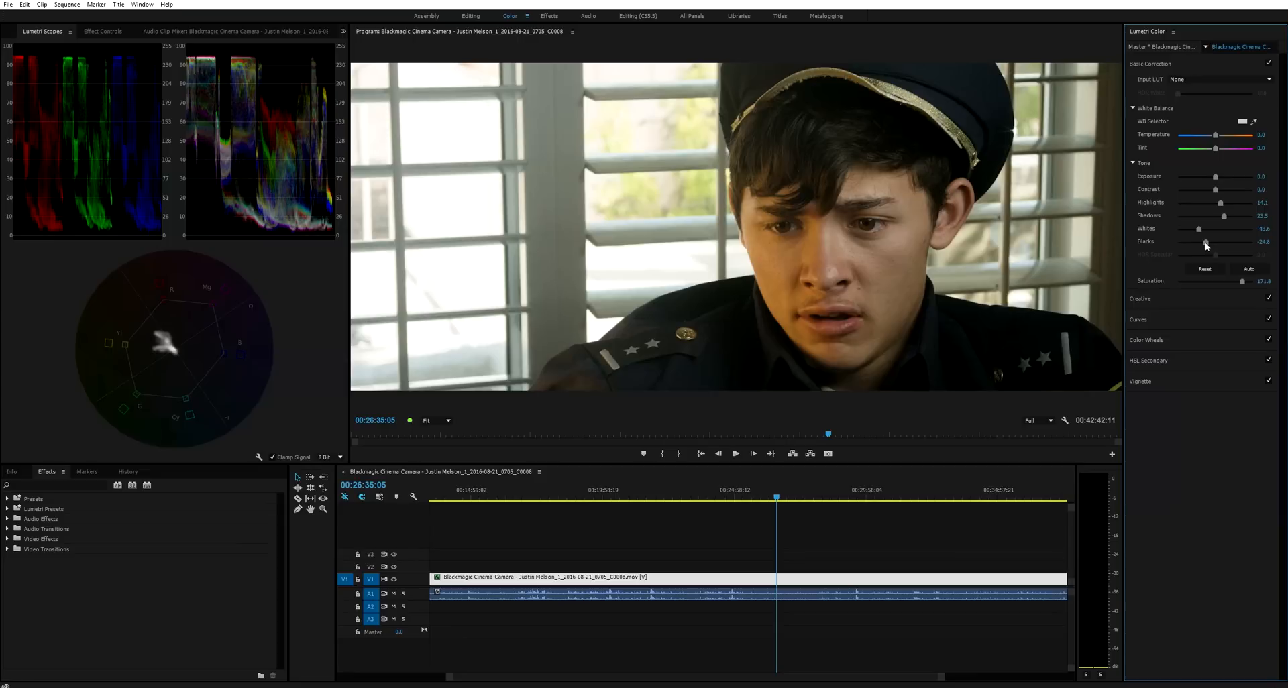
pyautogui.moveTo(1206, 242); pyautogui.dragTo(1194, 242)
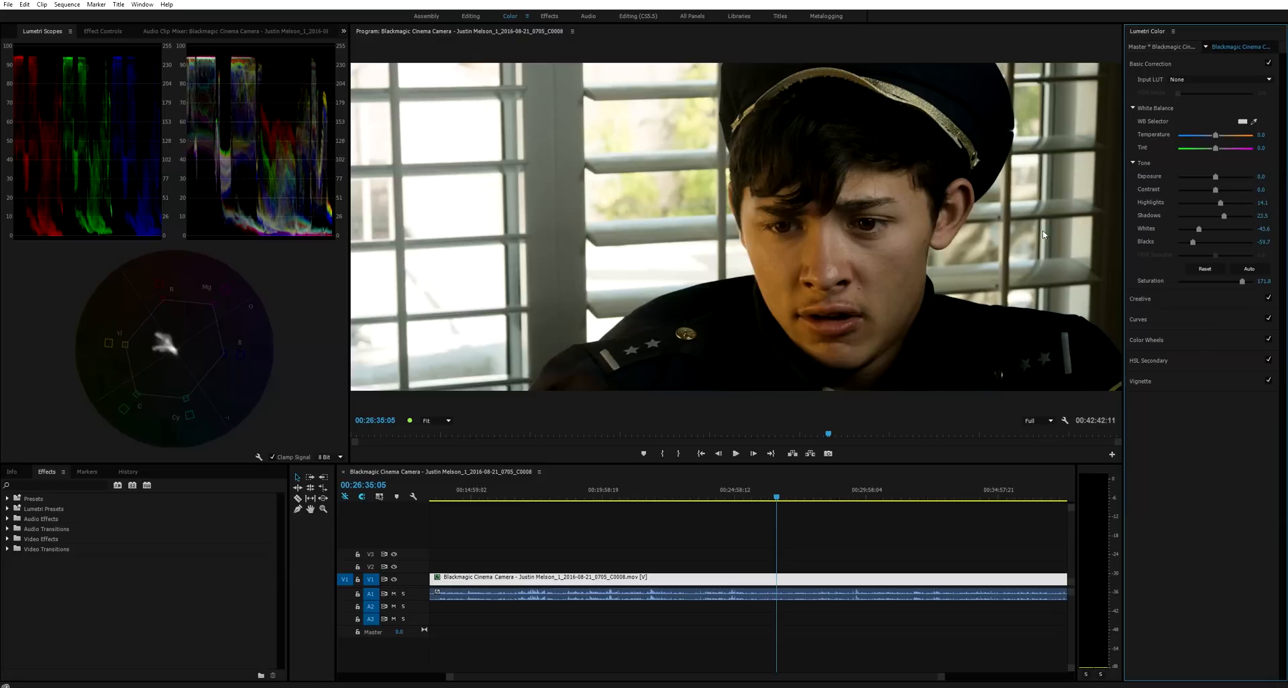
pyautogui.click(1140, 84)
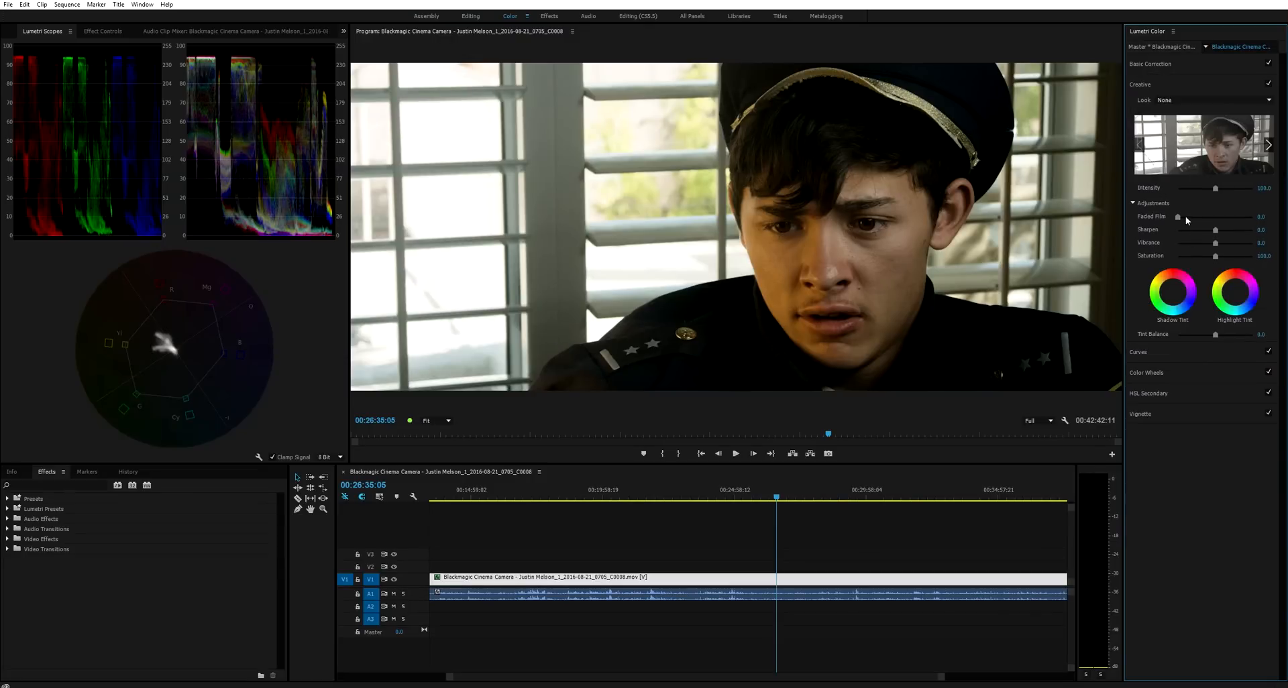
pyautogui.moveTo(1186, 217); pyautogui.dragTo(1202, 217)
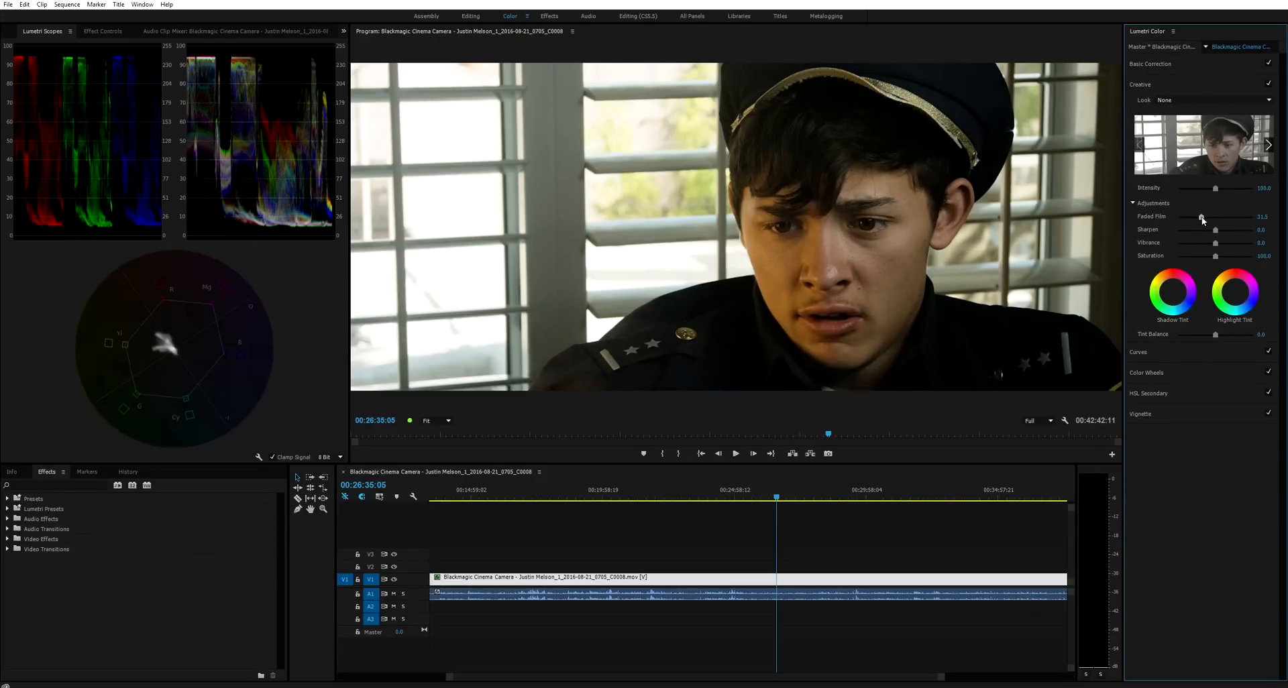
pyautogui.moveTo(1202, 218); pyautogui.dragTo(1193, 217)
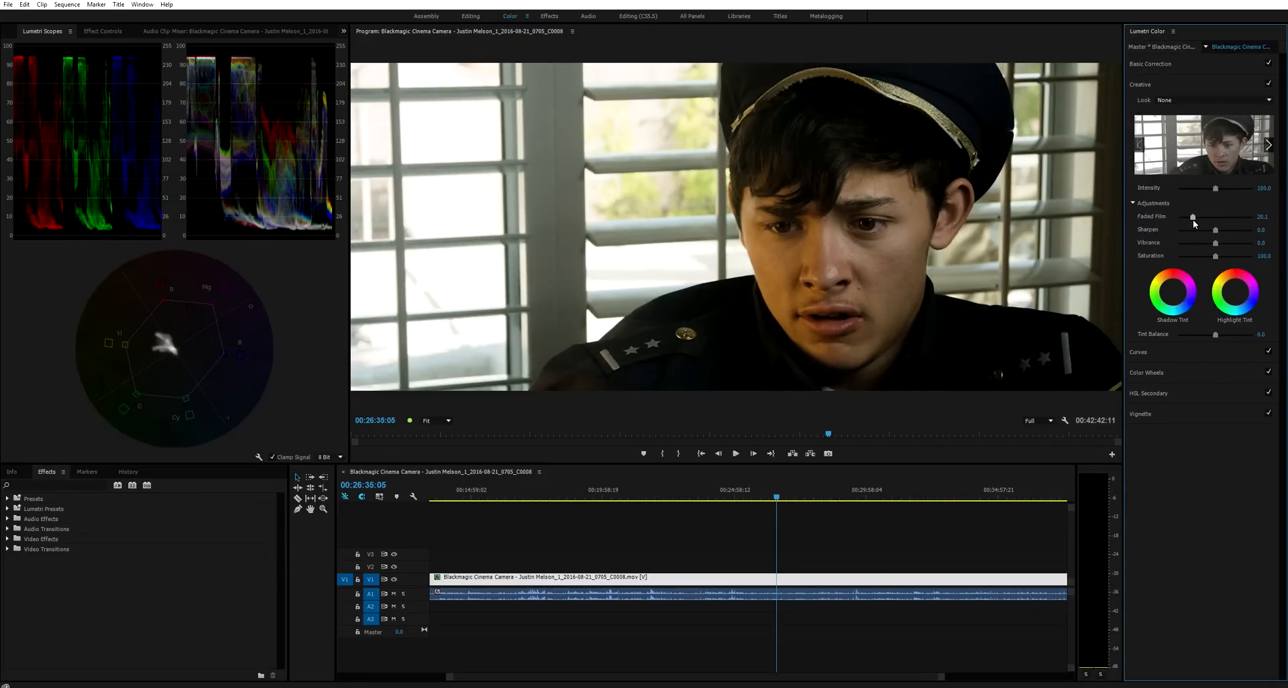
pyautogui.moveTo(1193, 222); pyautogui.dragTo(1214, 230)
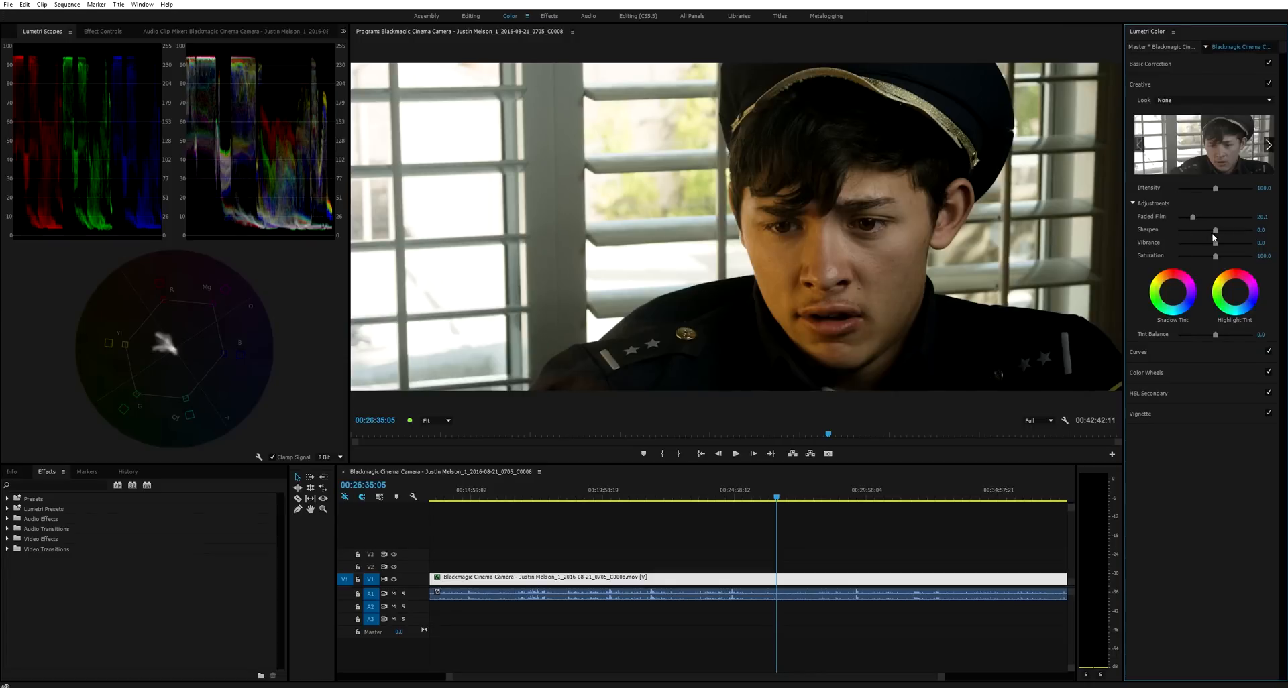
pyautogui.moveTo(1214, 231); pyautogui.dragTo(1220, 231)
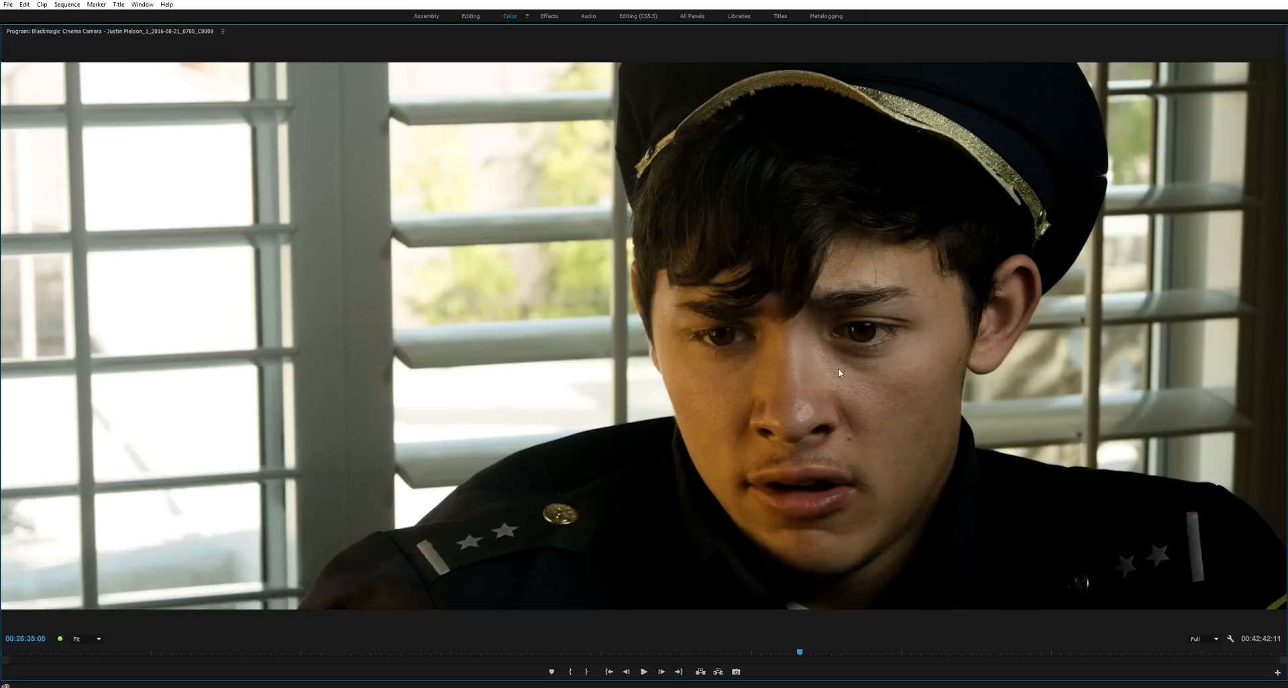
pyautogui.moveTo(863, 380)
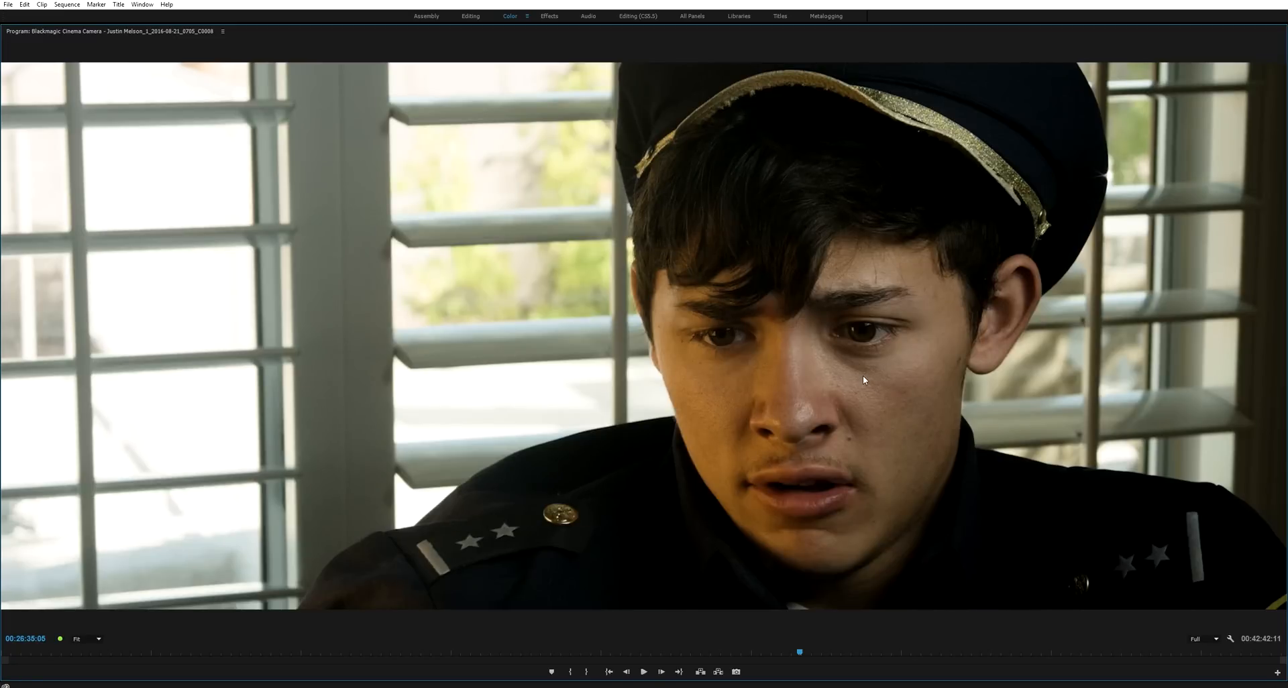
pyautogui.click(510, 16)
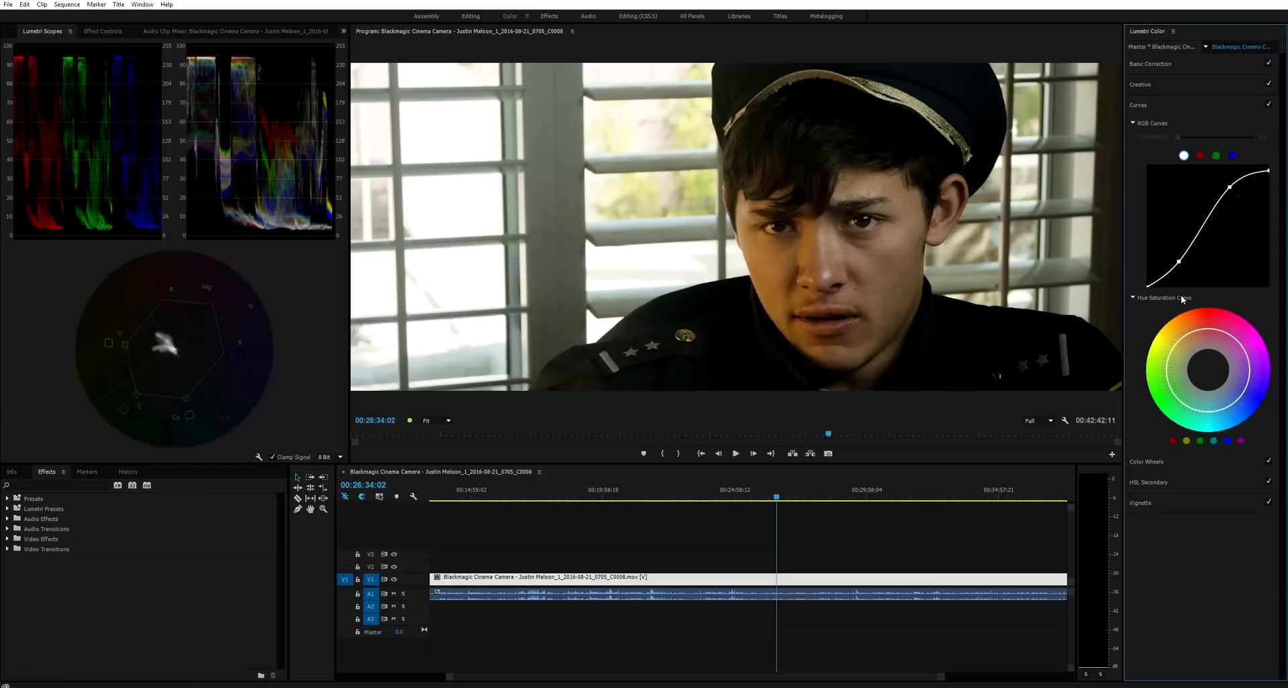
pyautogui.moveTo(1156, 382)
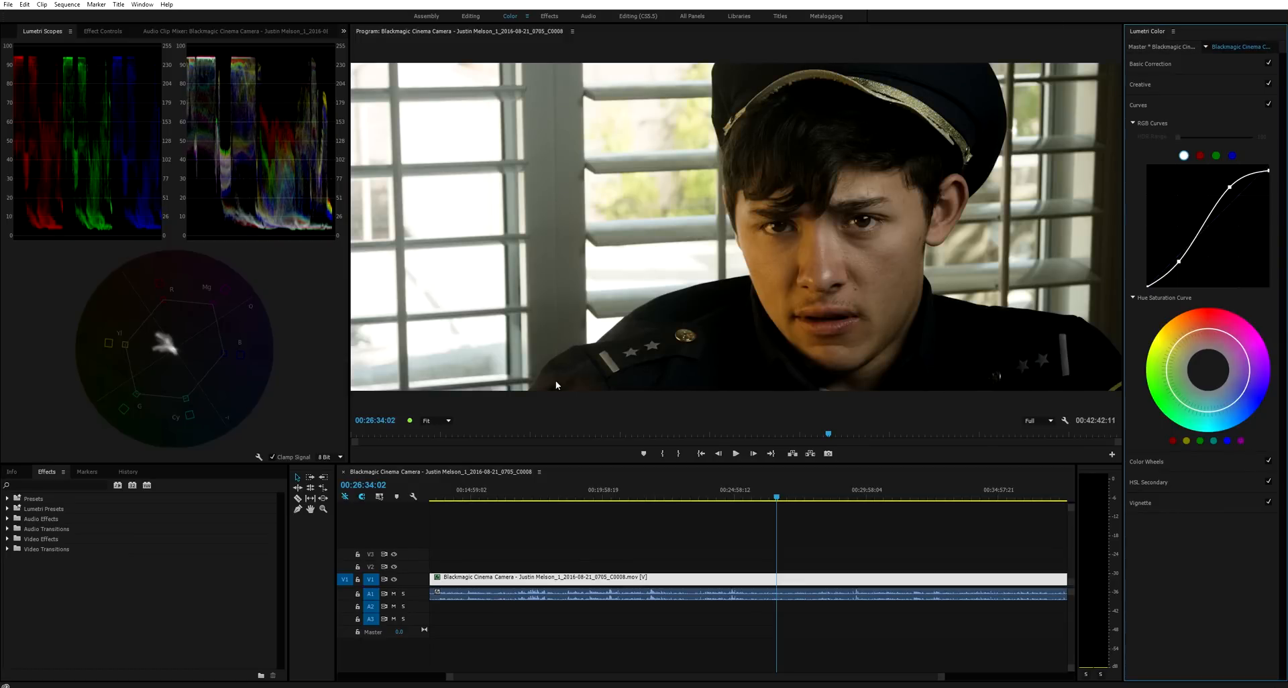
pyautogui.moveTo(204, 317)
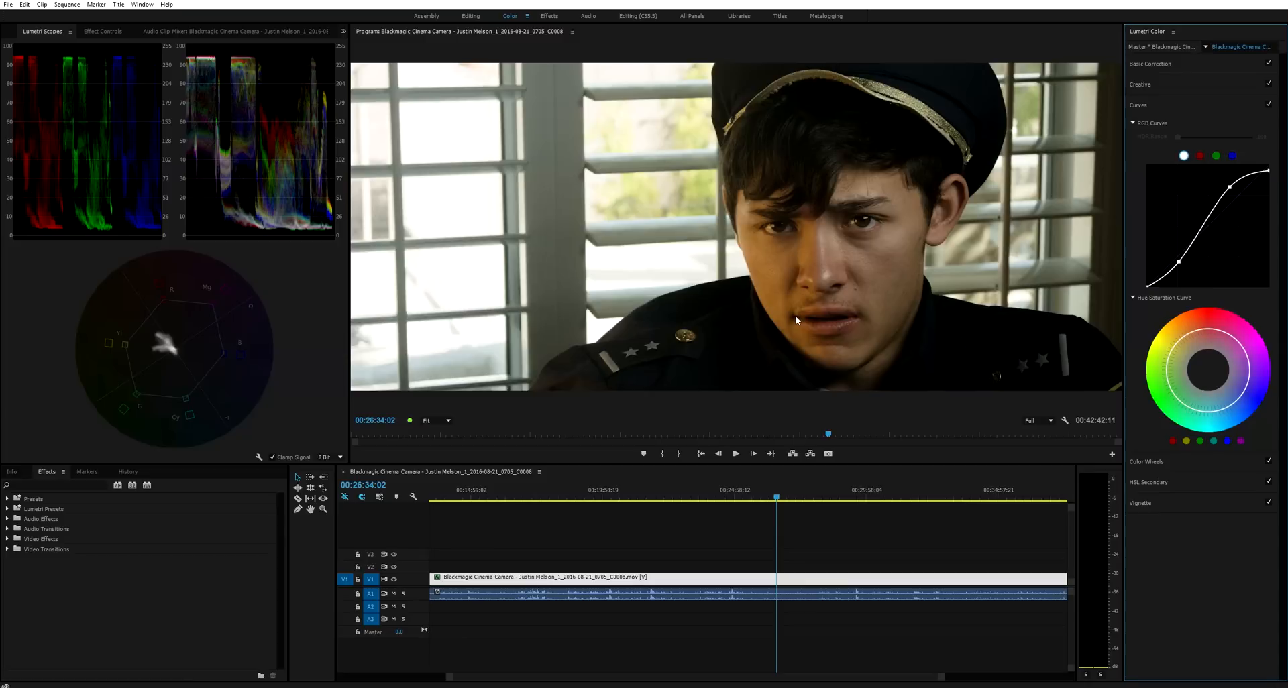
pyautogui.moveTo(655, 194)
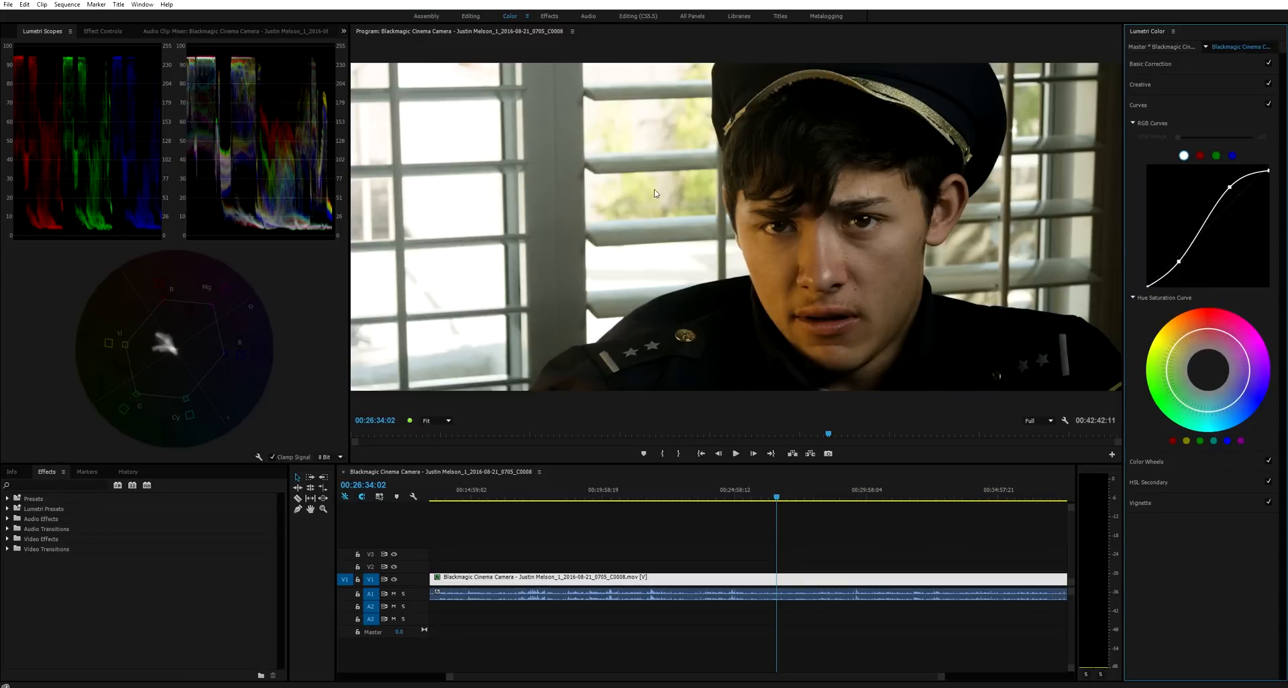
pyautogui.moveTo(946, 293)
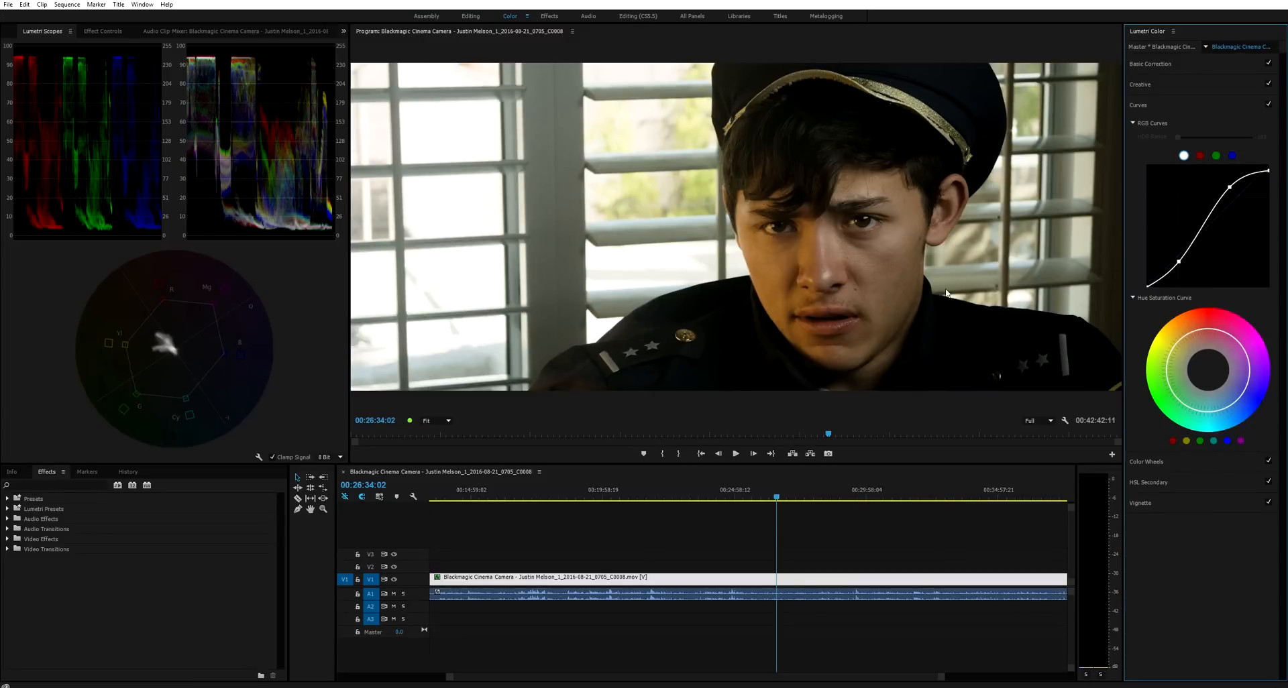
pyautogui.moveTo(880, 254)
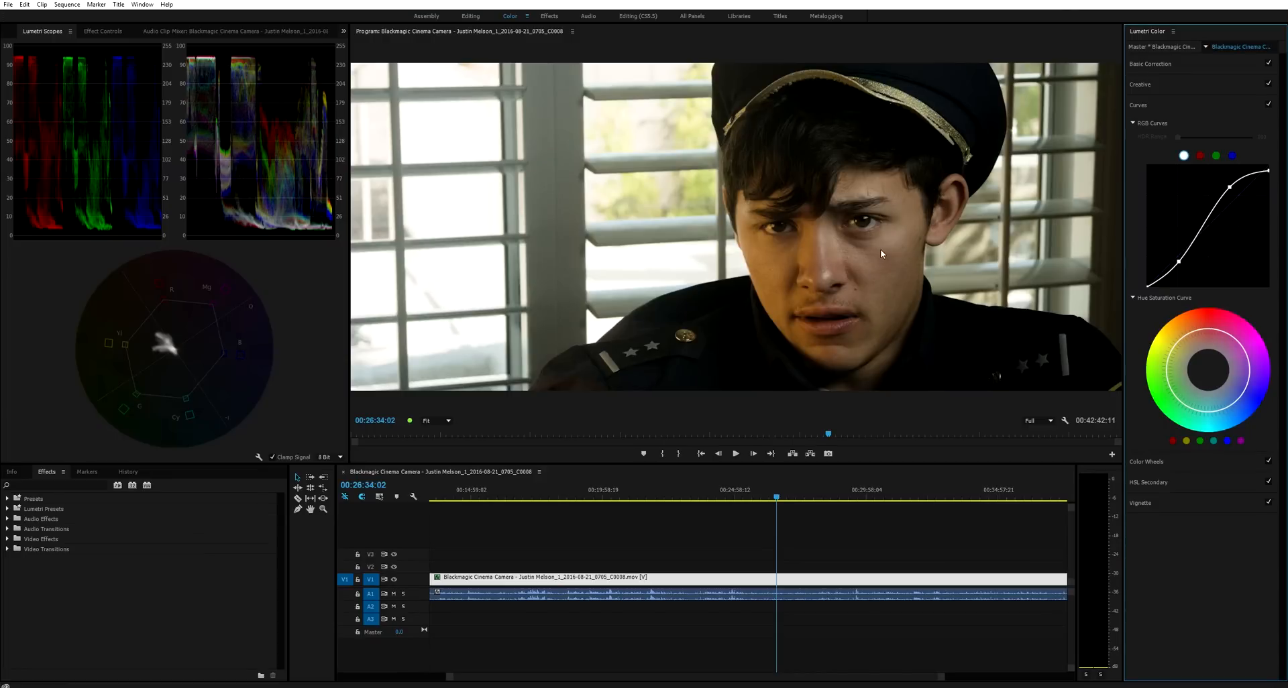
pyautogui.moveTo(131, 291)
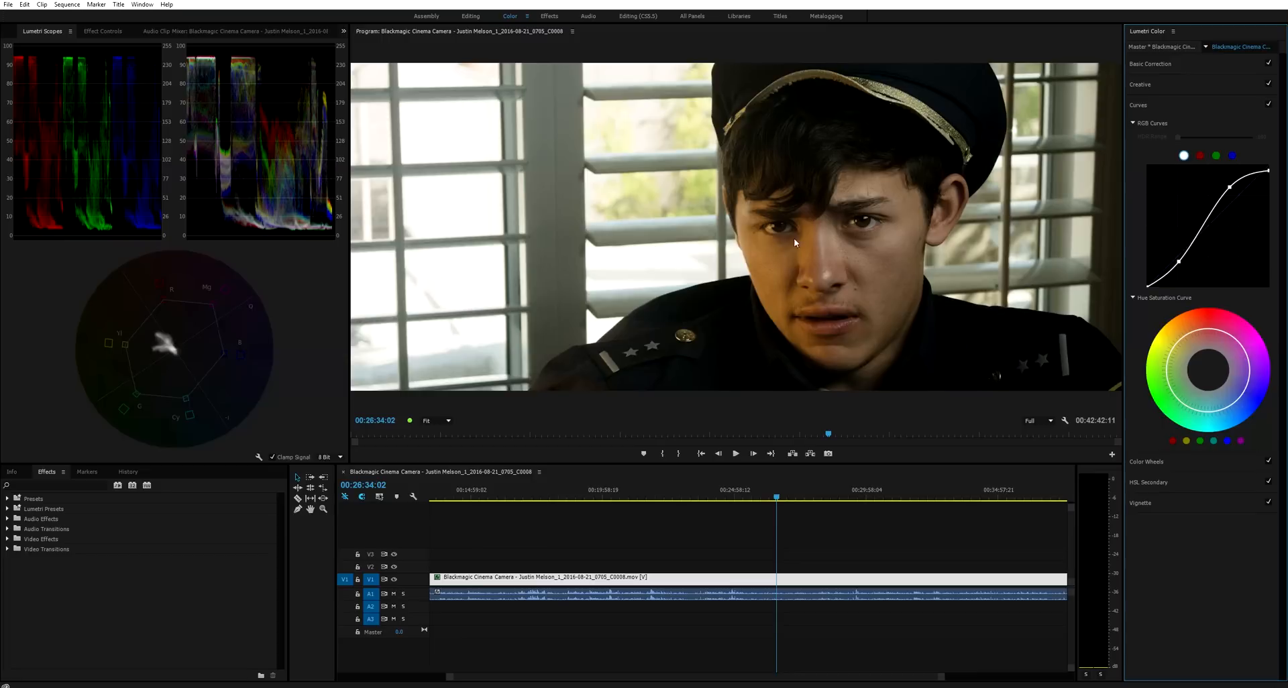
pyautogui.moveTo(156, 353)
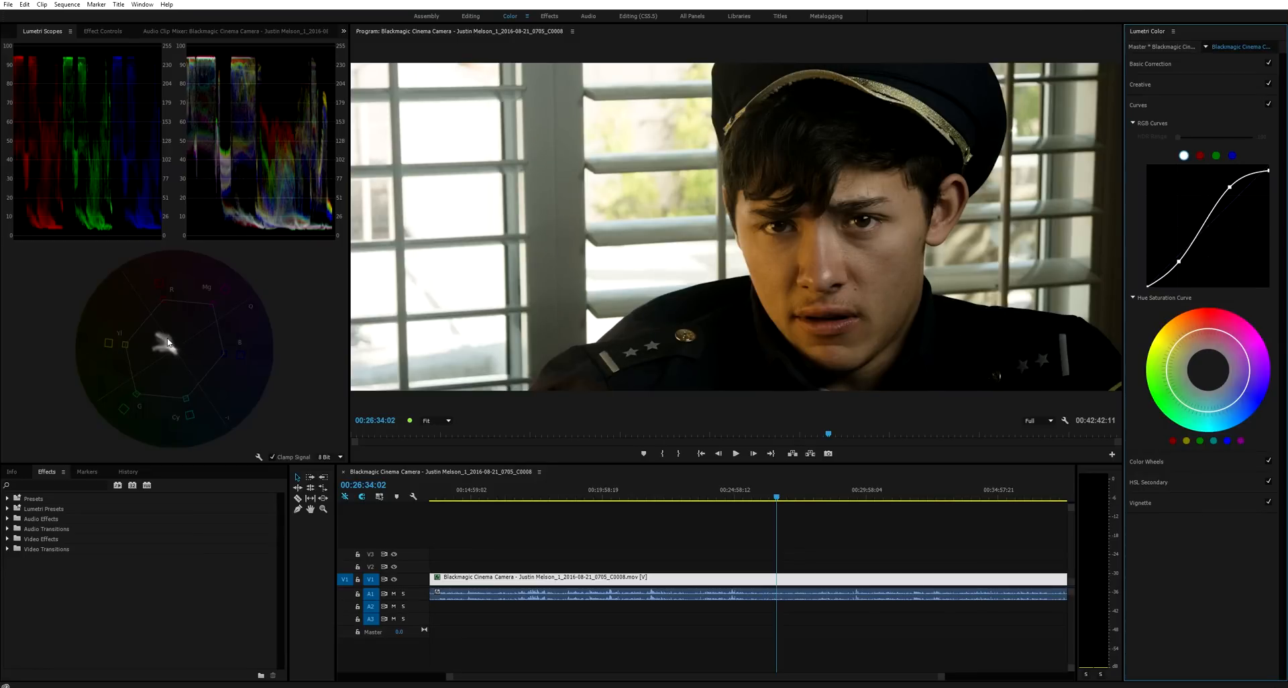
pyautogui.moveTo(1231, 322)
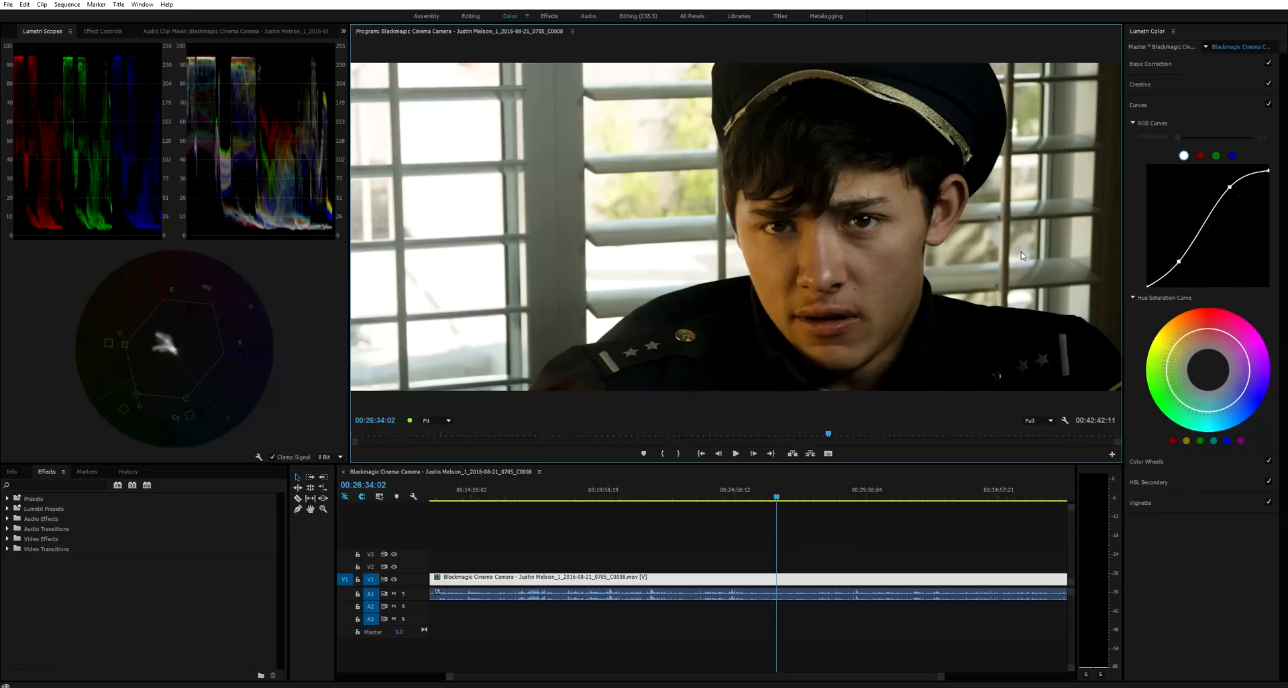
pyautogui.moveTo(1018, 248)
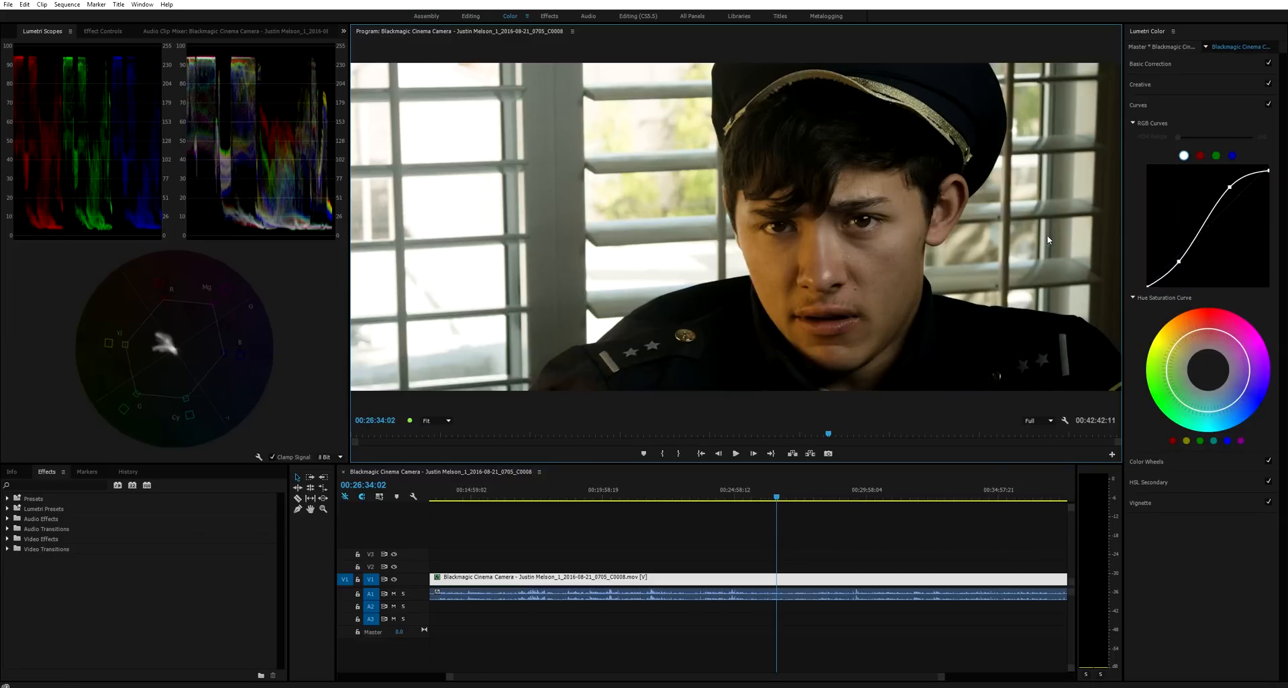
pyautogui.moveTo(1035, 171)
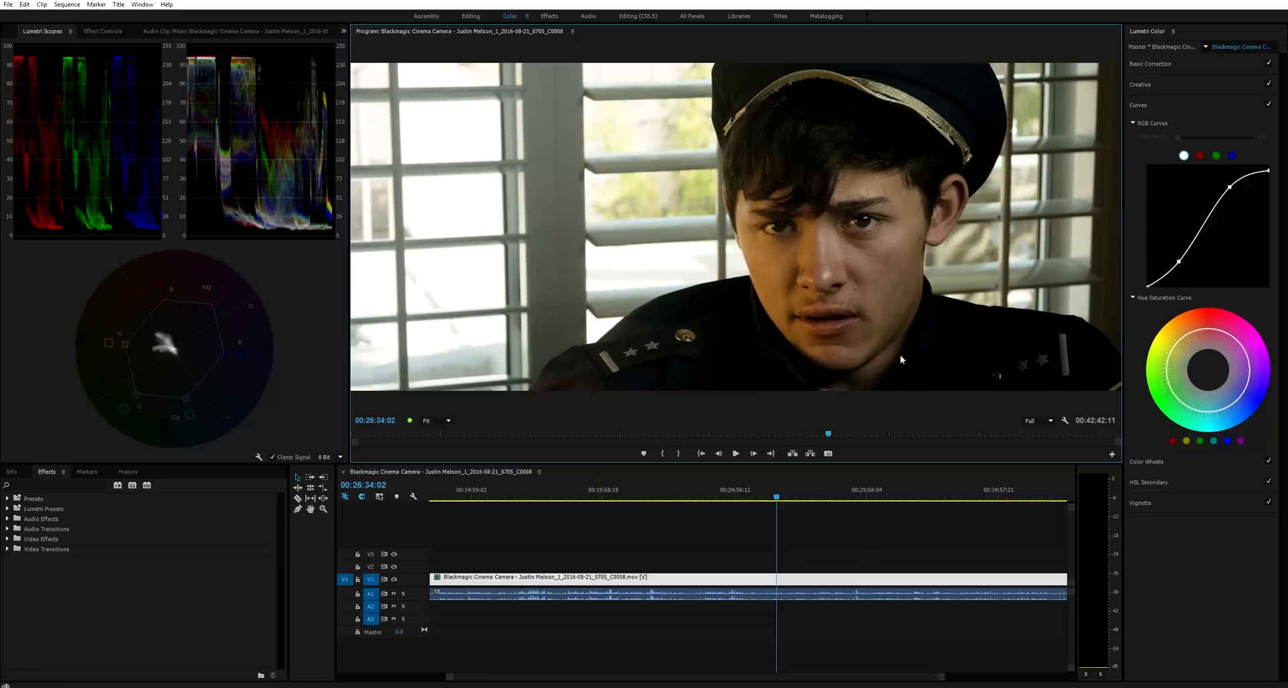
pyautogui.moveTo(881, 276)
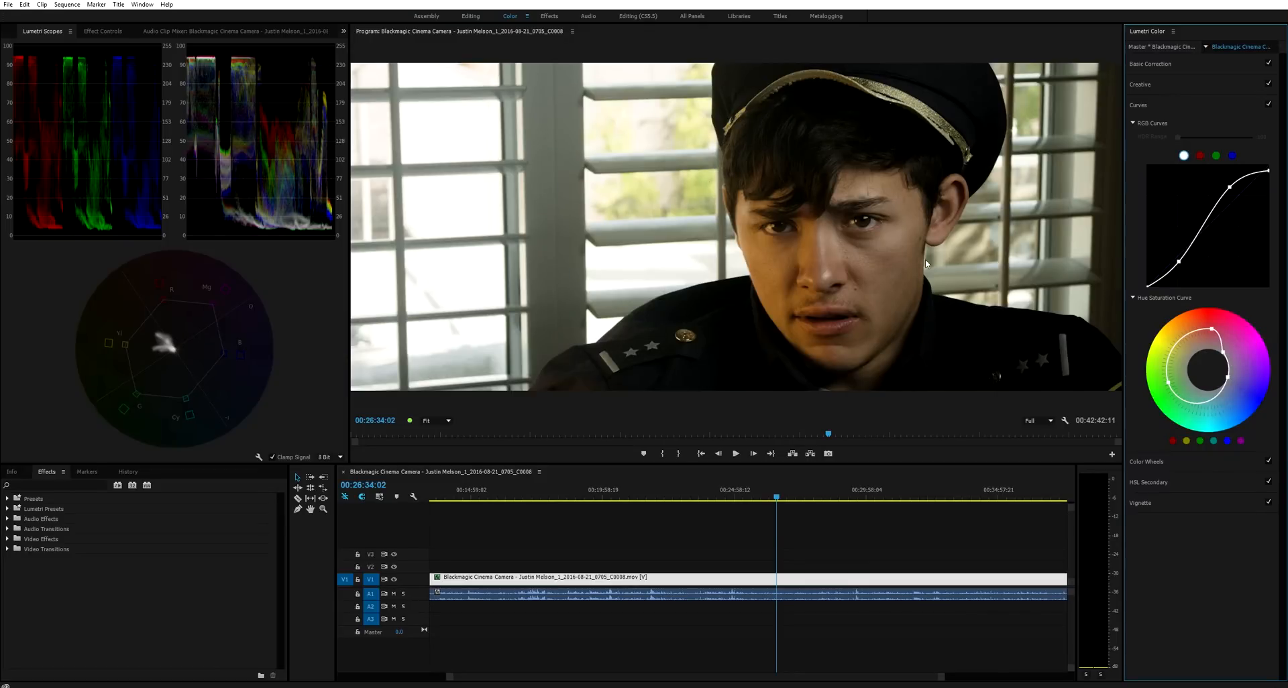
pyautogui.moveTo(723, 206)
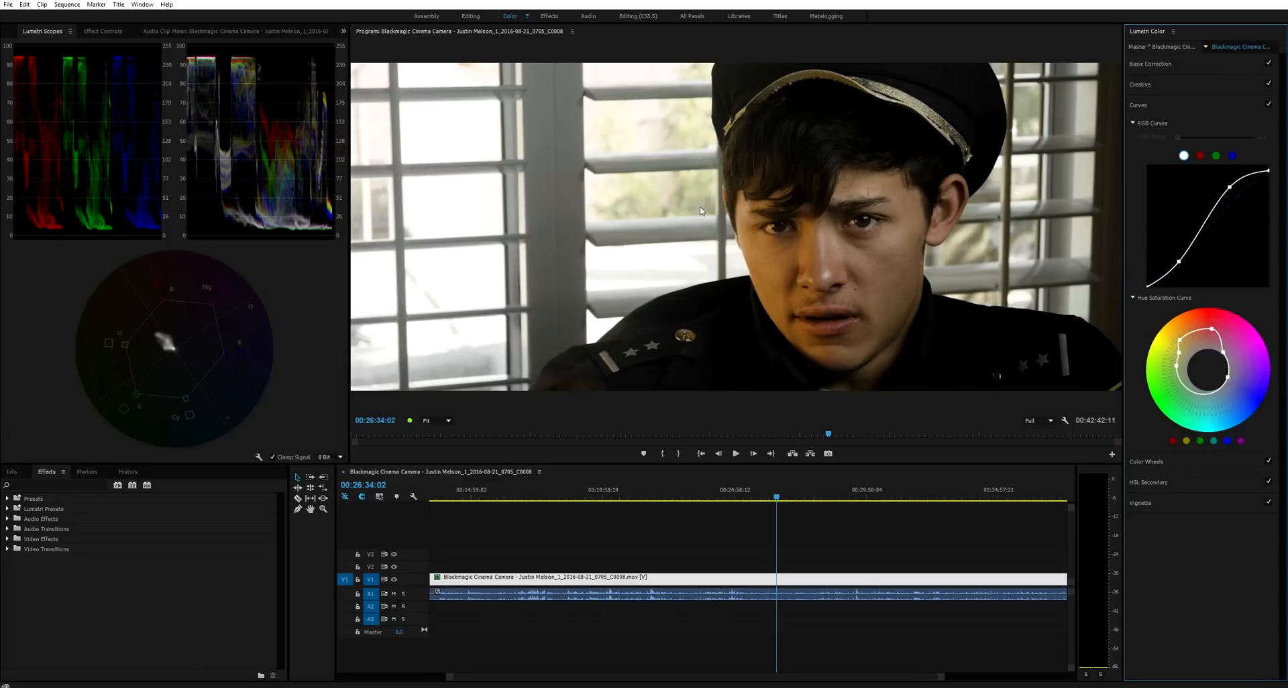
pyautogui.moveTo(679, 194)
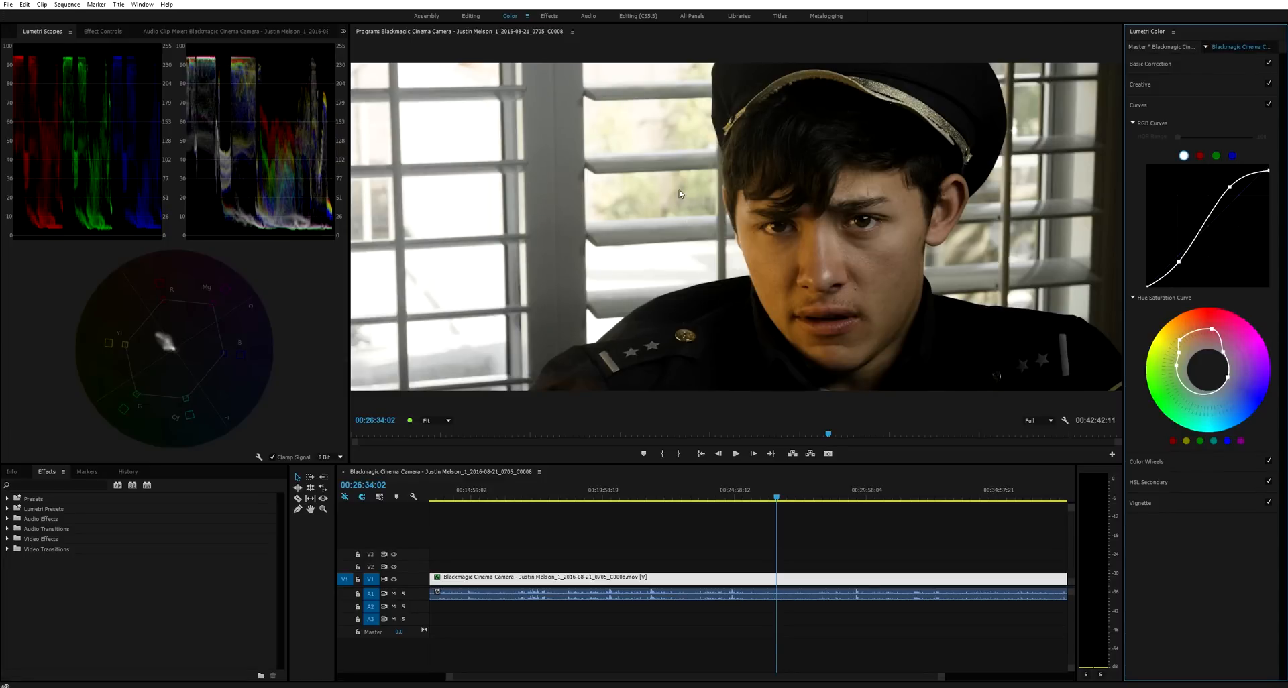
pyautogui.moveTo(657, 199)
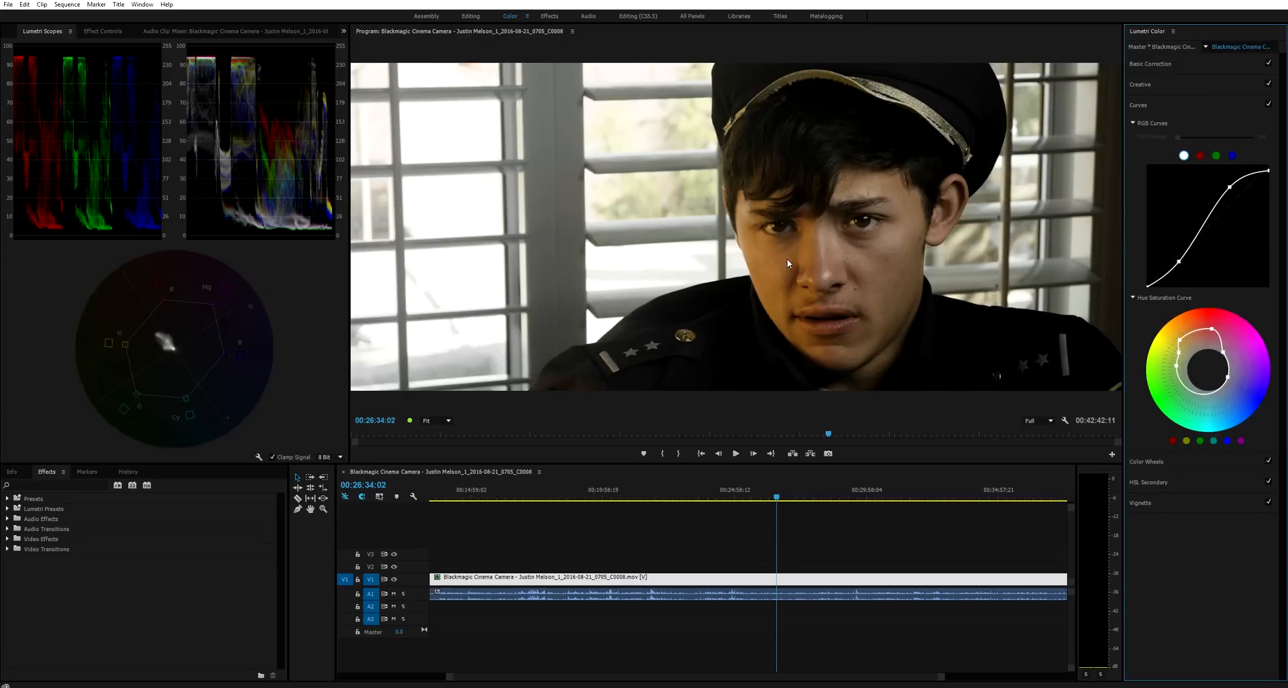
pyautogui.moveTo(777, 262)
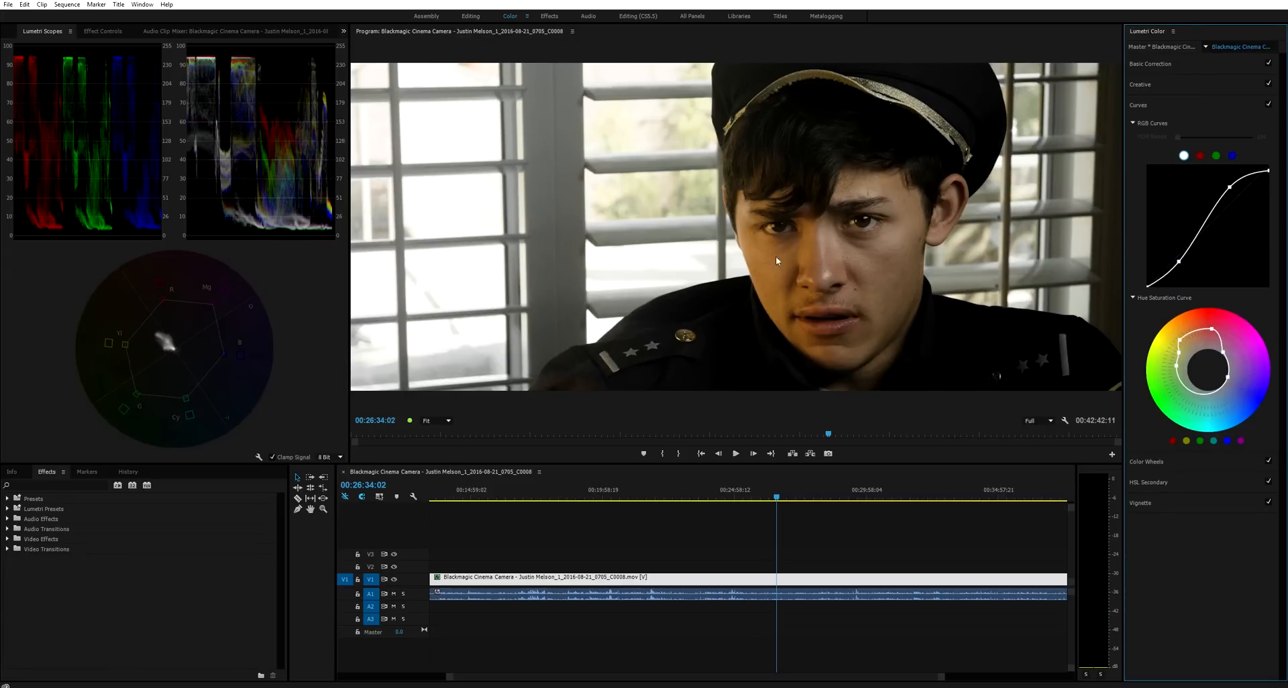
pyautogui.moveTo(1190, 340)
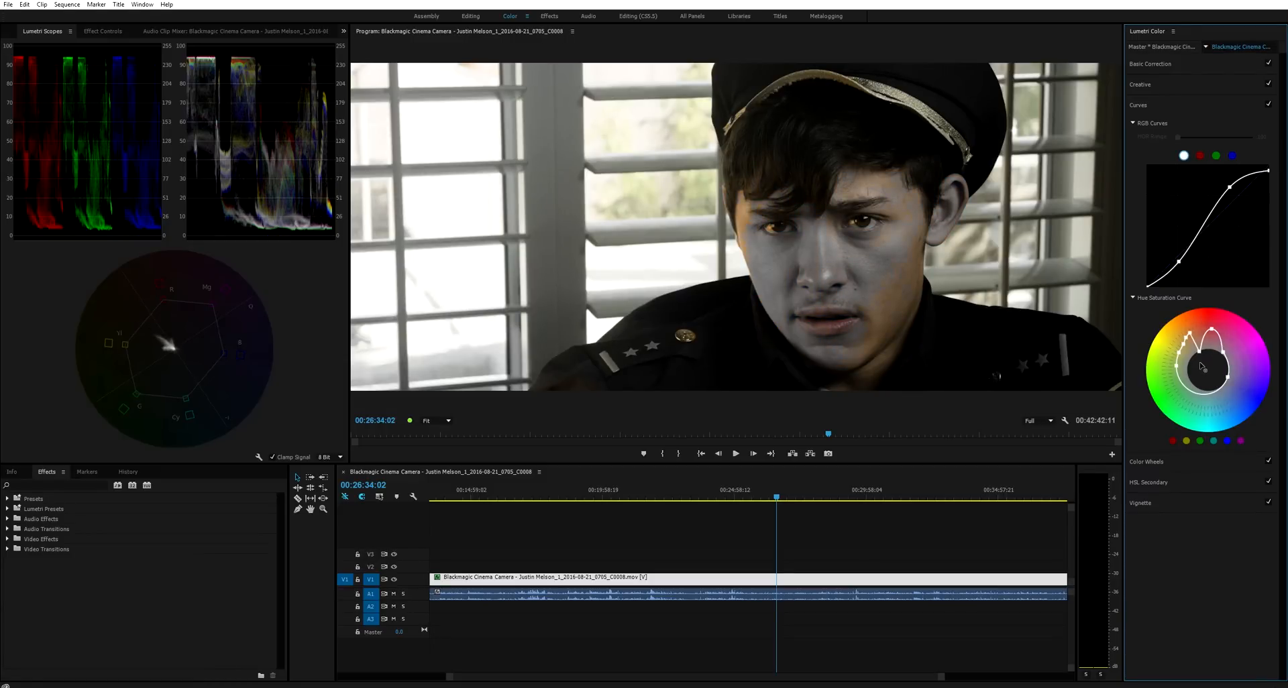
# Add another control point to the hue saturation curve and preview the graded footage full screen.
pyautogui.click(733, 452)
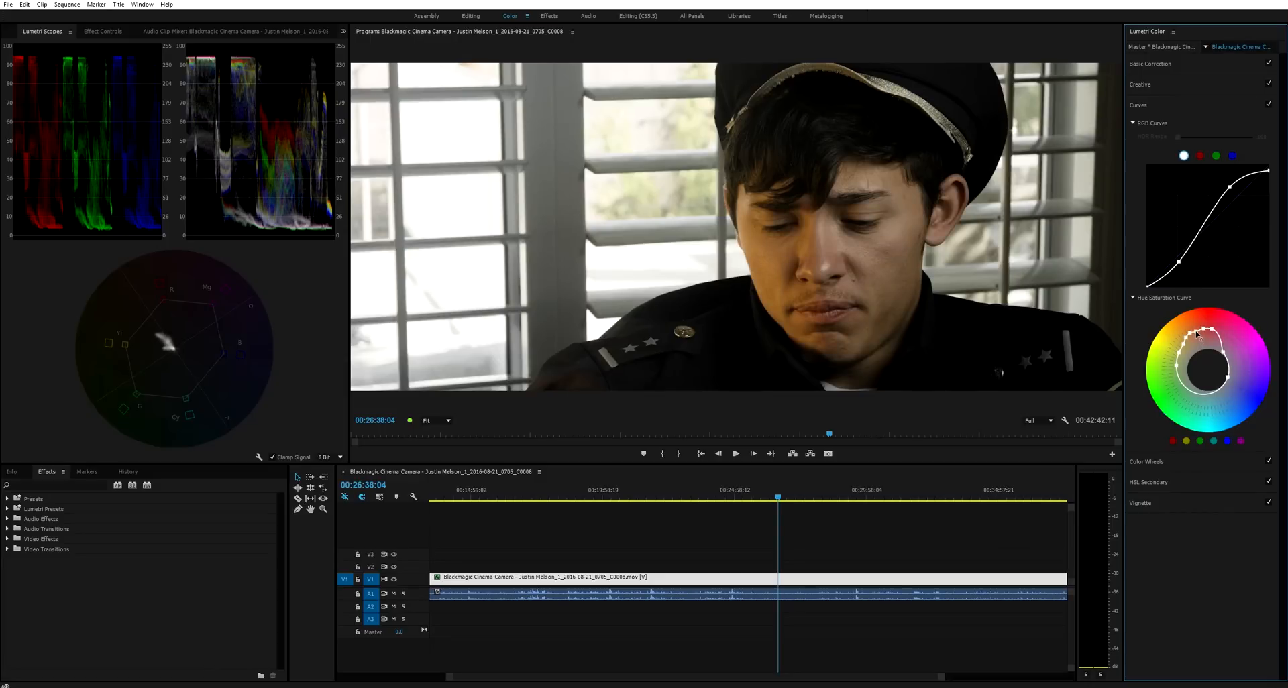
pyautogui.click(733, 453)
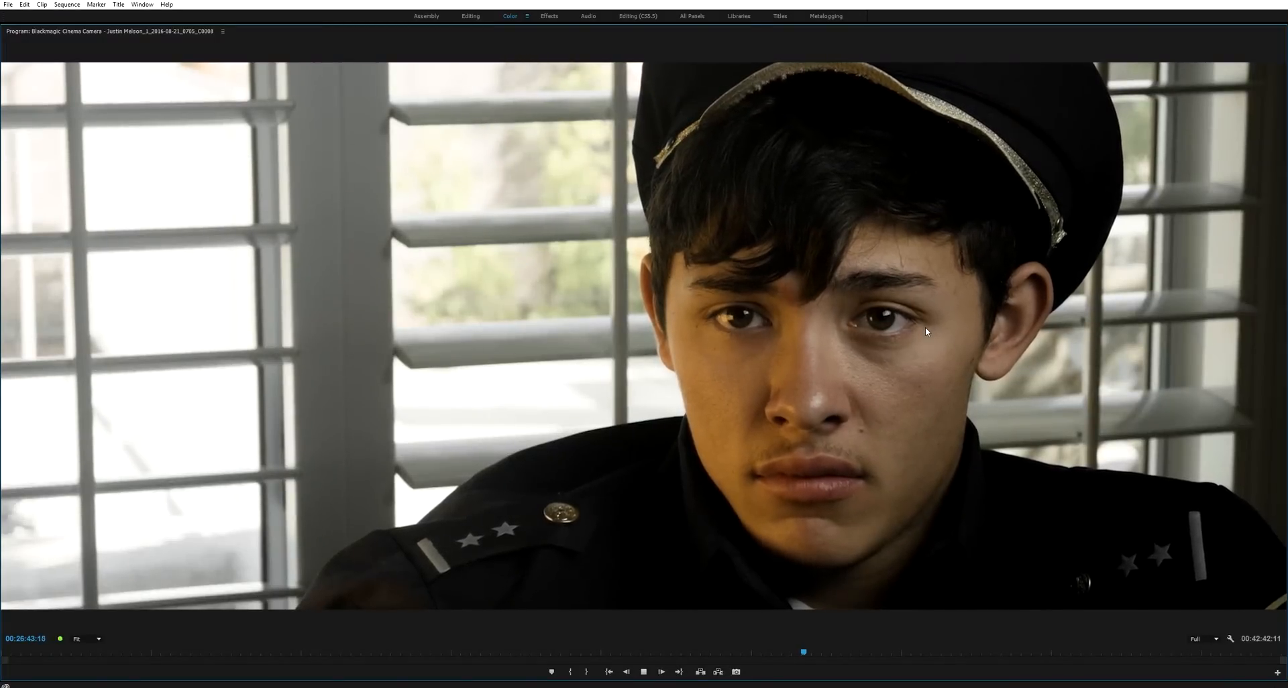
# Set a subtle negative vignette Amount and pull the Midpoint down to about 30.
pyautogui.click(510, 16)
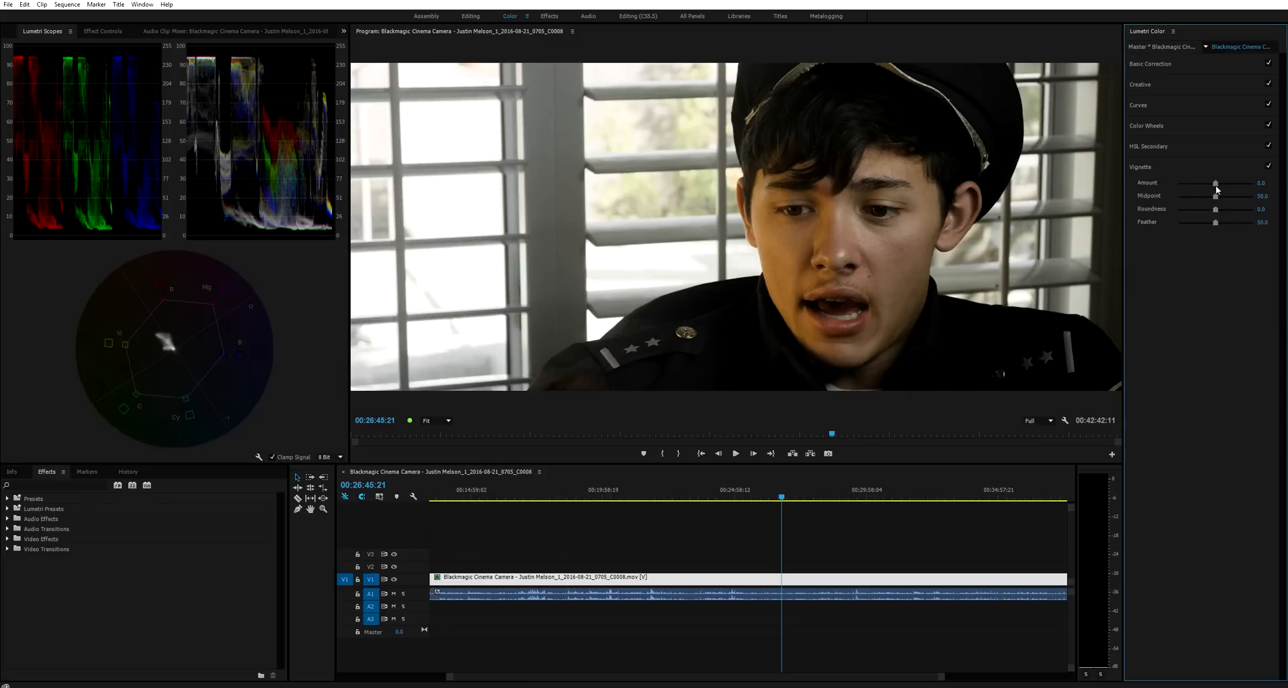
pyautogui.moveTo(1217, 183); pyautogui.dragTo(1213, 182)
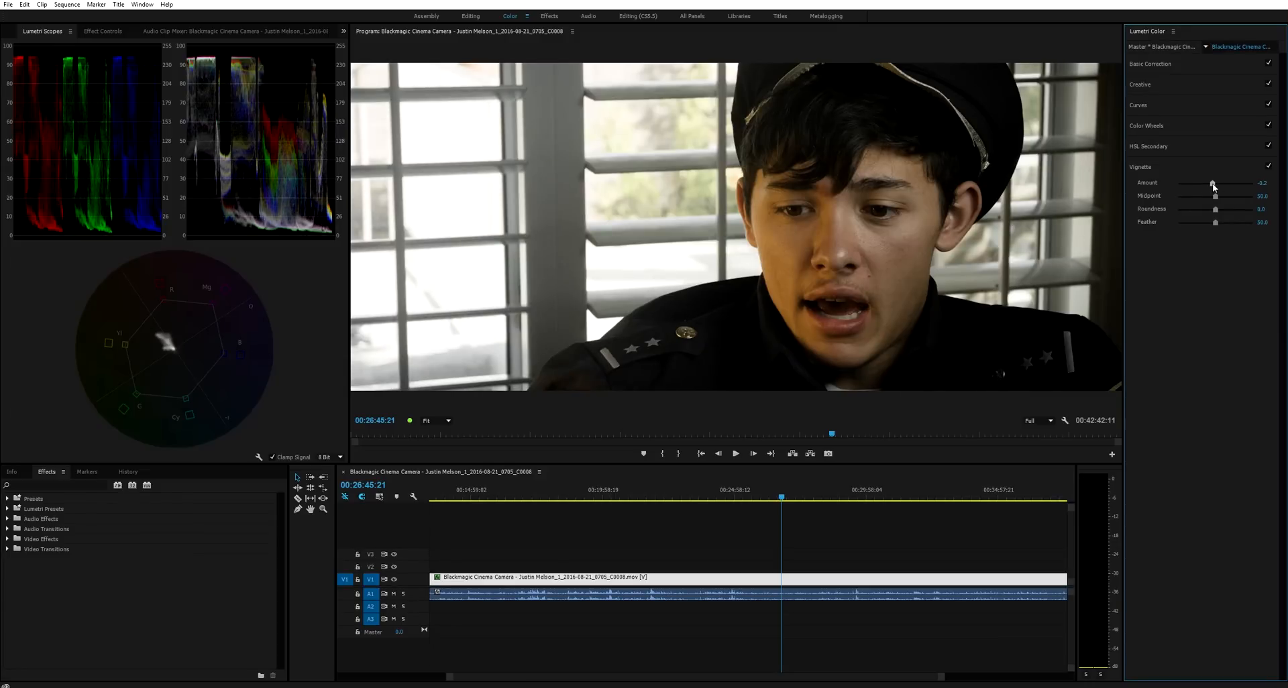
pyautogui.moveTo(1213, 183); pyautogui.dragTo(1184, 183)
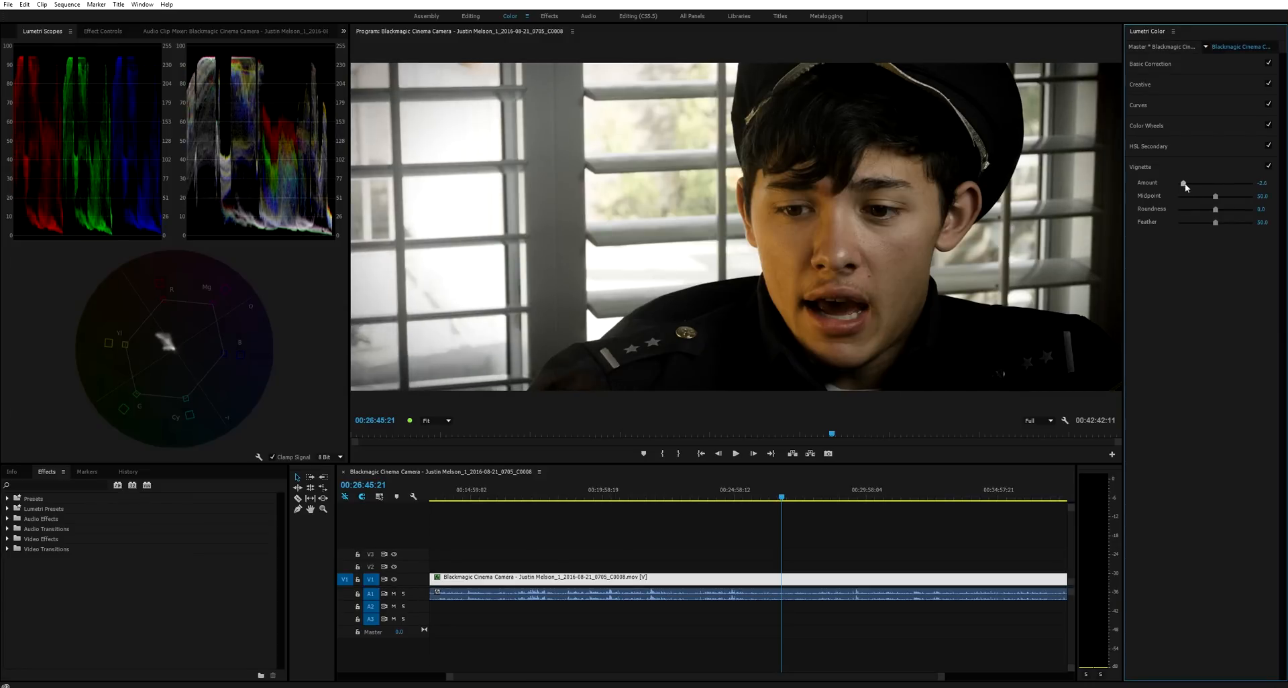
pyautogui.moveTo(1183, 182); pyautogui.dragTo(1211, 182)
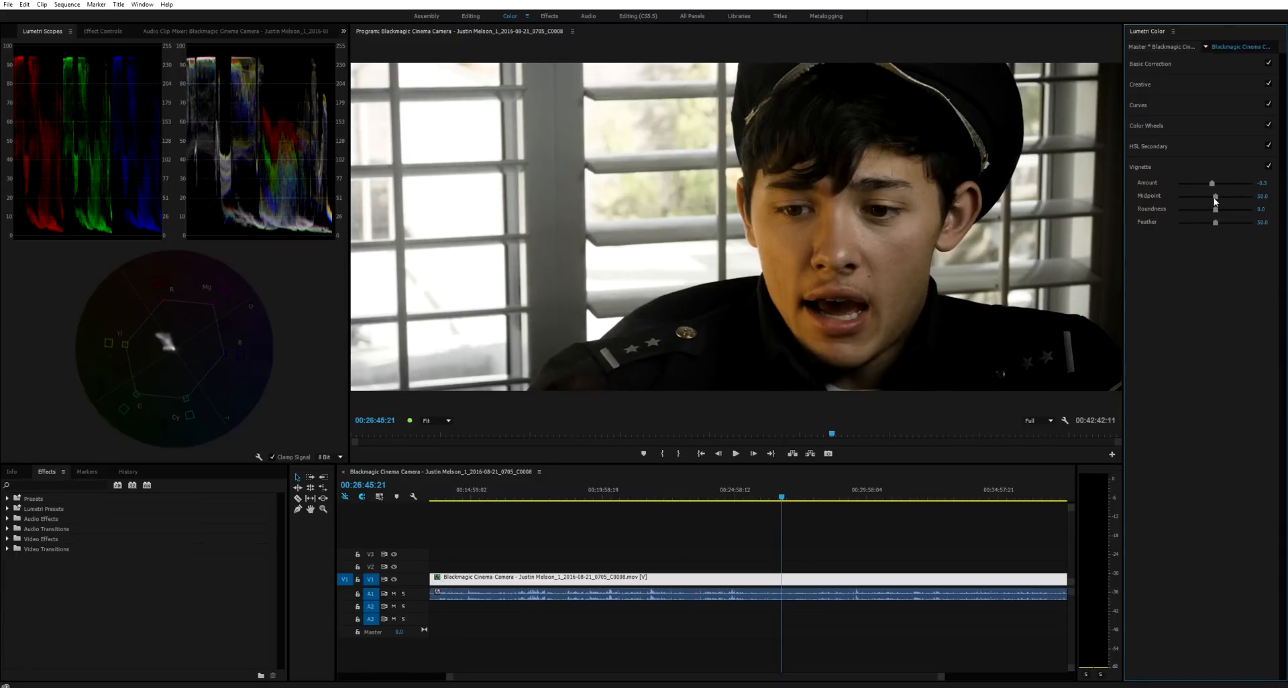
pyautogui.moveTo(1215, 196); pyautogui.dragTo(1193, 196)
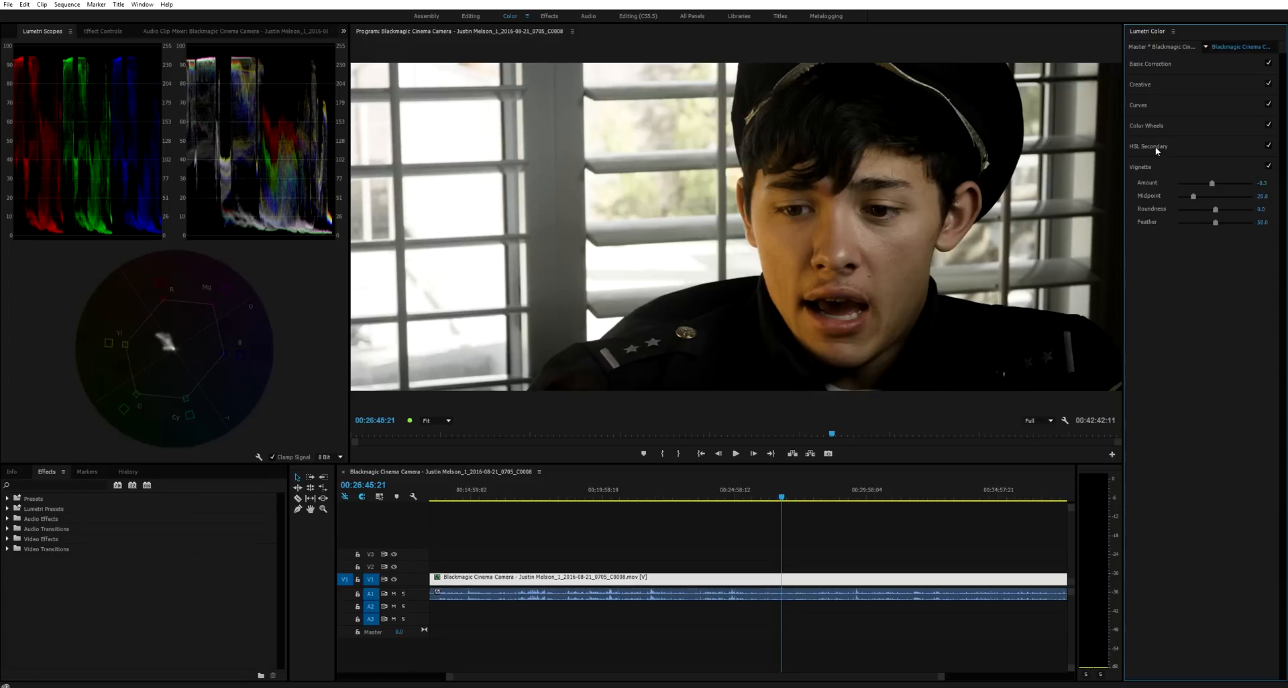
pyautogui.click(1148, 146)
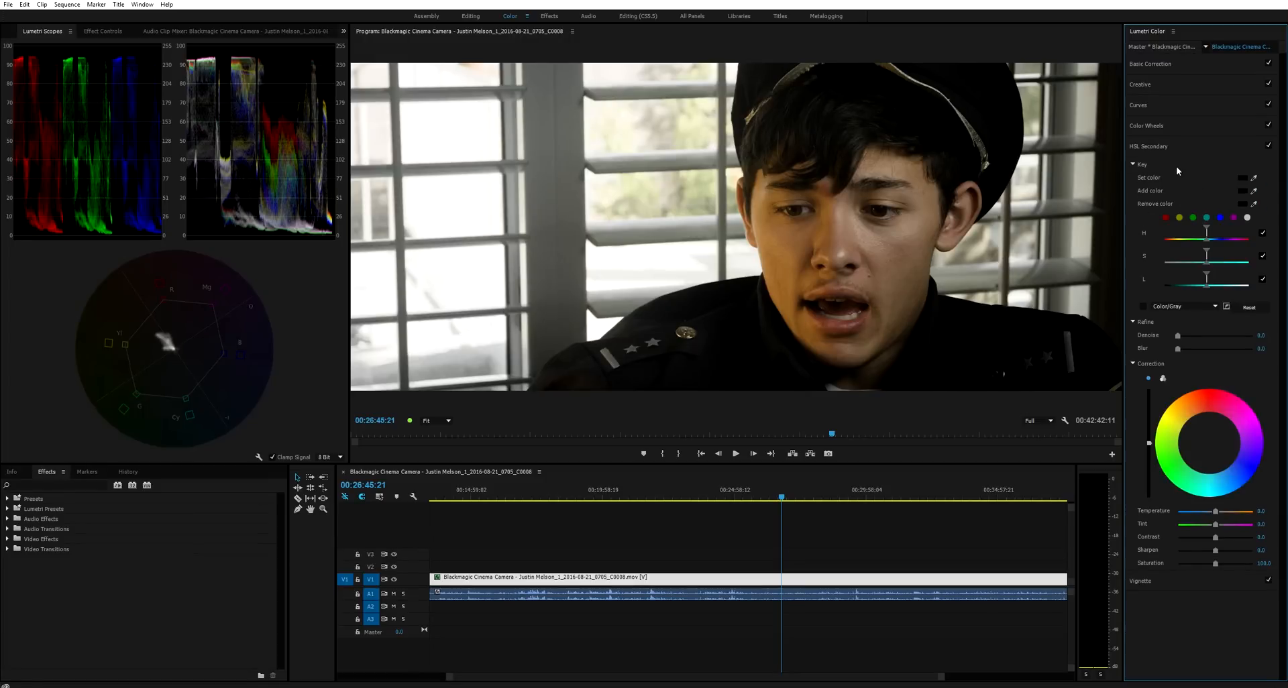
pyautogui.moveTo(844, 212)
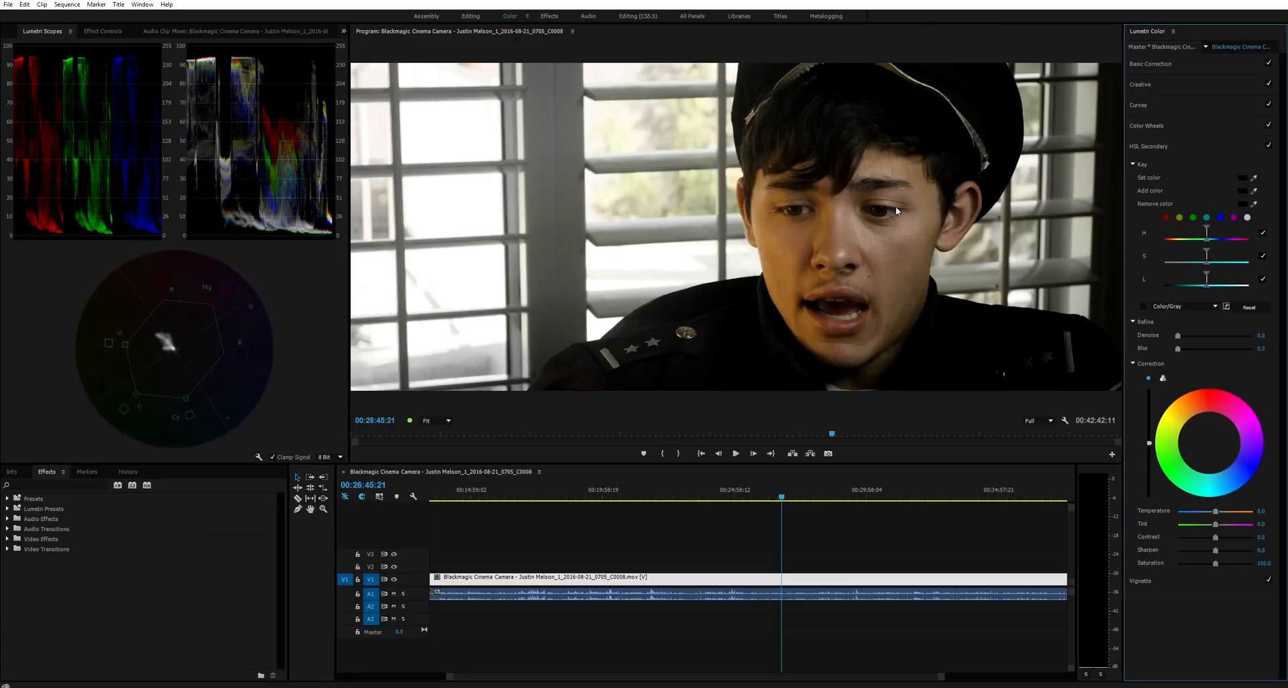
pyautogui.moveTo(644, 244)
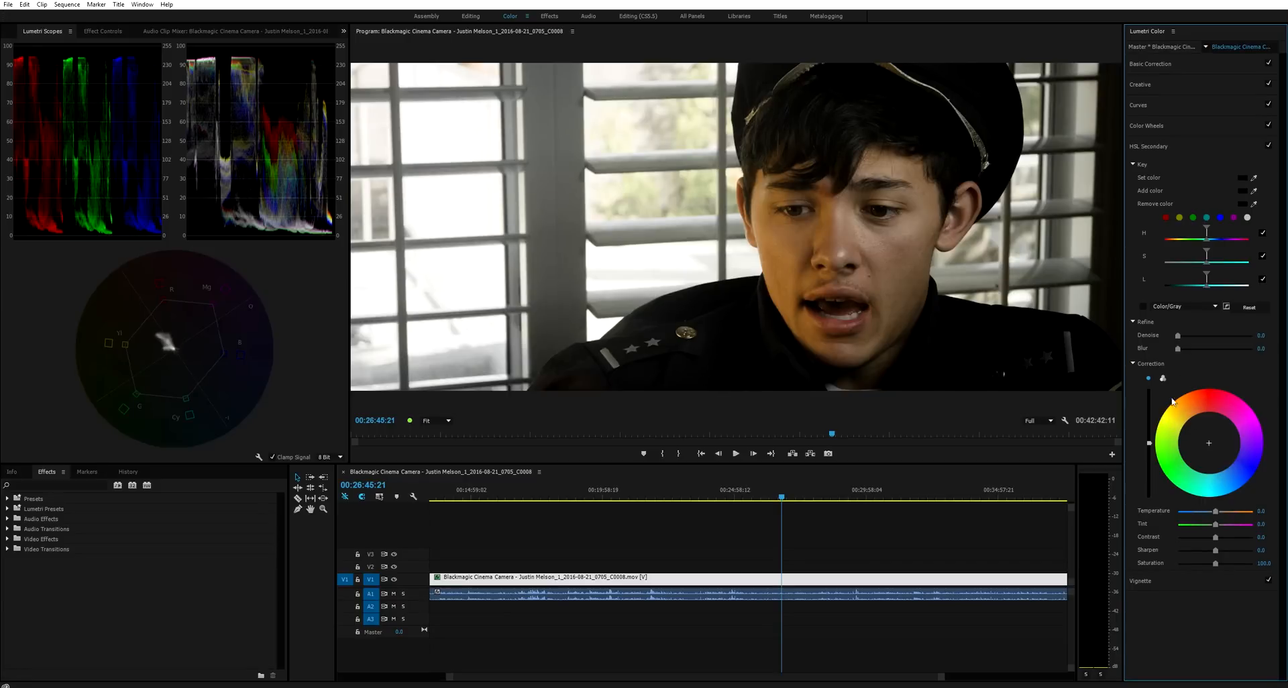
pyautogui.moveTo(873, 269)
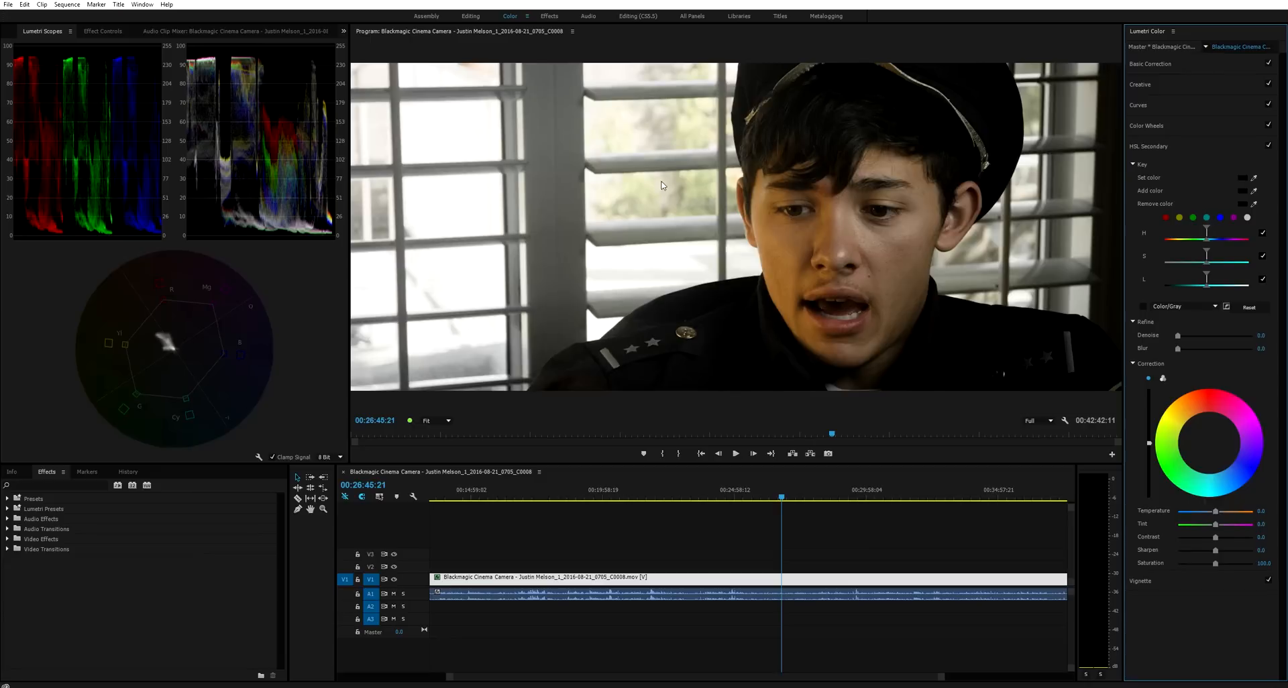
pyautogui.moveTo(920, 223)
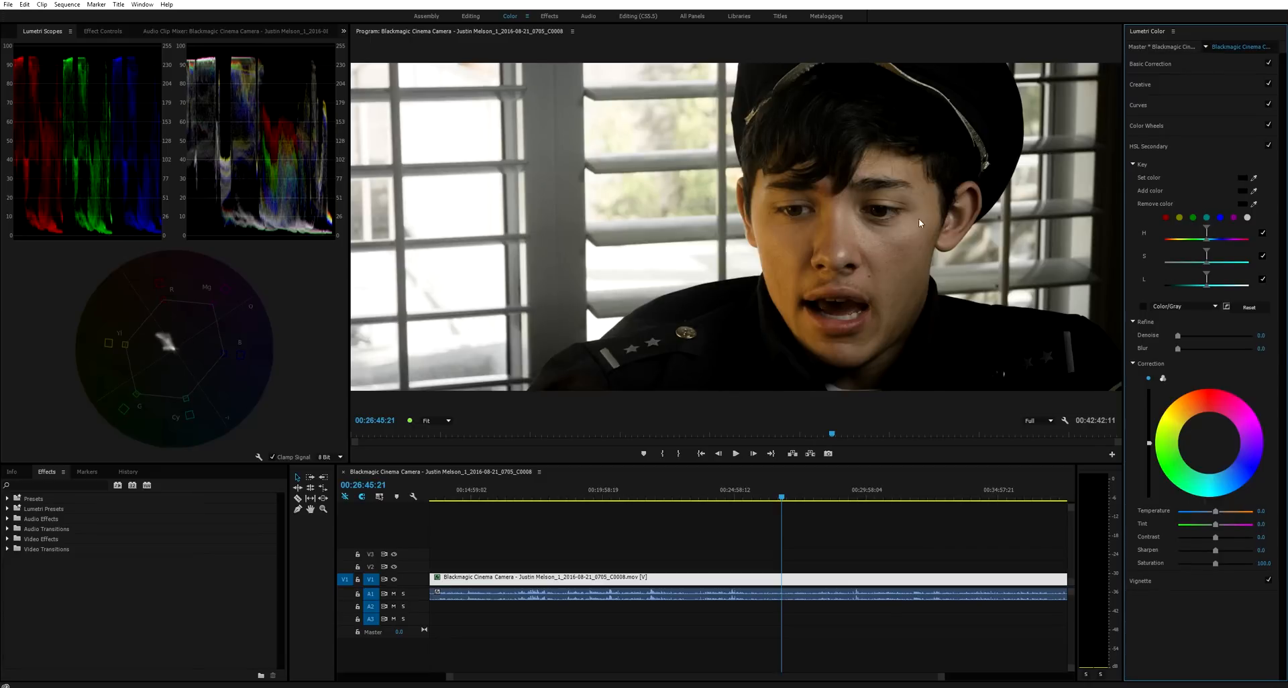
pyautogui.click(1138, 124)
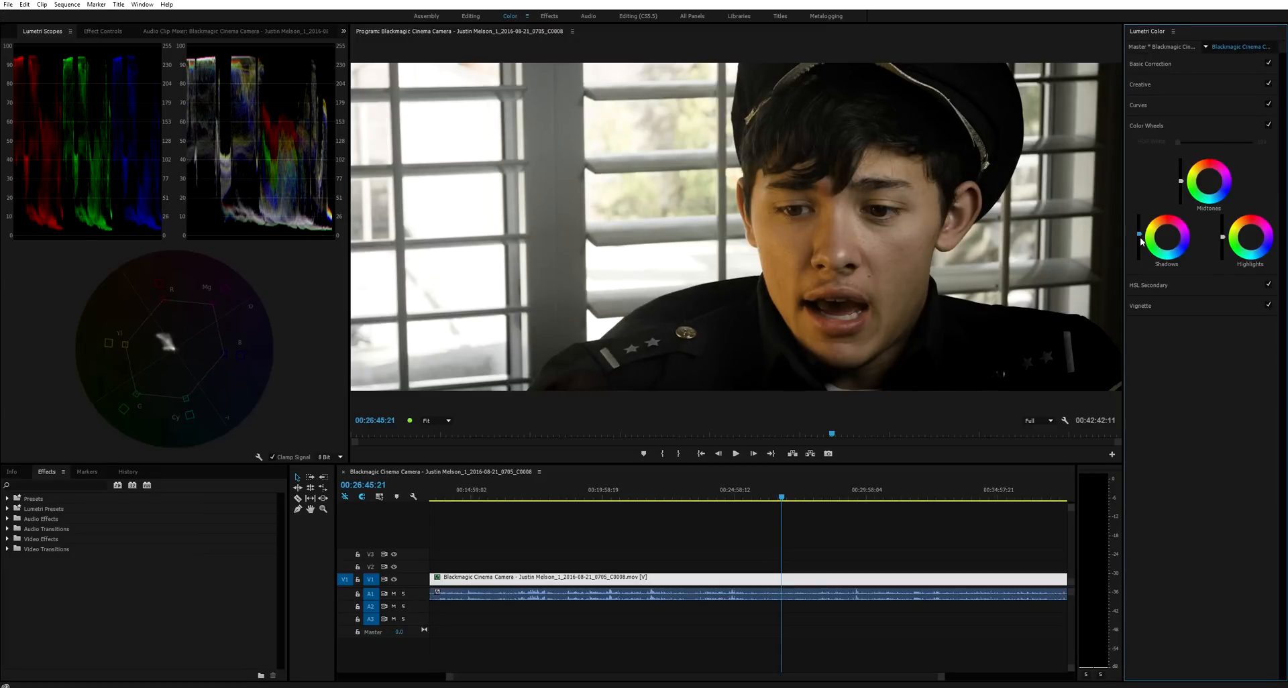
pyautogui.moveTo(1149, 192)
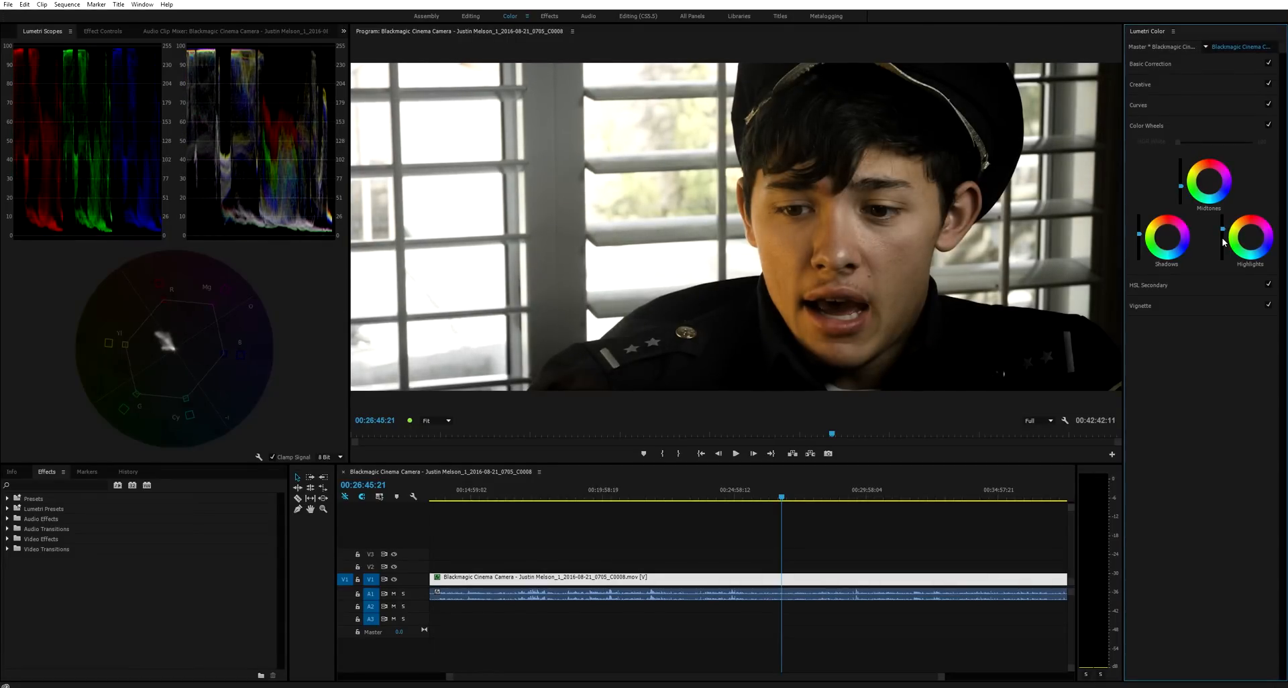
pyautogui.moveTo(873, 161)
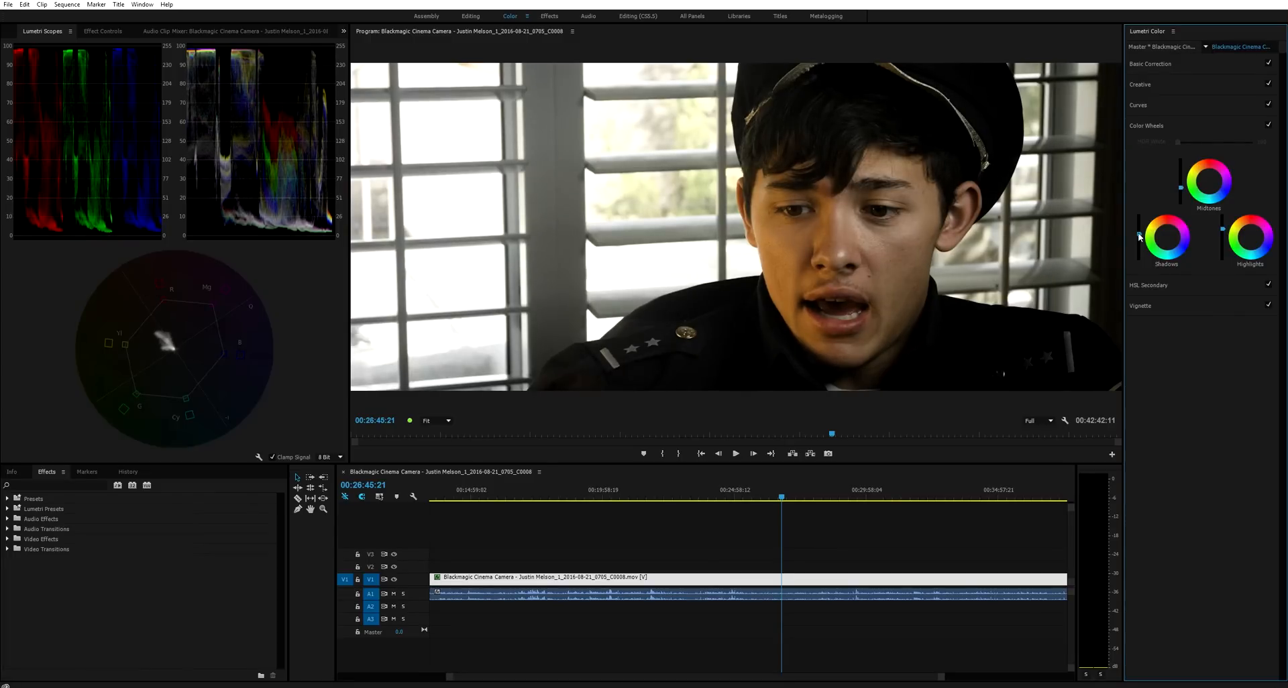
pyautogui.moveTo(1186, 217)
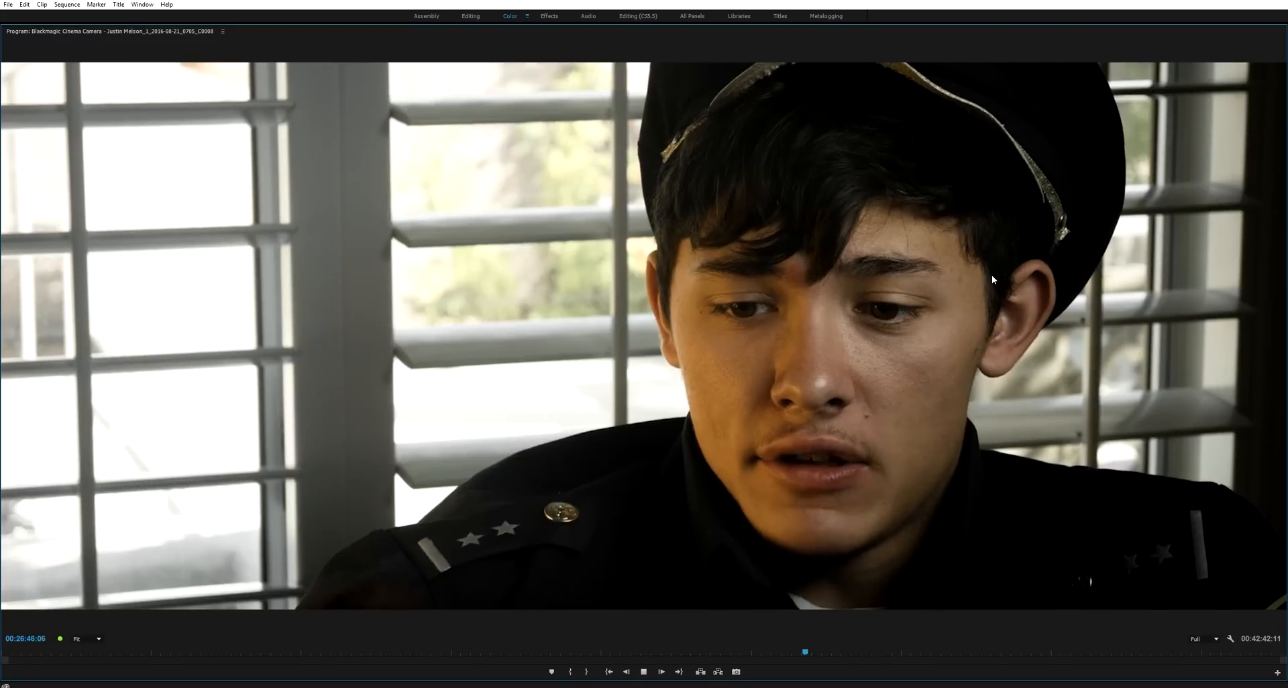
# Leave full-screen preview for the editing layout and reopen the Curves section.
pyautogui.click(510, 16)
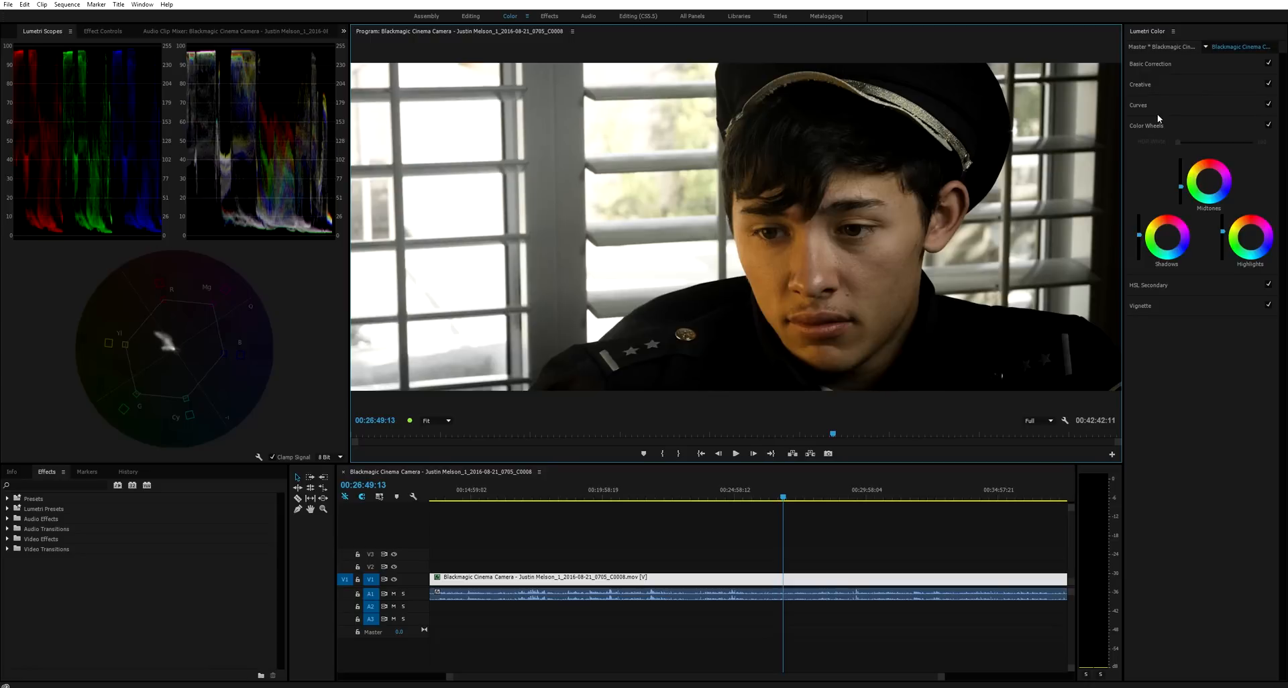
pyautogui.click(1139, 104)
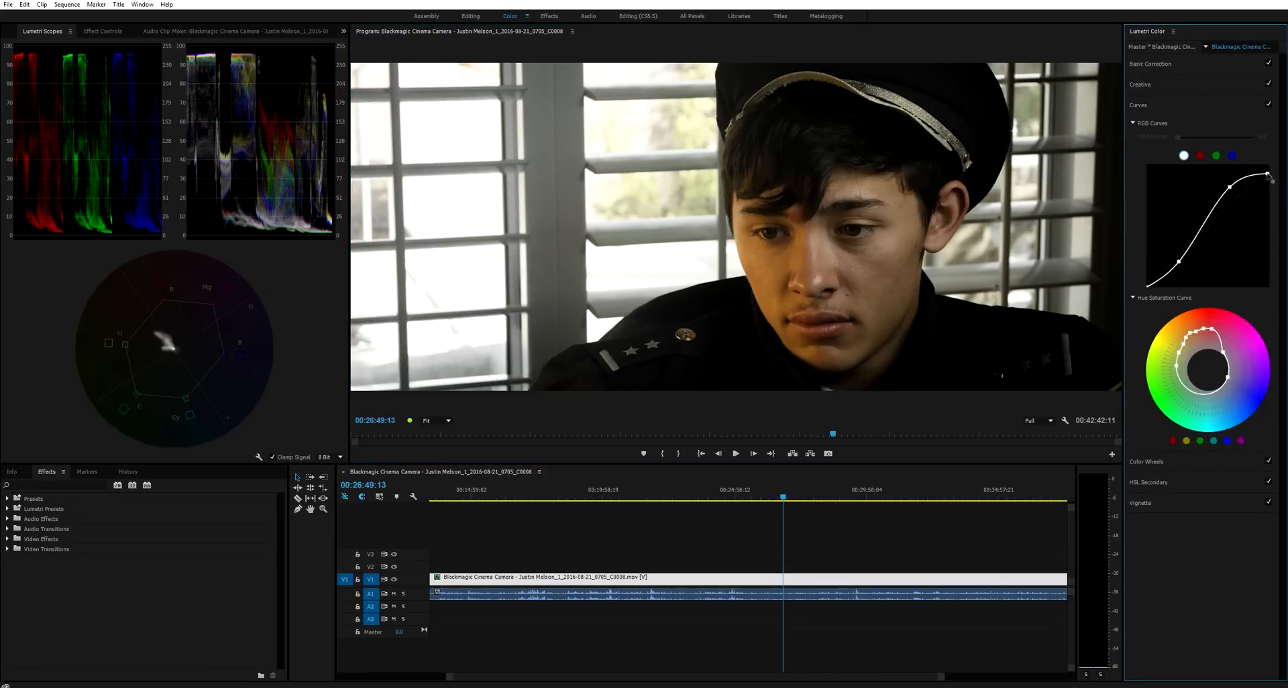
# In the Creative section, raise Vibrance to 6.7 and cut Saturation to about 49, reviewing playback.
pyautogui.click(1141, 84)
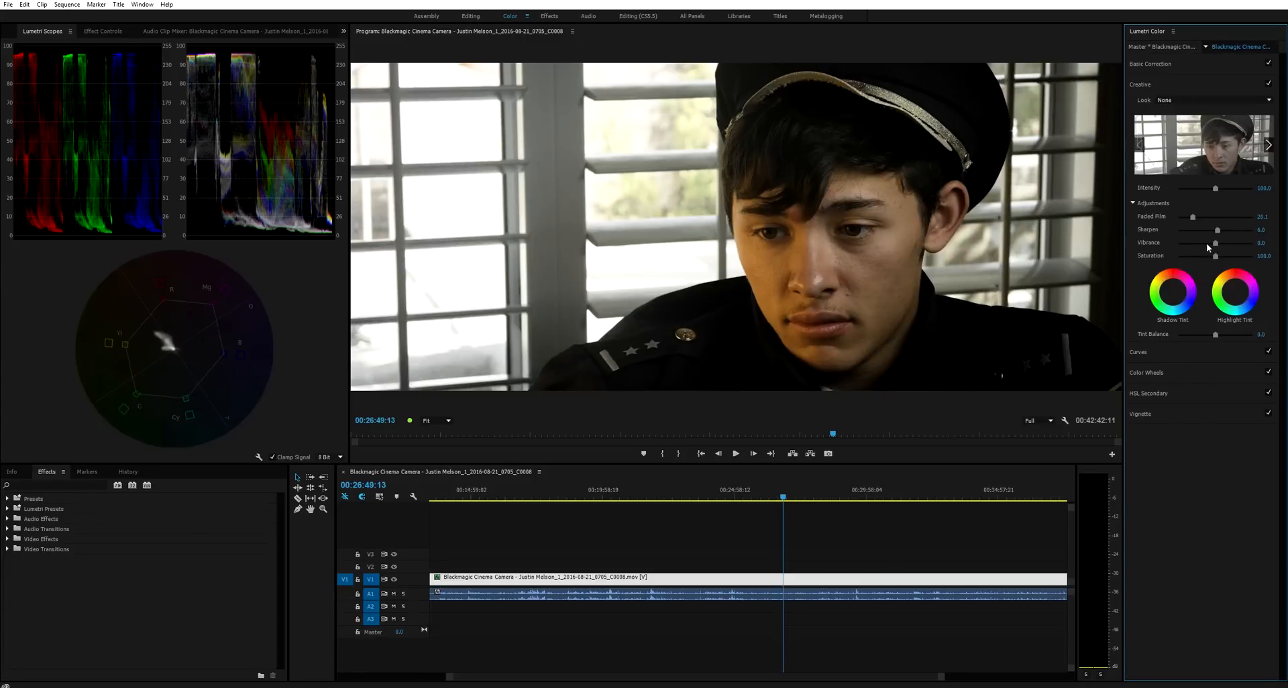
pyautogui.moveTo(1216, 243); pyautogui.dragTo(1218, 243)
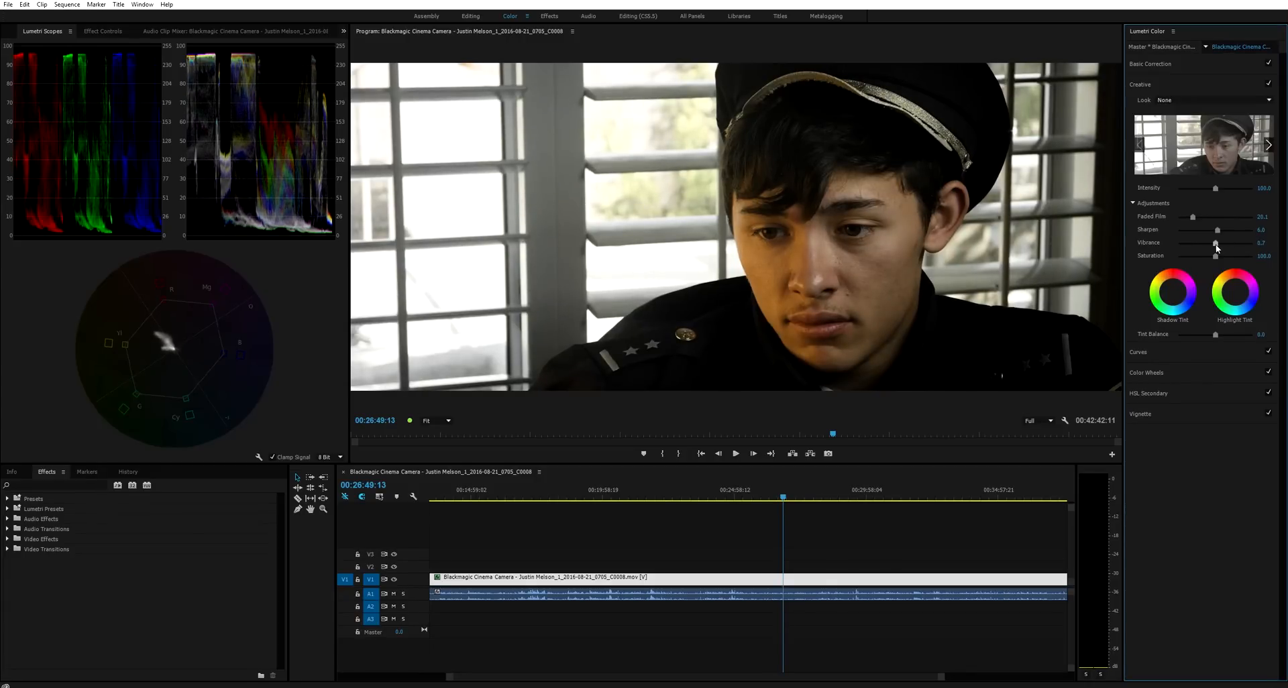
pyautogui.click(734, 452)
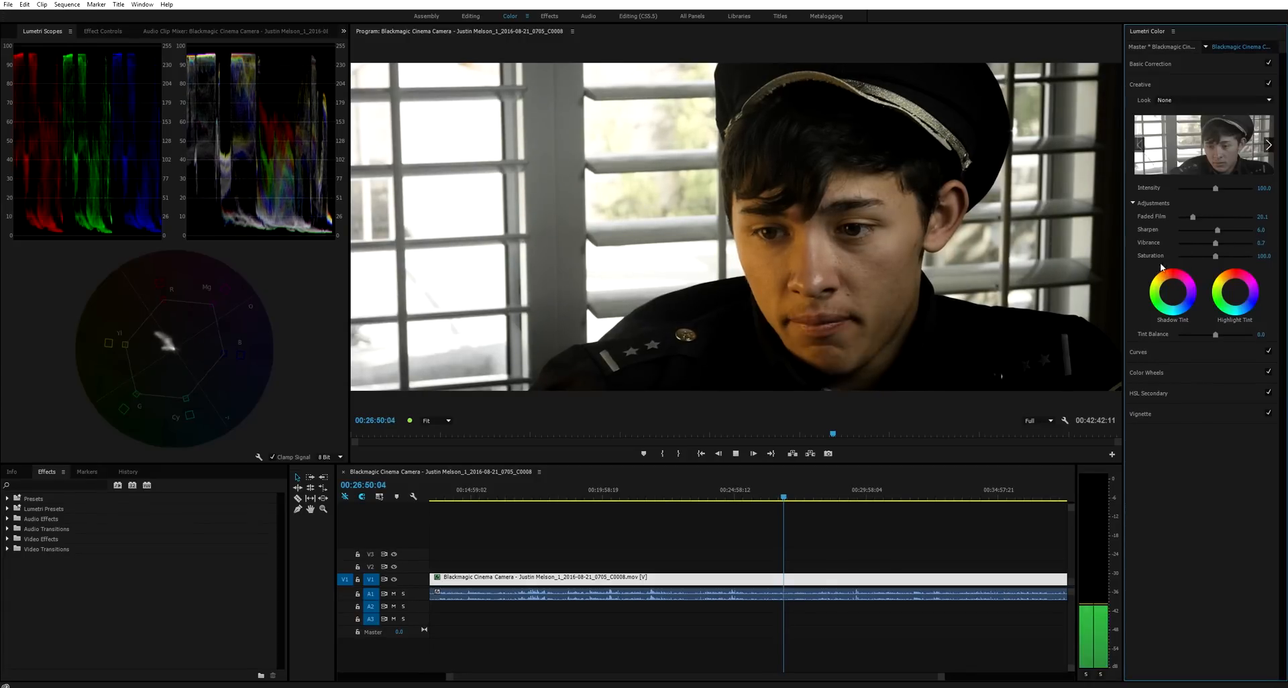
pyautogui.moveTo(1220, 257); pyautogui.dragTo(1214, 256)
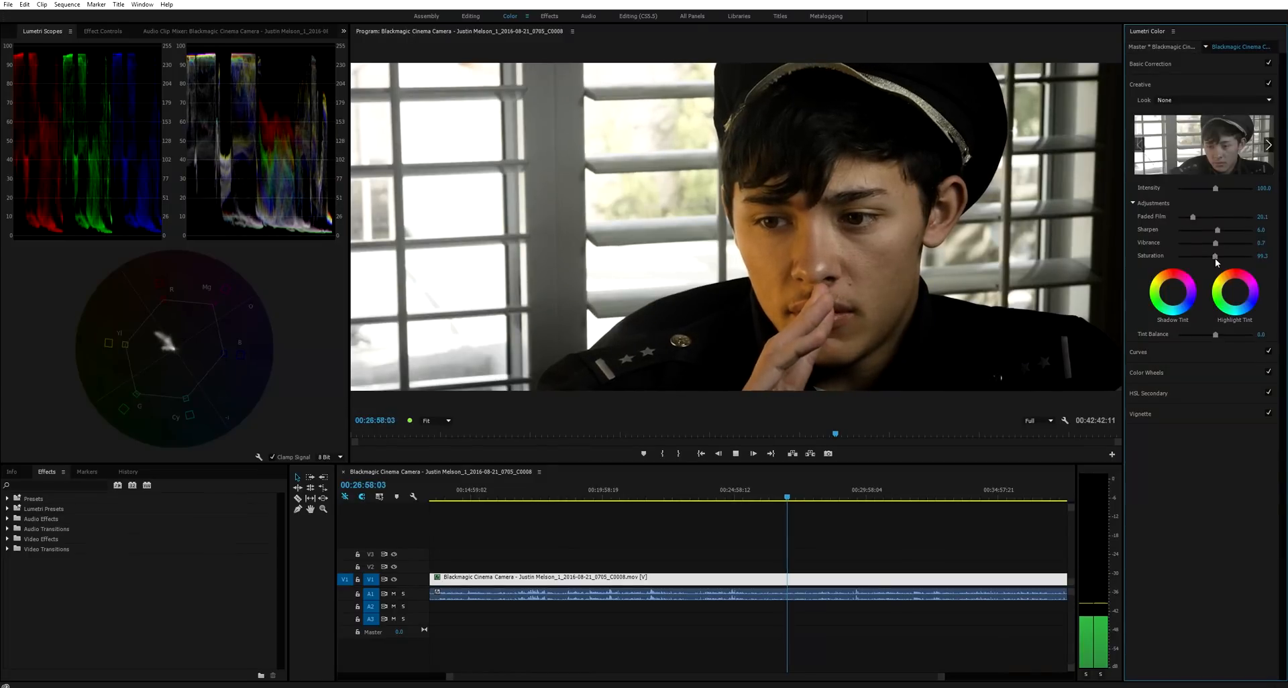
pyautogui.click(847, 496)
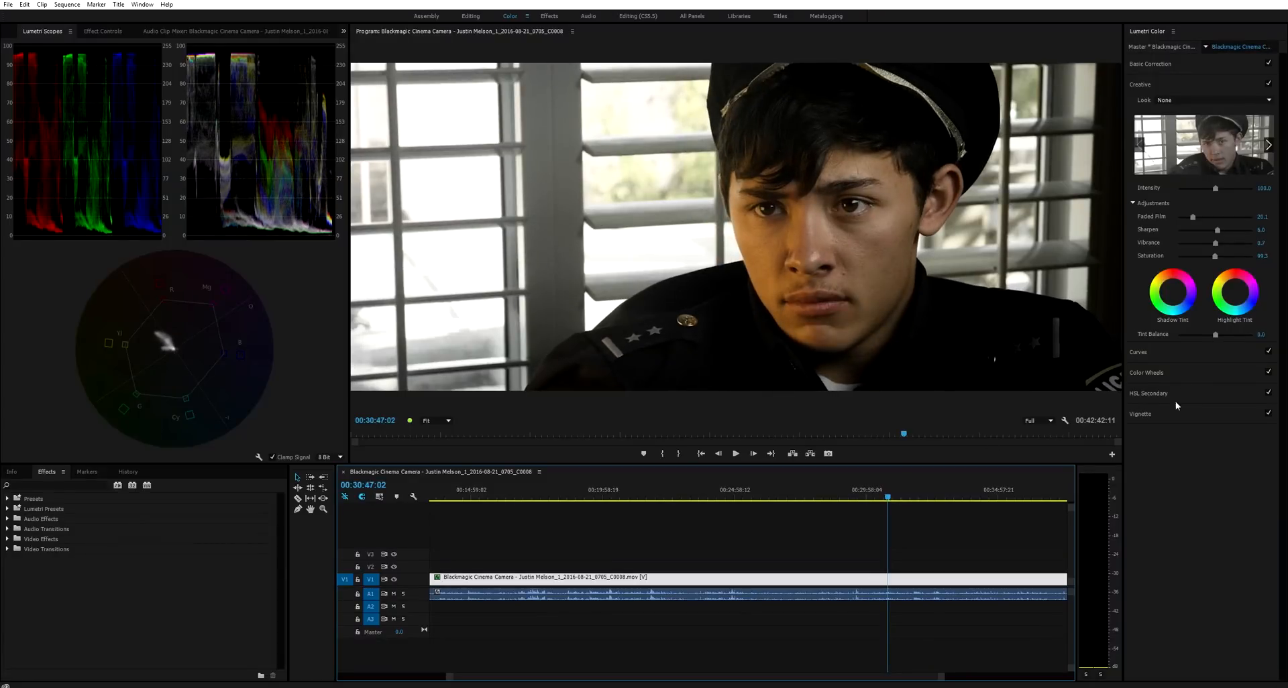
pyautogui.moveTo(953, 265)
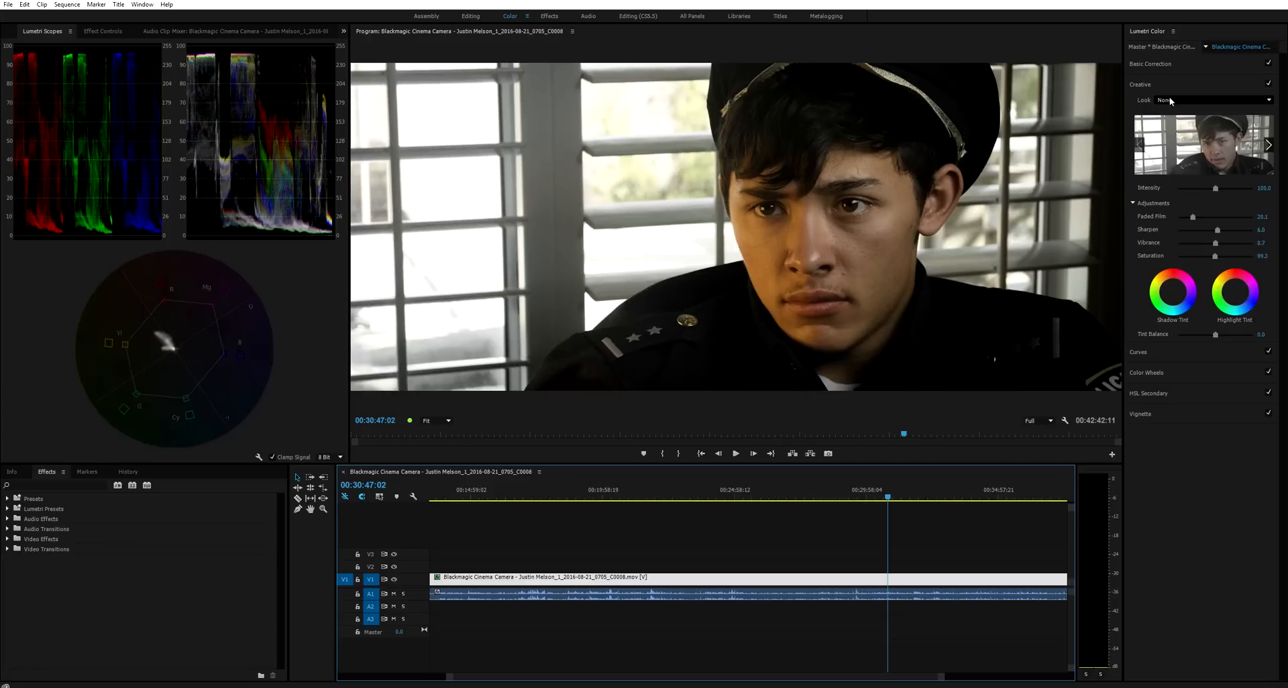
pyautogui.moveTo(1122, 153)
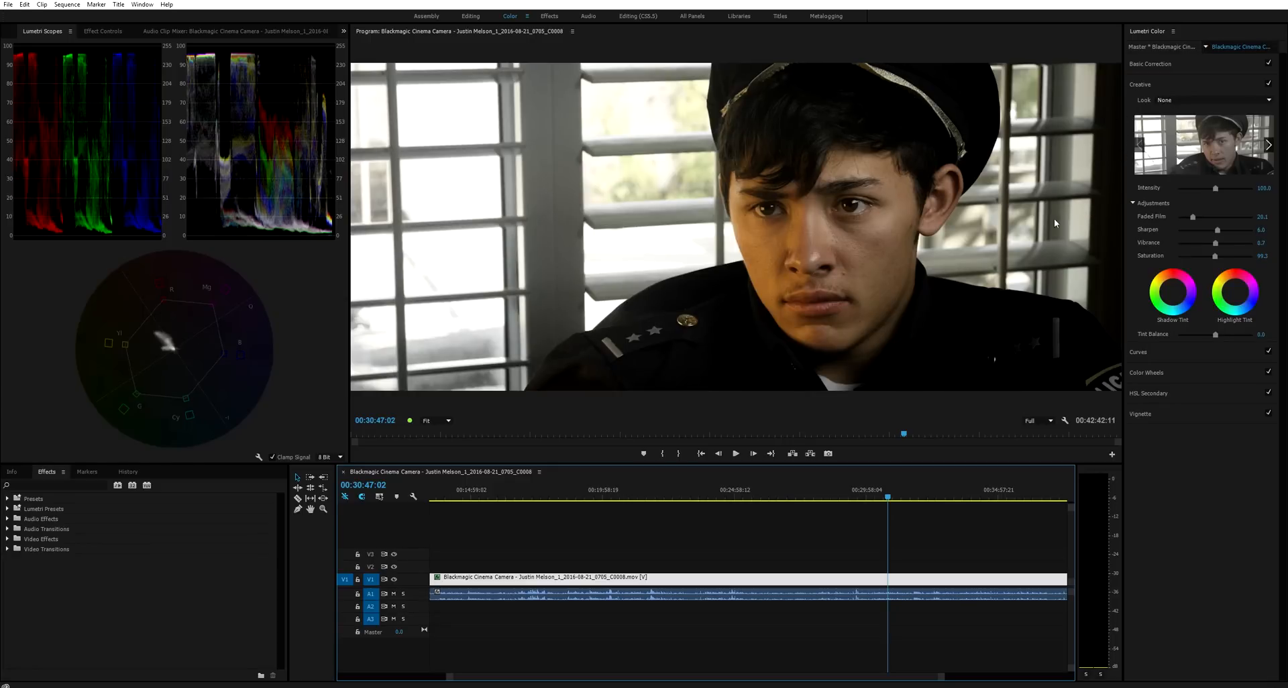
pyautogui.moveTo(997, 239)
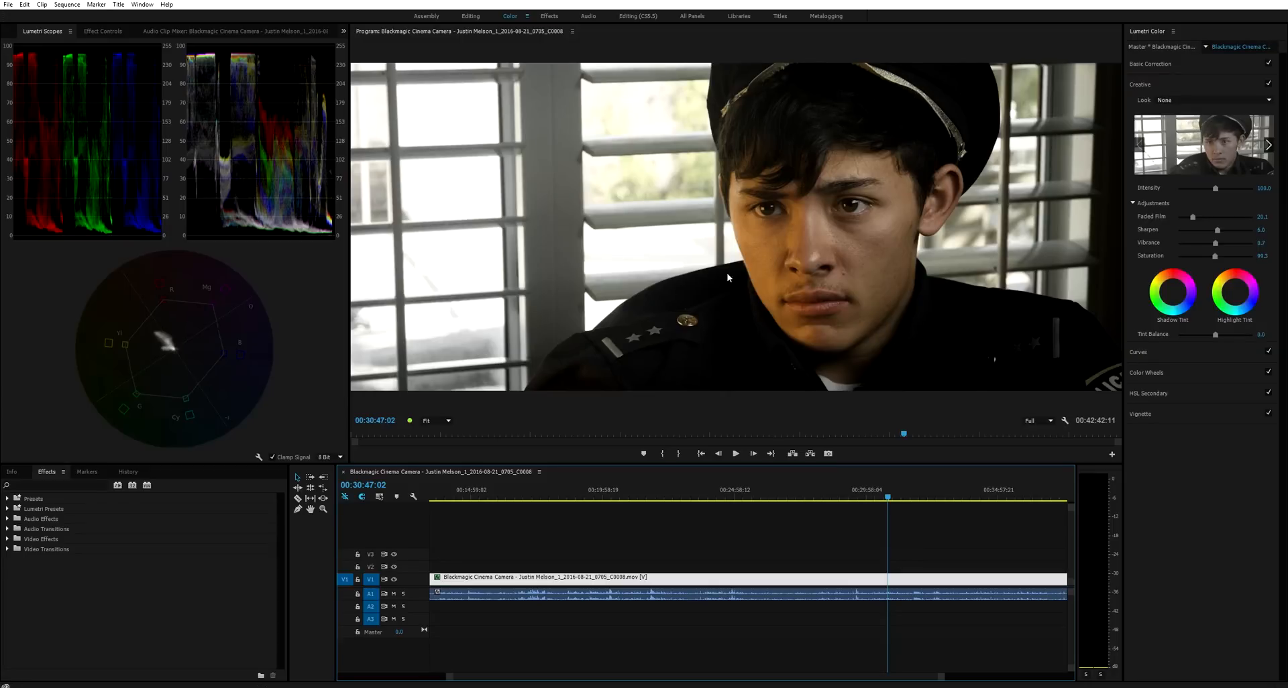
pyautogui.moveTo(717, 273)
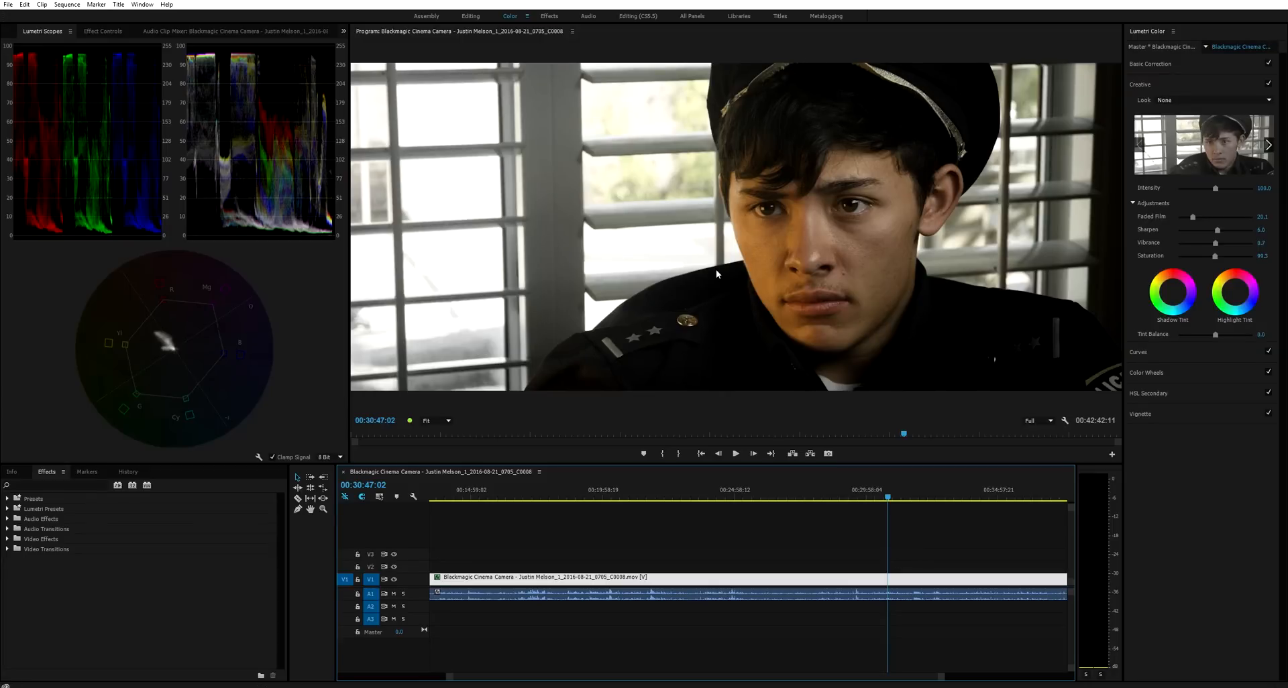
pyautogui.moveTo(968, 211)
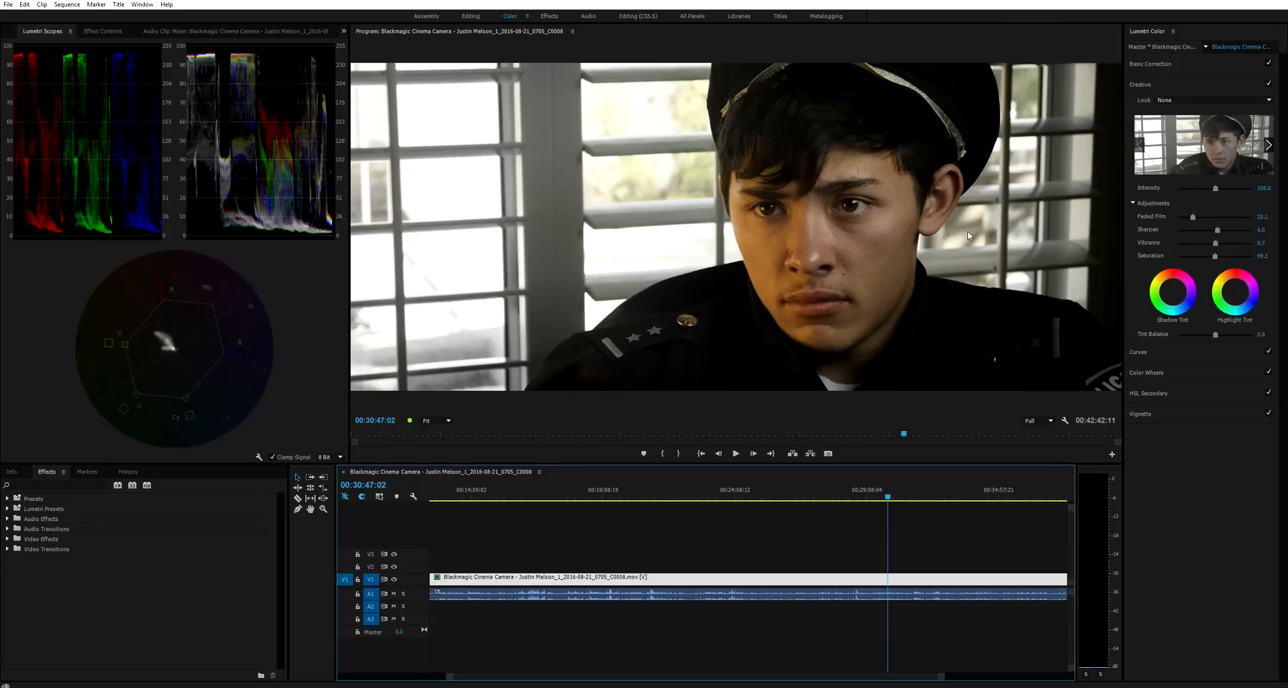
pyautogui.moveTo(903, 251)
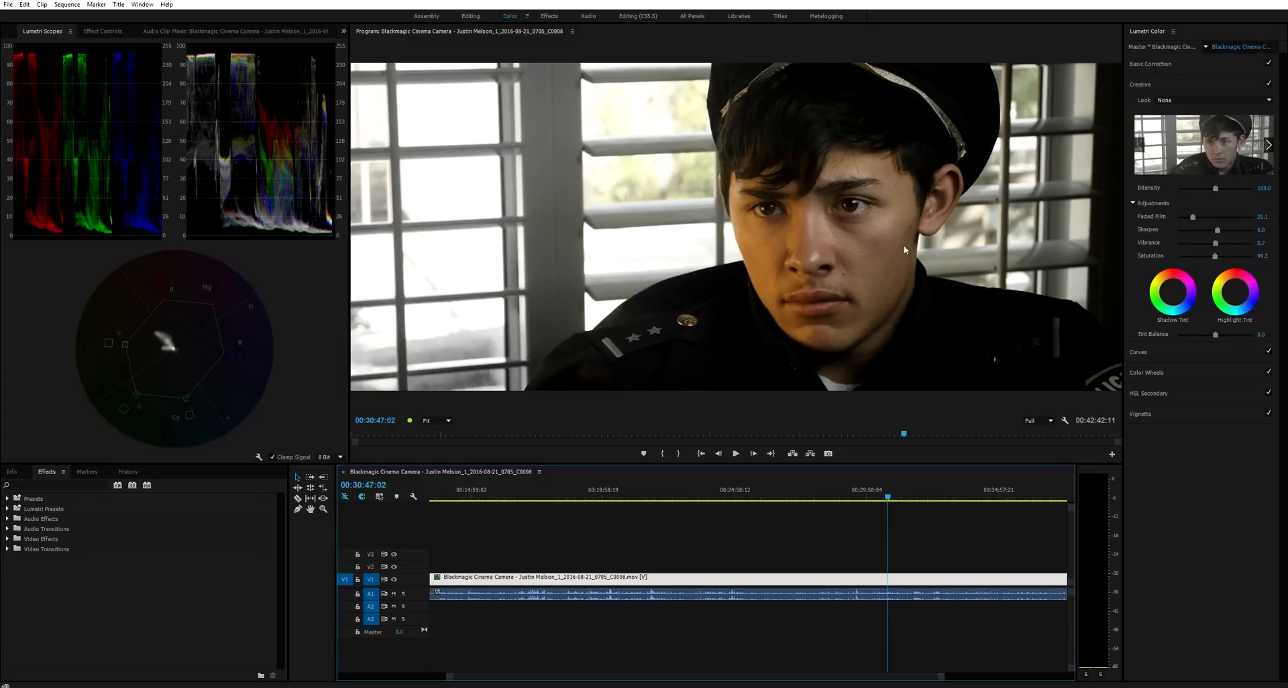
pyautogui.moveTo(840, 391)
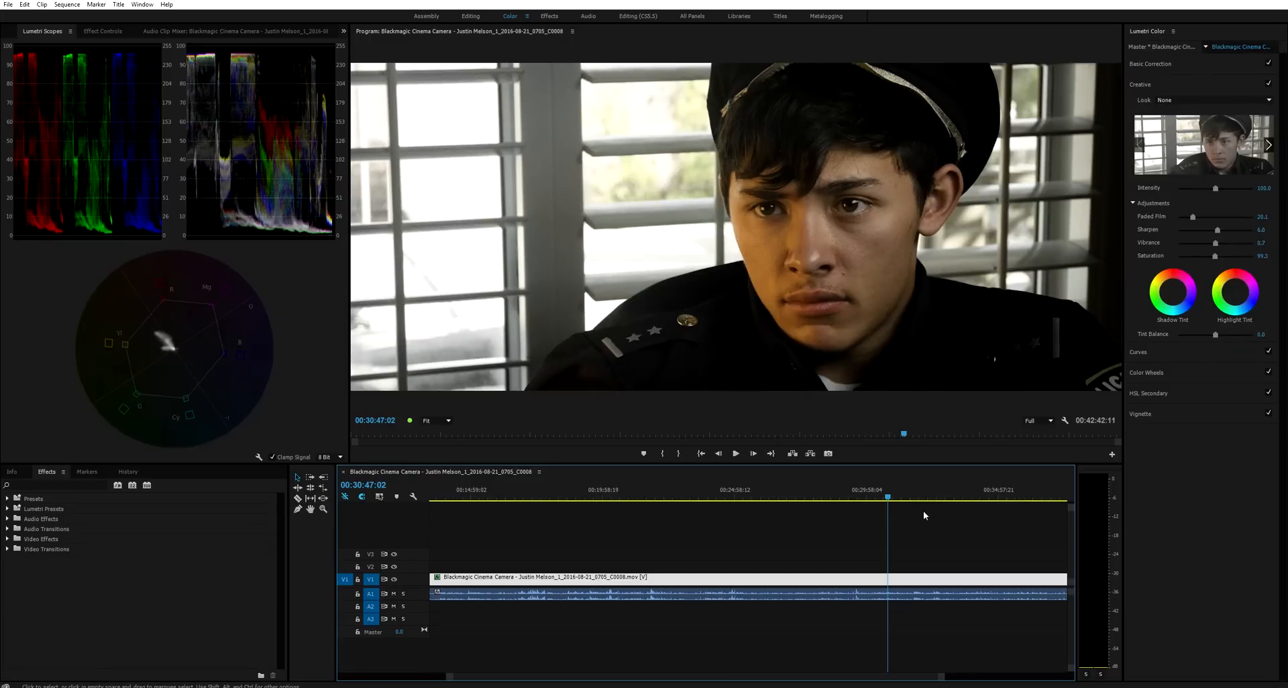
pyautogui.click(903, 489)
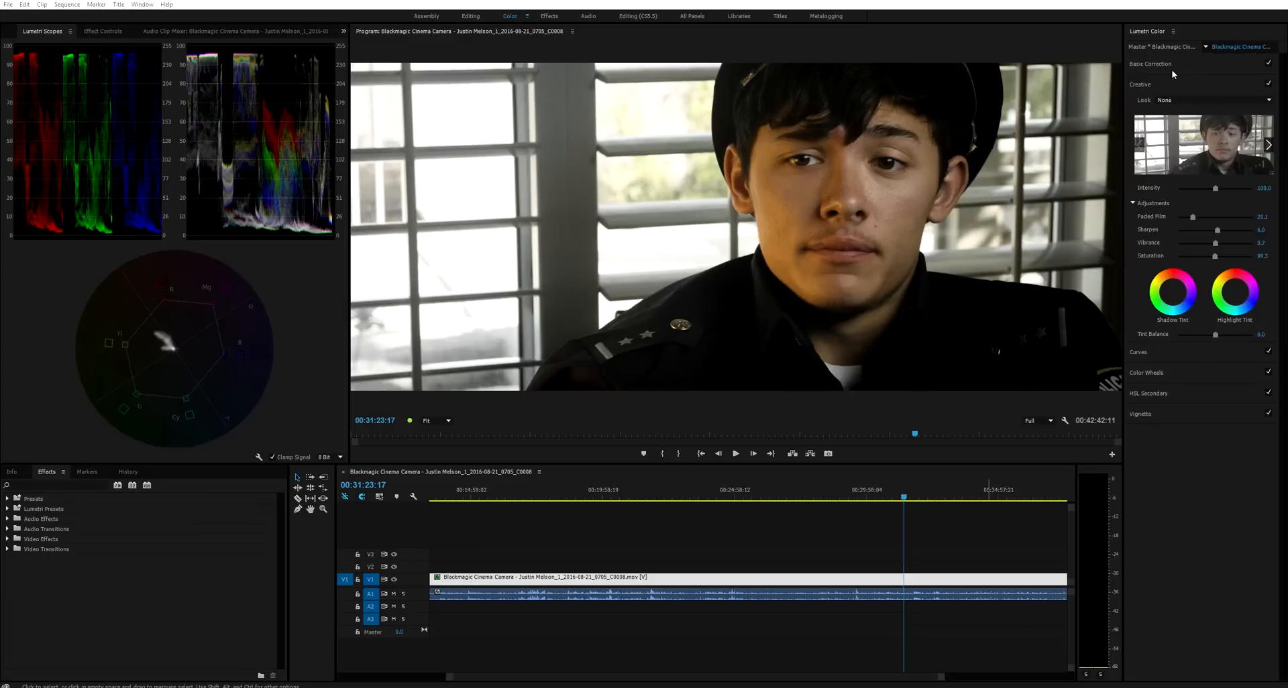
# In Basic Correction, nudge Temperature up for a warmer white balance and review playback.
pyautogui.click(1152, 64)
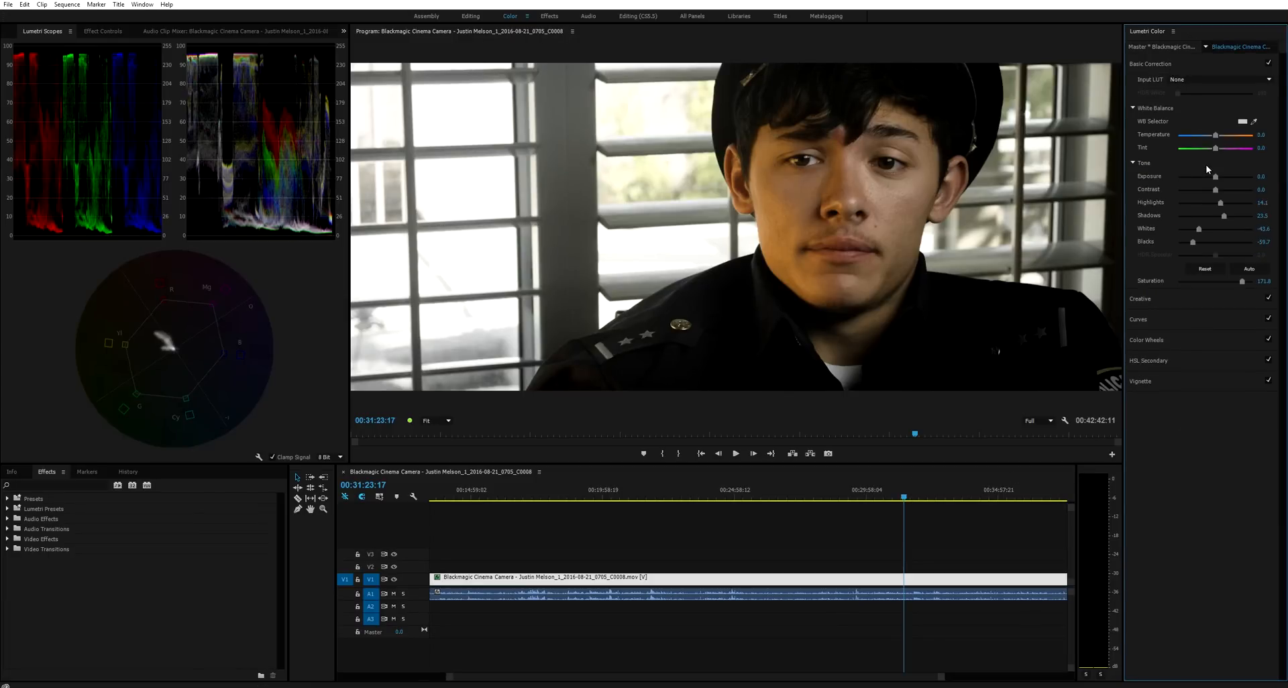
pyautogui.moveTo(1217, 134); pyautogui.dragTo(1241, 134)
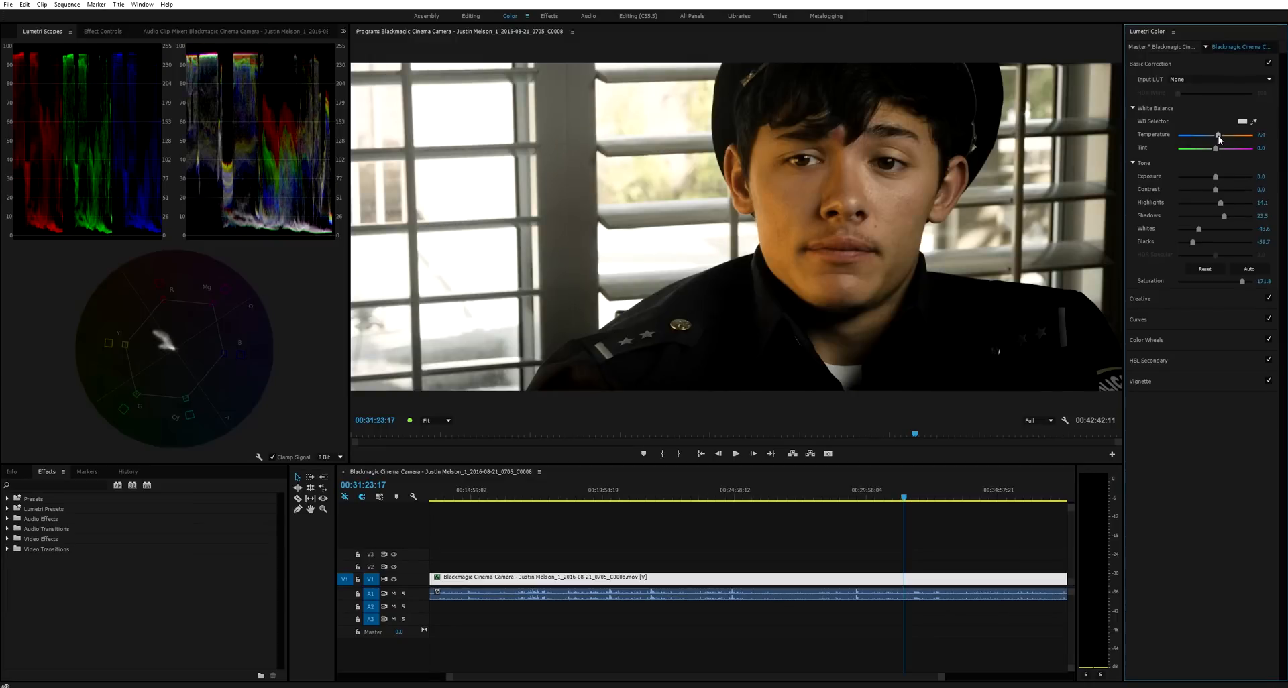
pyautogui.moveTo(1218, 135); pyautogui.dragTo(1223, 135)
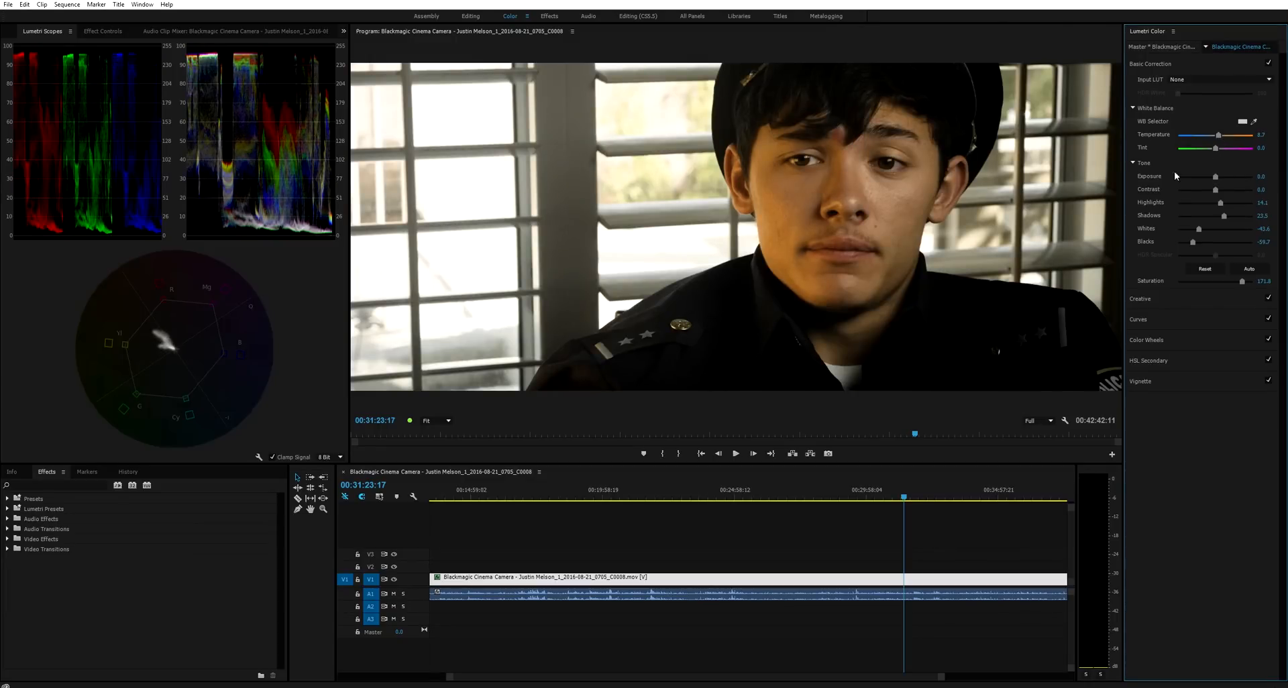
pyautogui.click(735, 453)
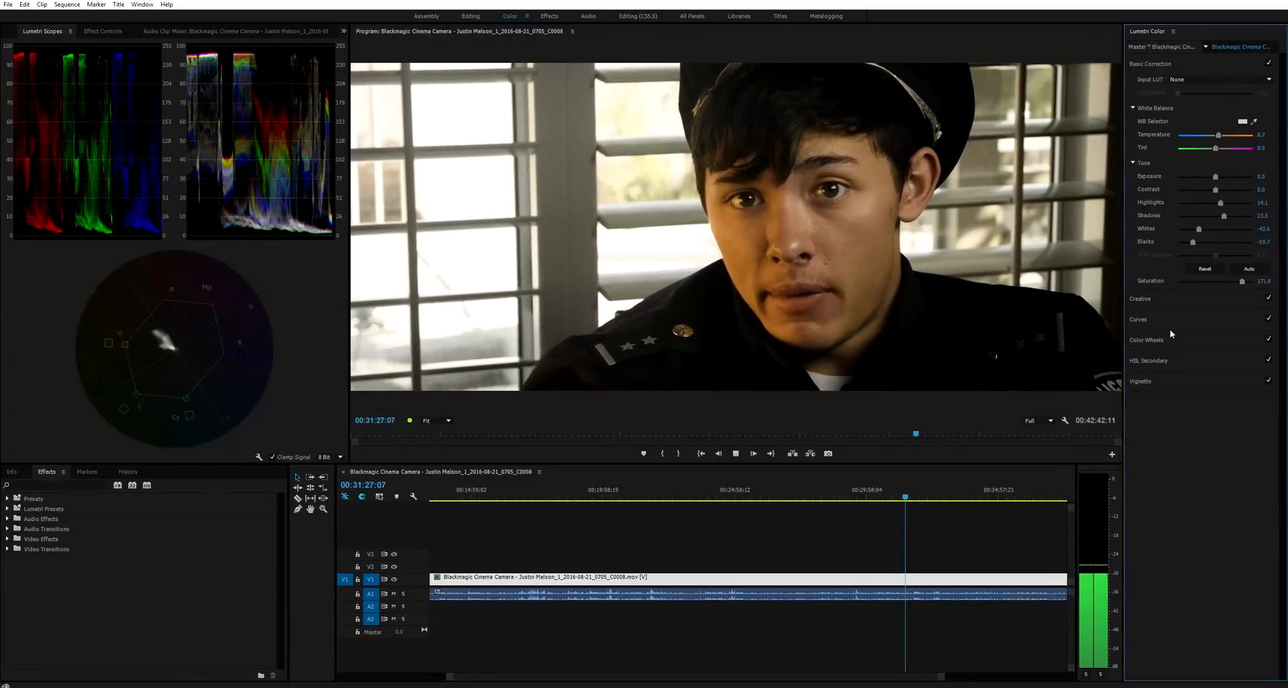
pyautogui.click(1139, 320)
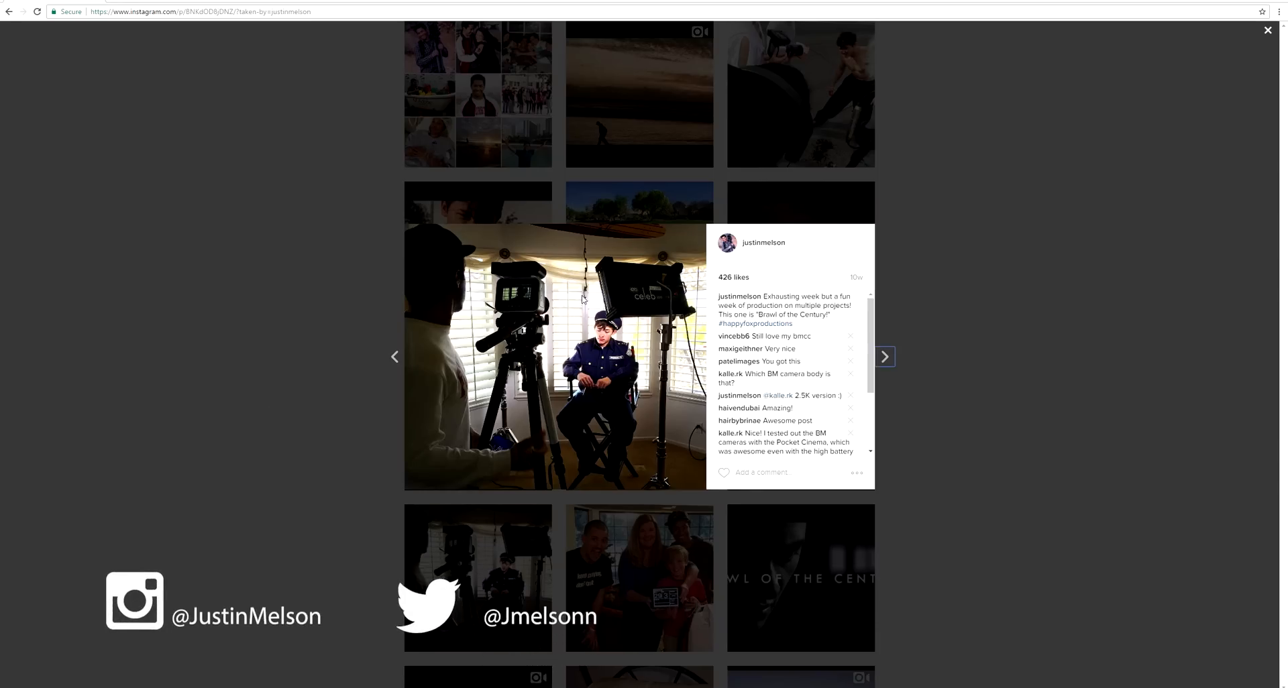
pyautogui.moveTo(546, 554)
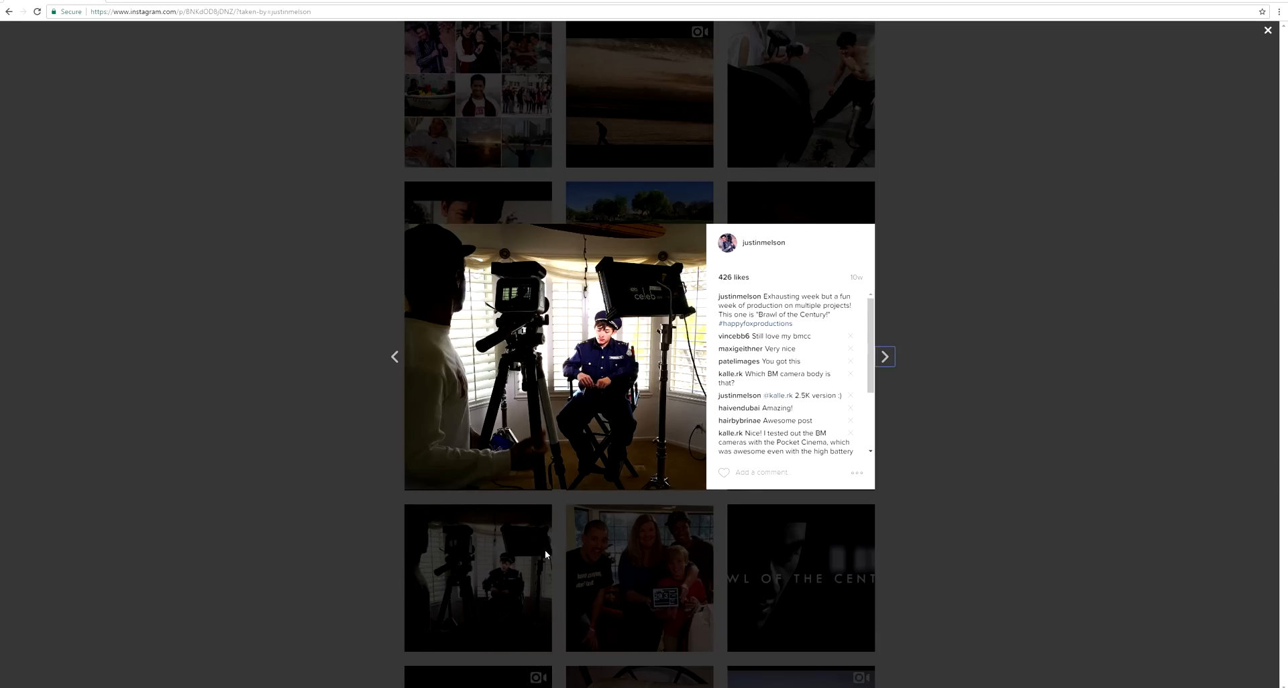